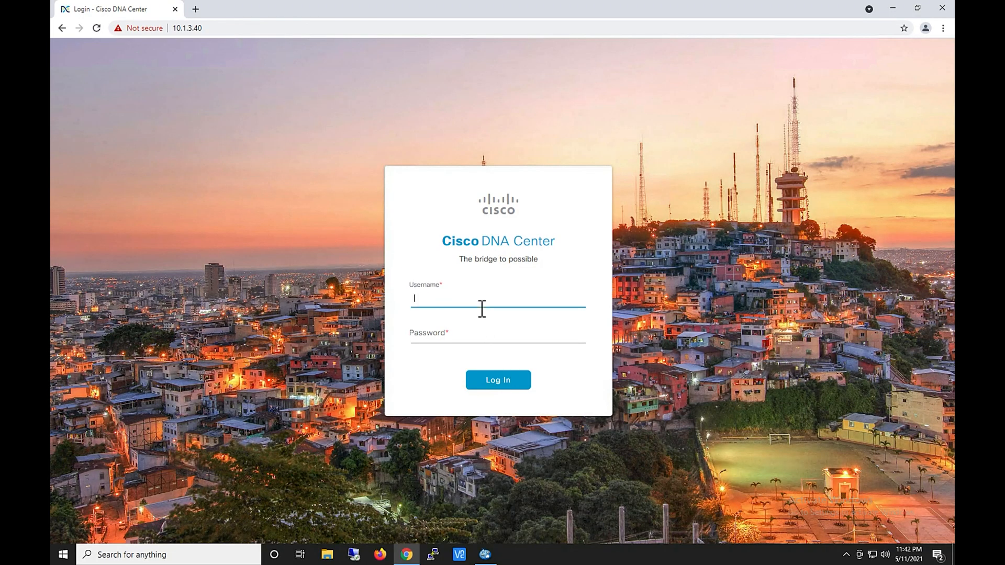
# Sign in to Cisco DNA Center as admin and bring up the main navigation menu.
pyautogui.write('admin')
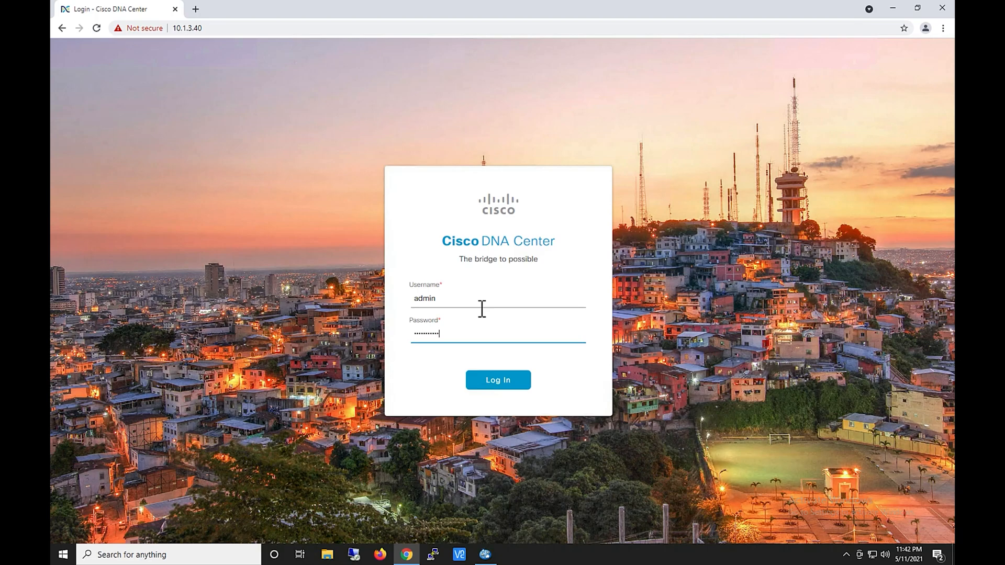
pyautogui.click(497, 379)
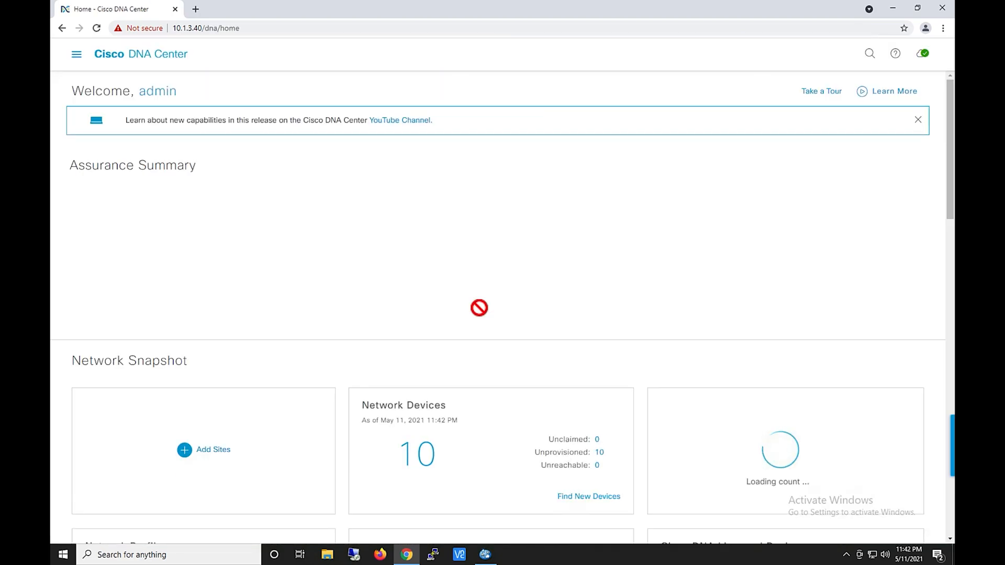
pyautogui.click(76, 53)
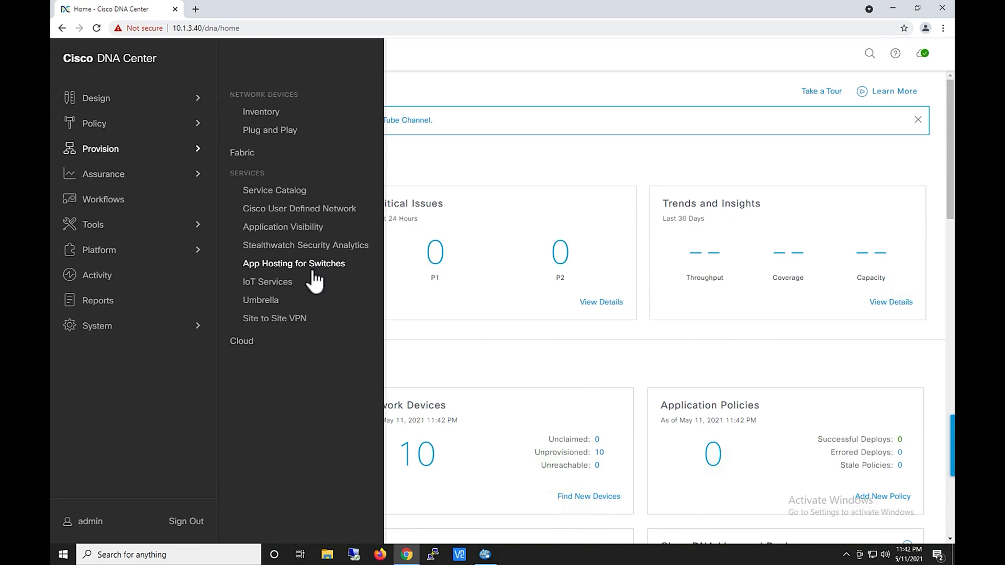
# Go to the App Hosting for Switches page listing the ThousandEyes agent application.
pyautogui.click(293, 264)
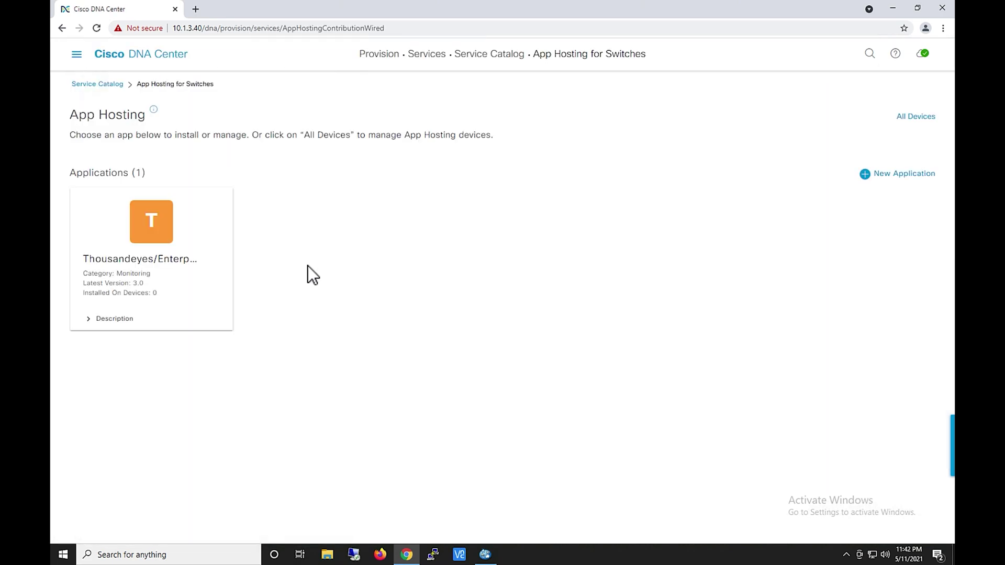
pyautogui.moveTo(154, 121)
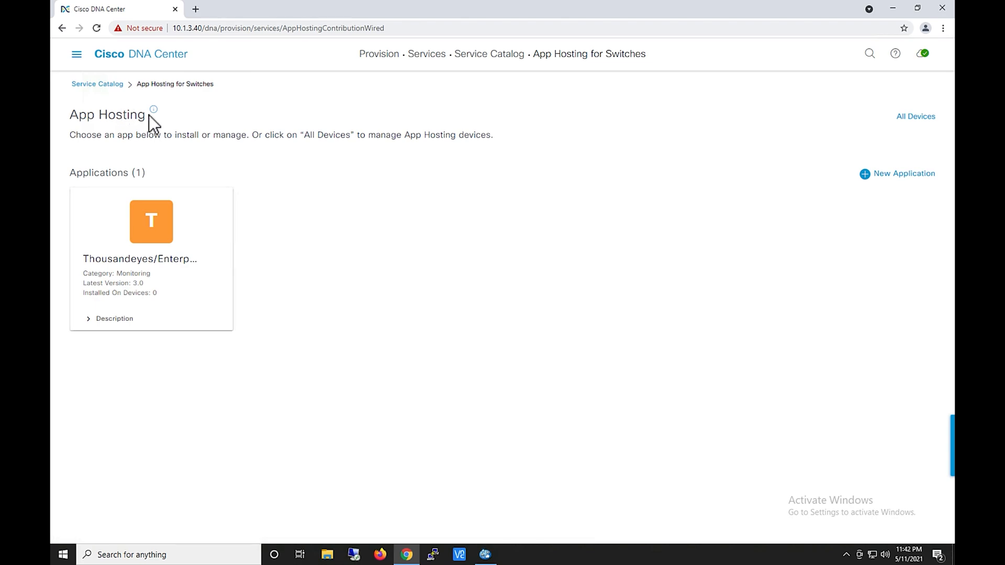
pyautogui.doubleClick(107, 114)
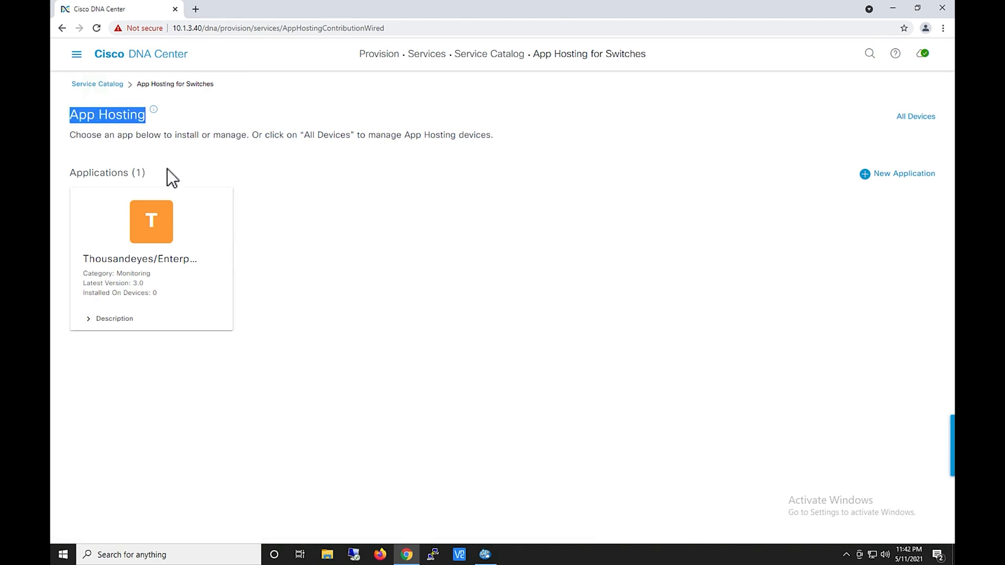
pyautogui.moveTo(151, 222)
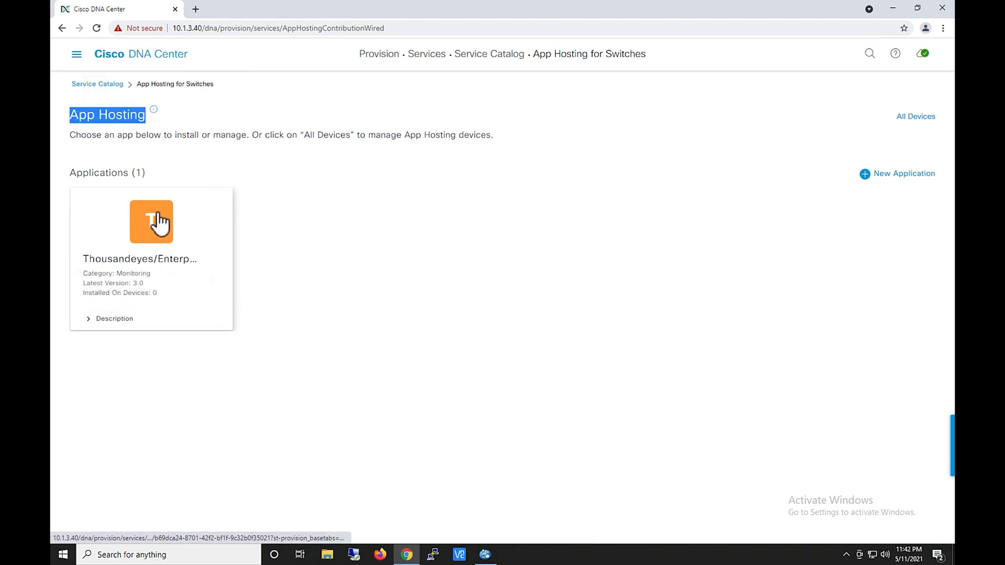
pyautogui.moveTo(920, 202)
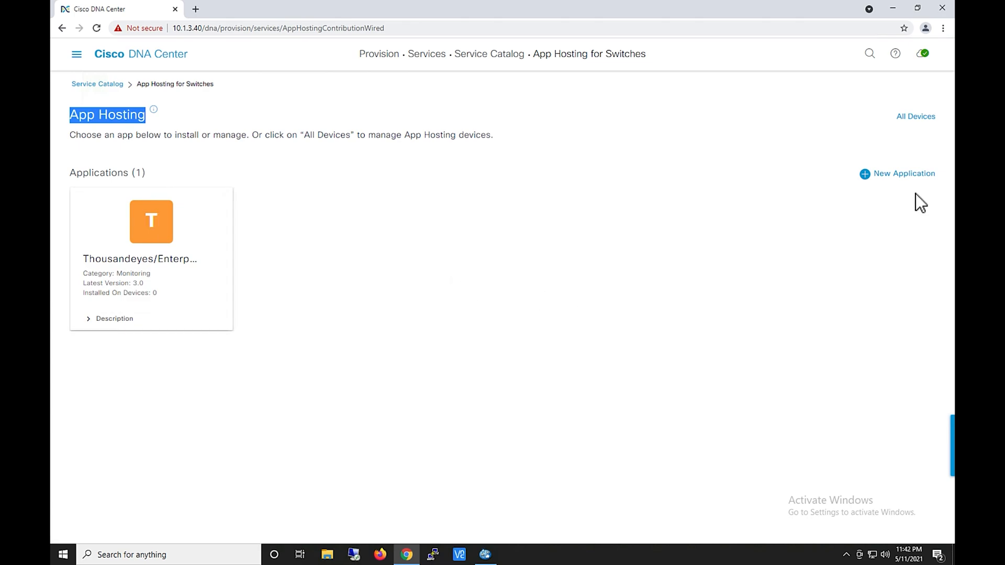
pyautogui.moveTo(900, 189)
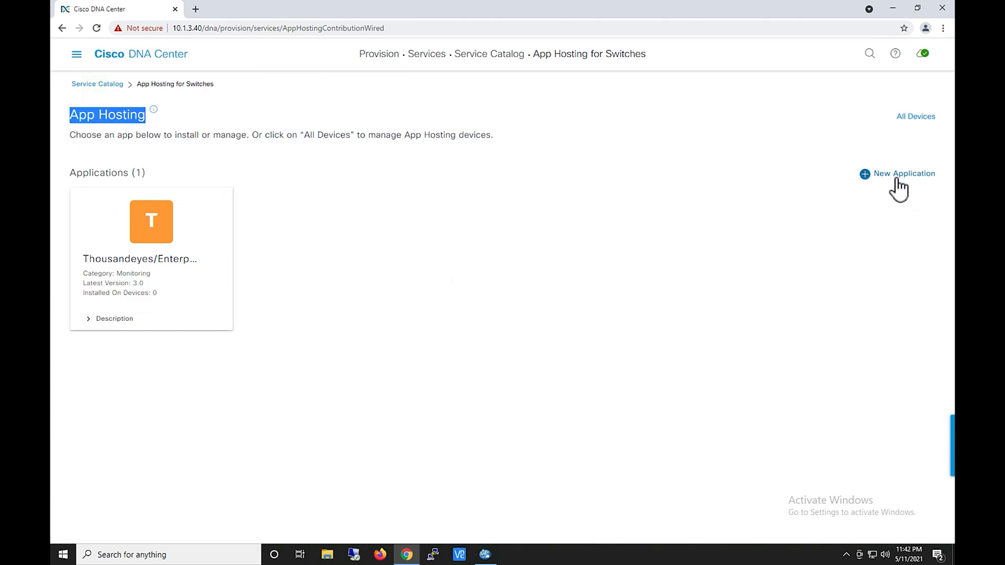
pyautogui.moveTo(779, 262)
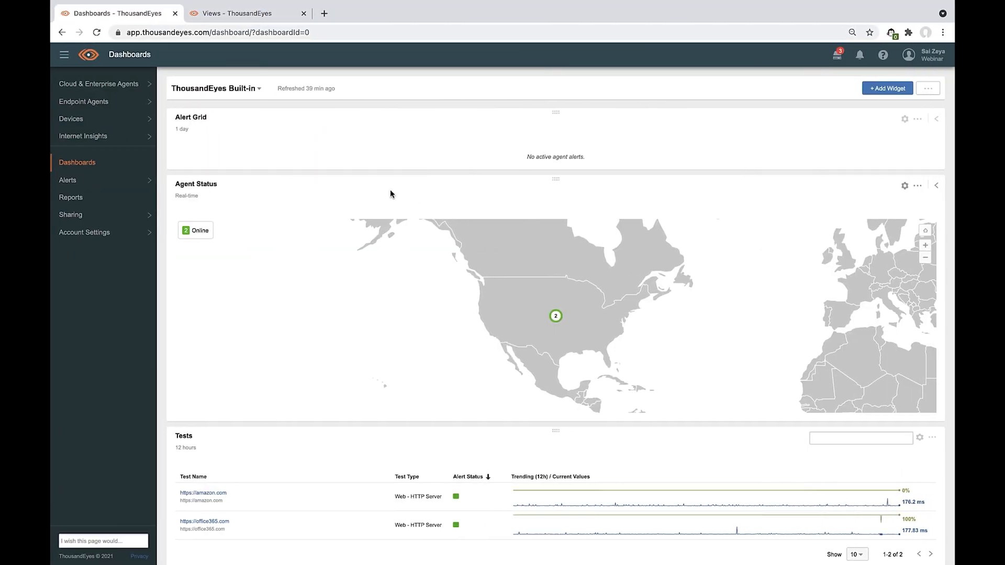
# From Cloud & Enterprise Agents settings, start adding a new enterprise agent for Cisco Application Hosting.
pyautogui.click(98, 84)
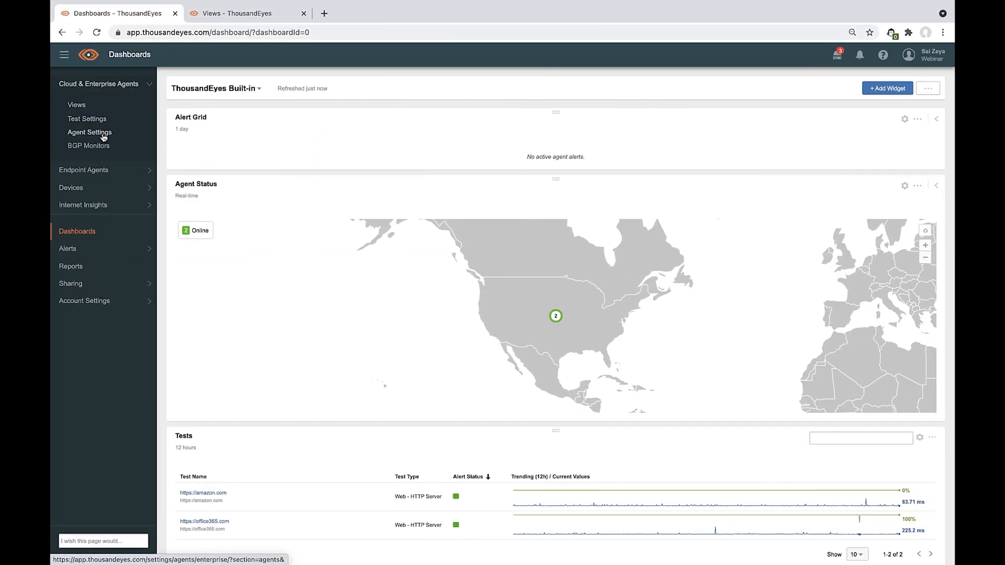
pyautogui.click(90, 132)
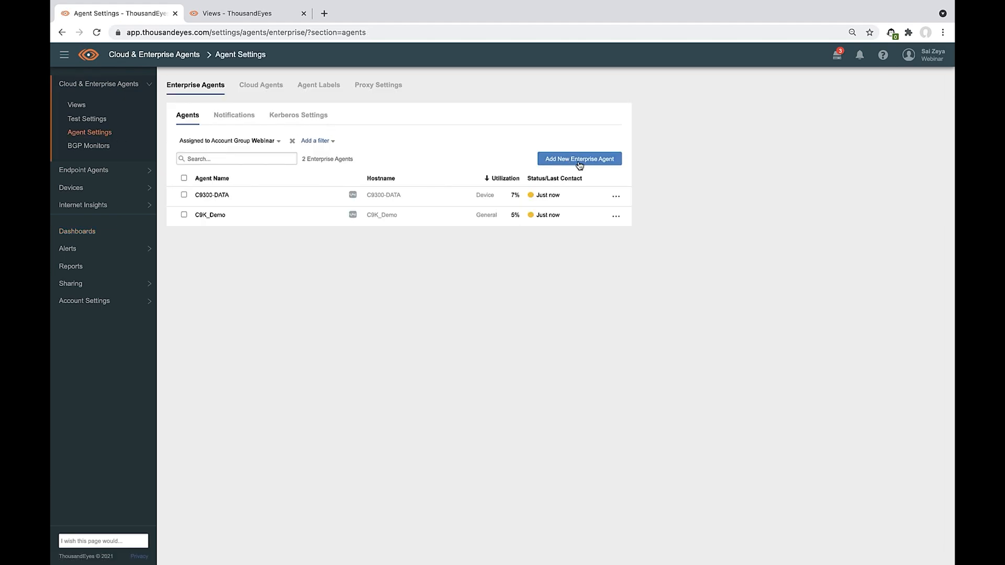
pyautogui.click(578, 158)
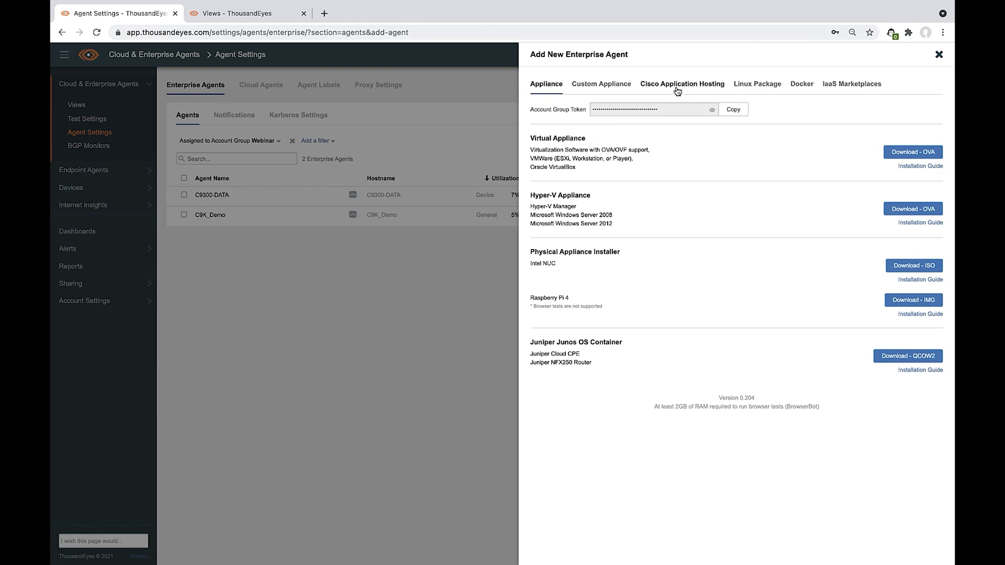
pyautogui.click(682, 84)
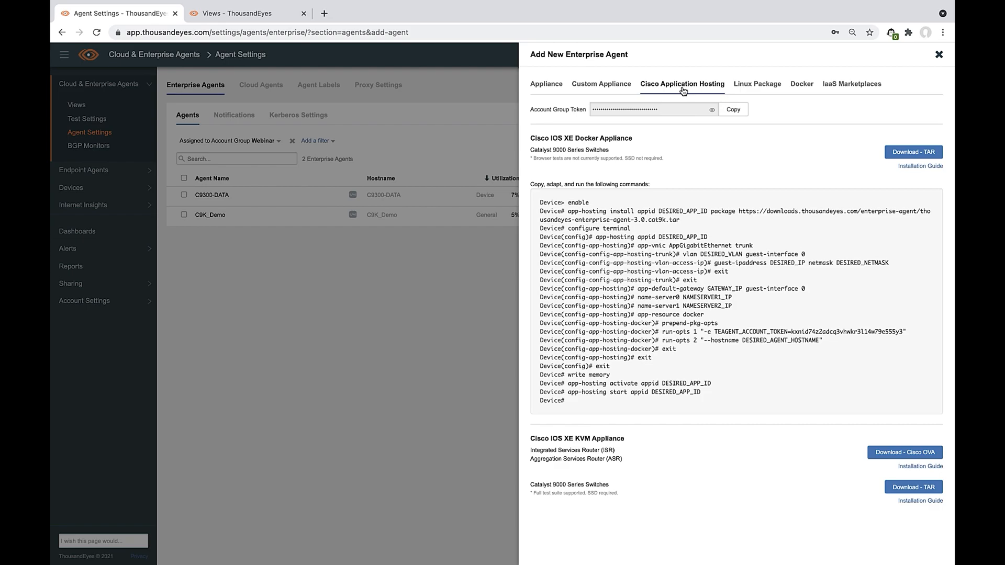
pyautogui.moveTo(591, 144)
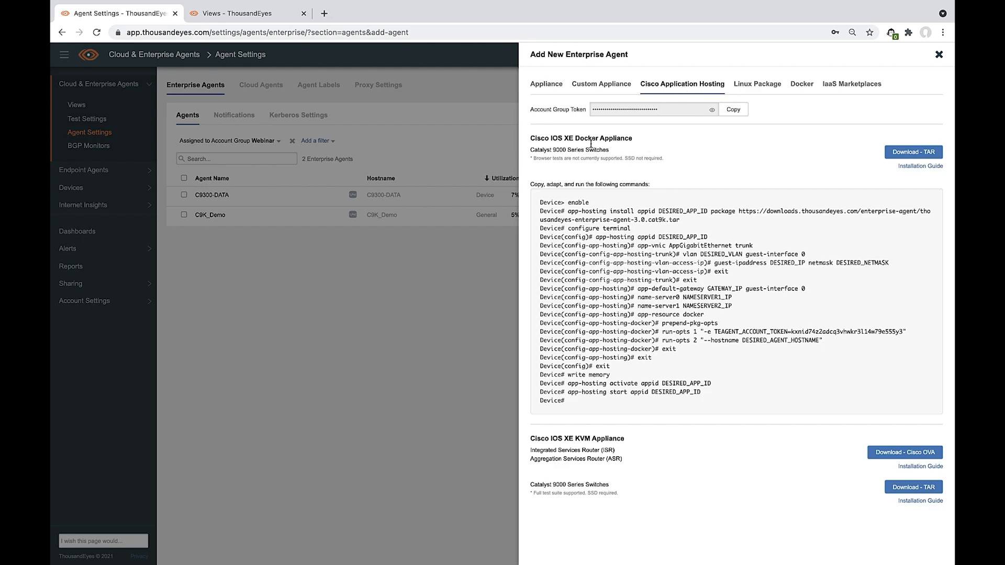
pyautogui.moveTo(661, 158)
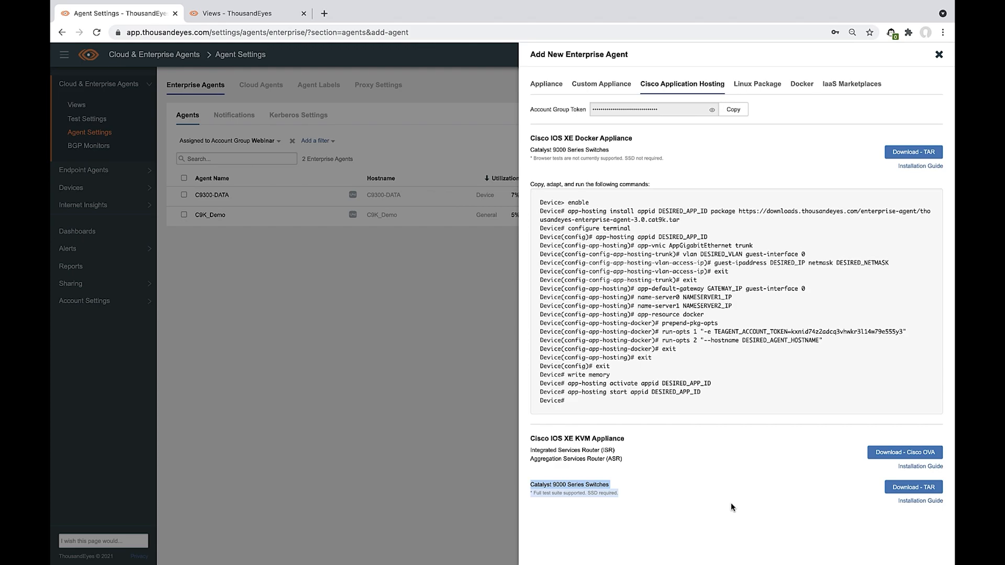
pyautogui.moveTo(823, 162)
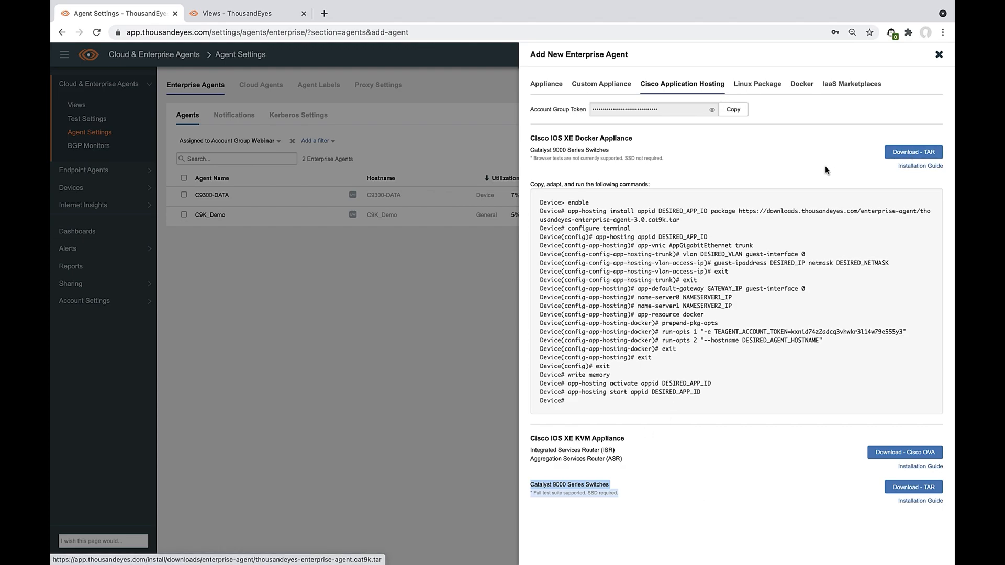
pyautogui.moveTo(449, 284)
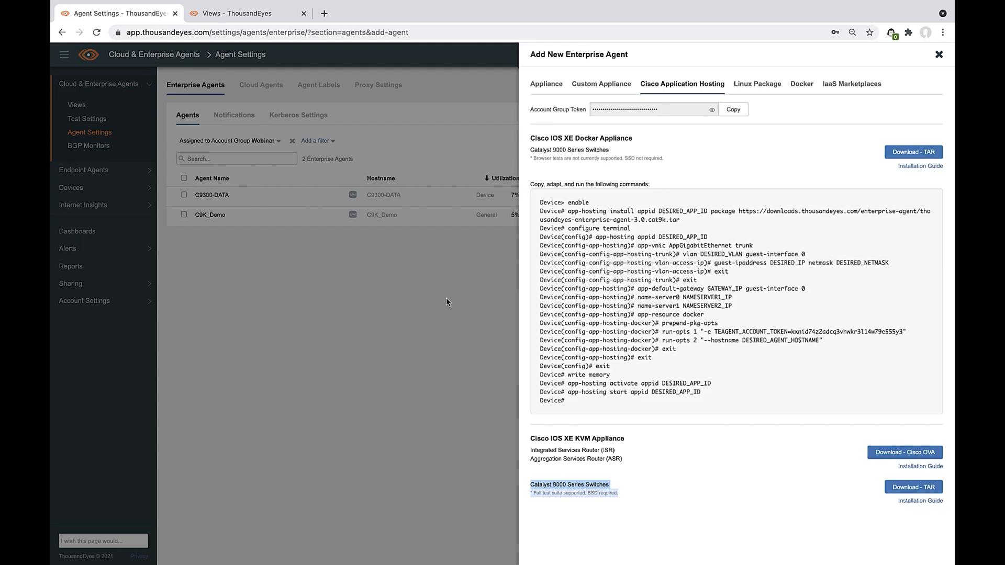
# Close and reopen the new agent panel to view the Cisco Application Hosting install instructions.
pyautogui.click(938, 54)
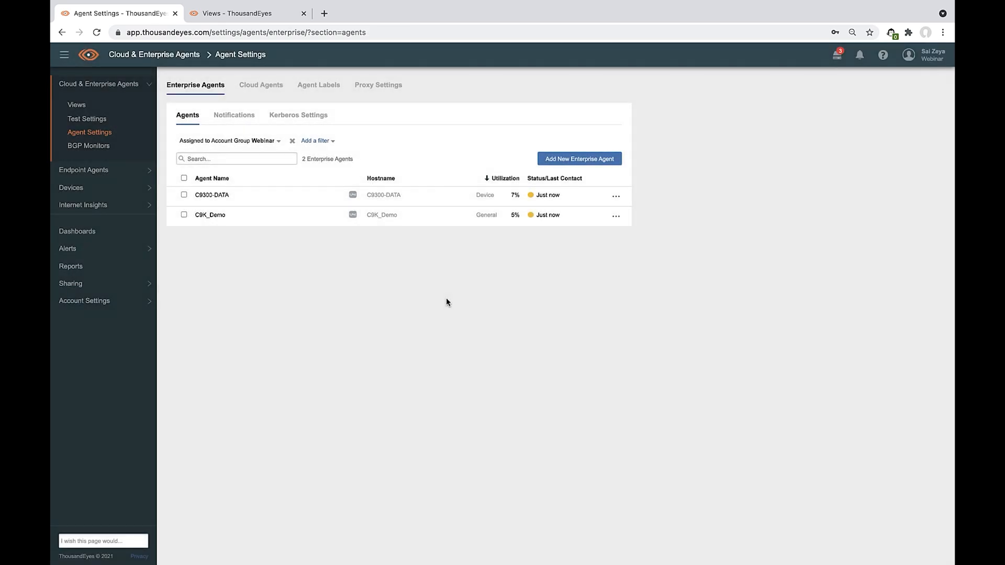
pyautogui.click(578, 158)
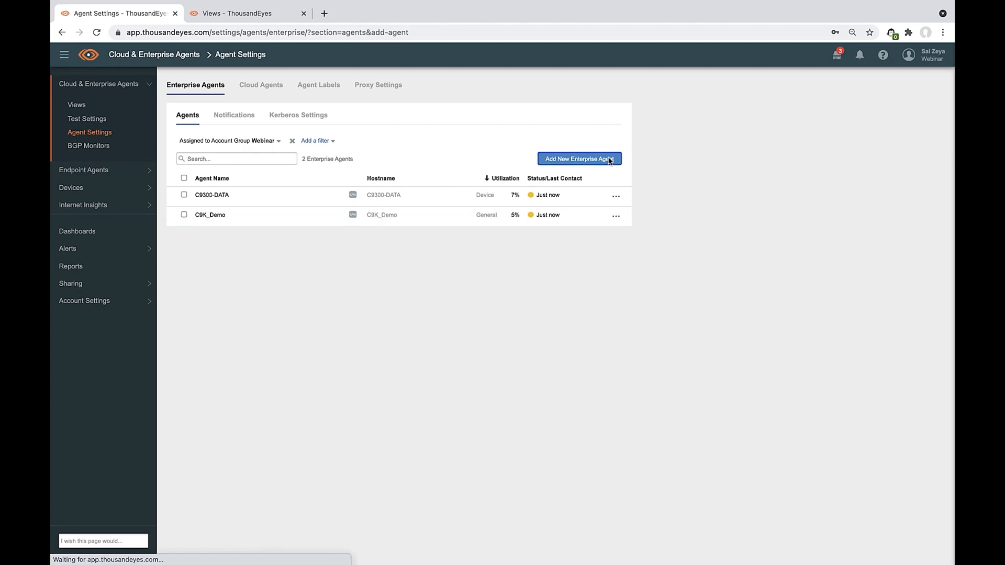
pyautogui.click(578, 159)
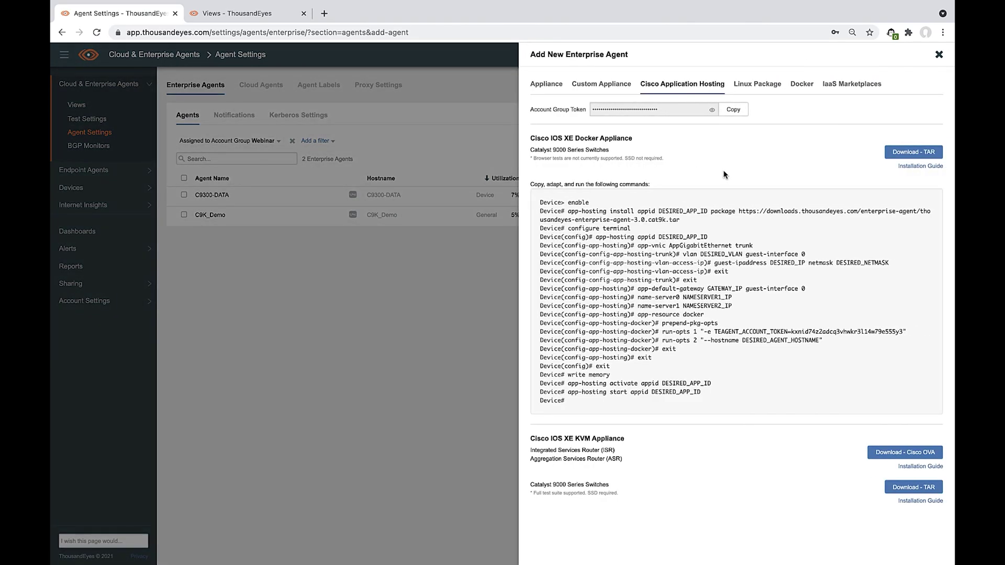
pyautogui.moveTo(709, 122)
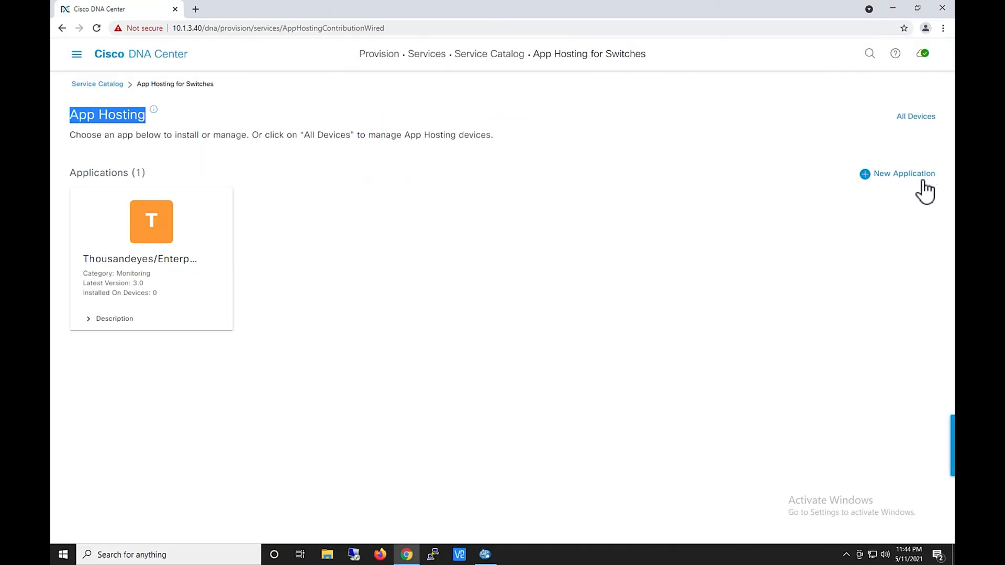
pyautogui.moveTo(902, 182)
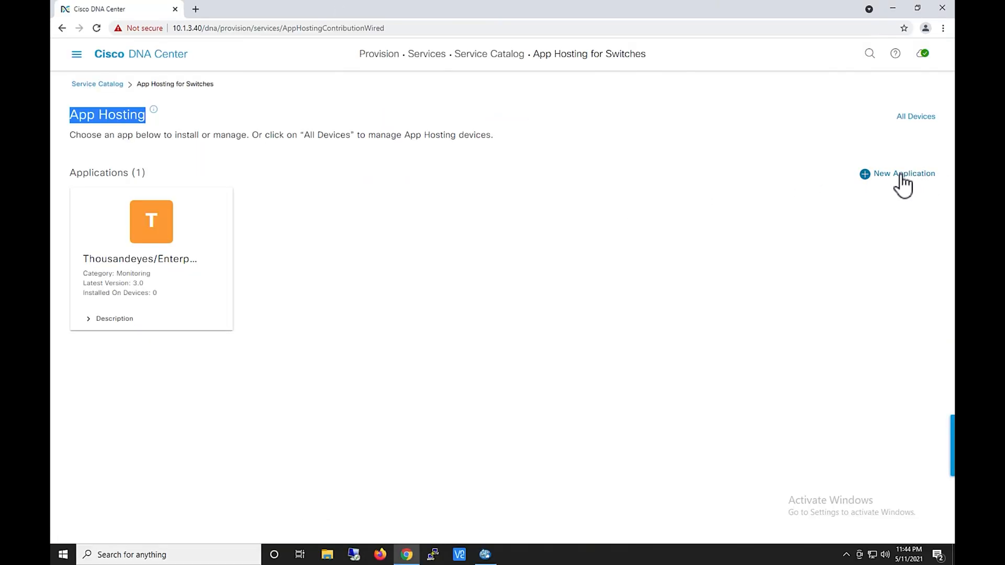
pyautogui.click(903, 172)
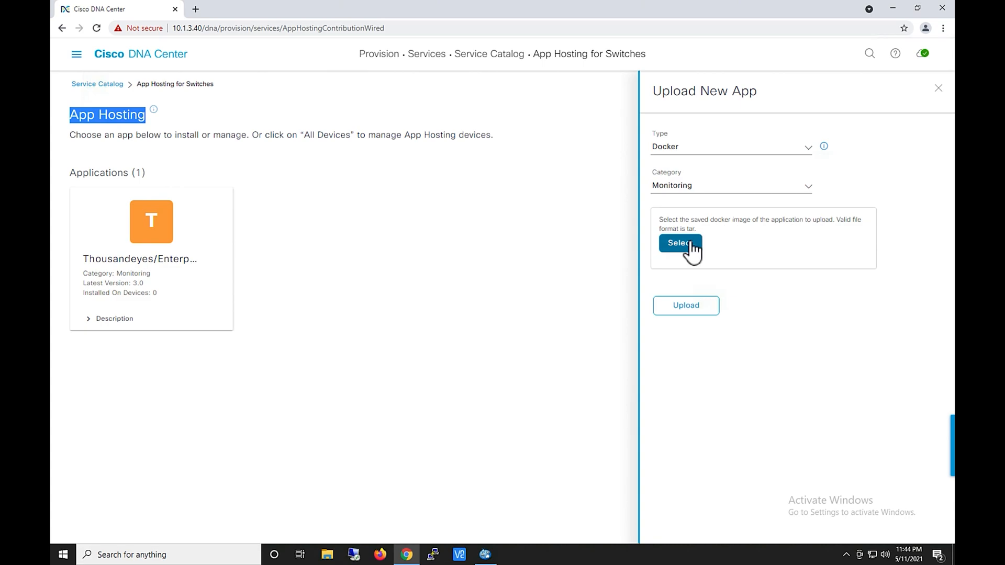
pyautogui.moveTo(686, 256)
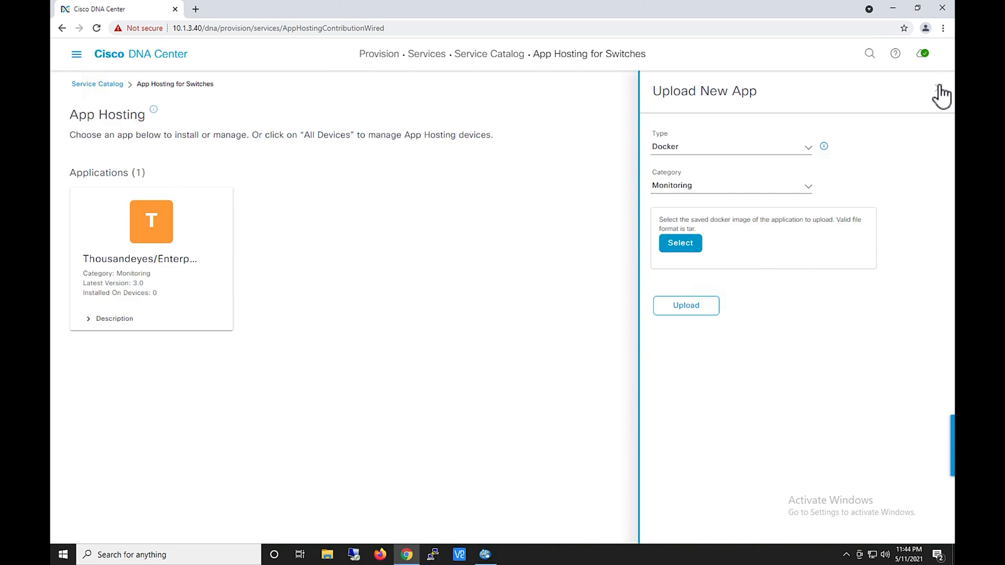
pyautogui.click(941, 96)
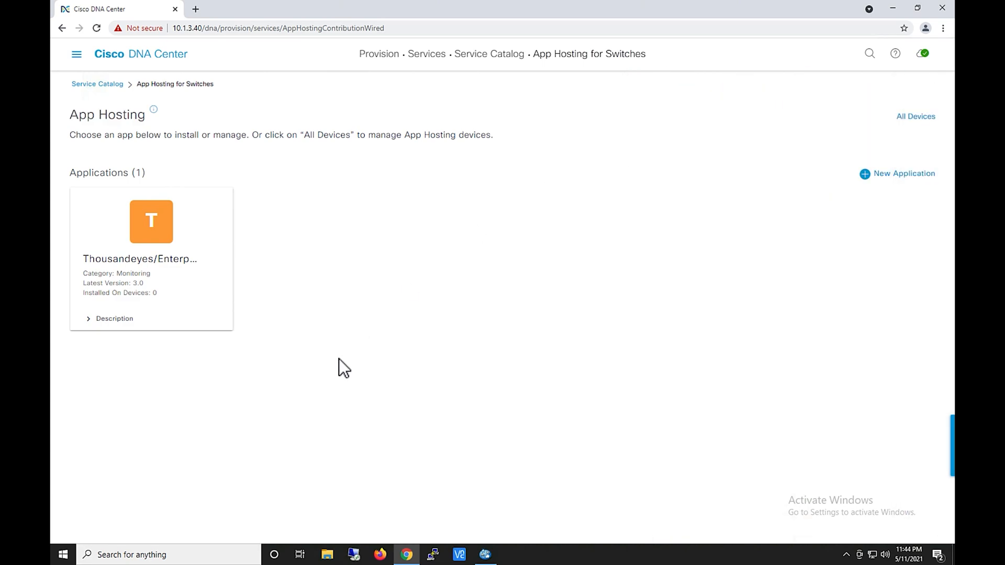
pyautogui.moveTo(159, 231)
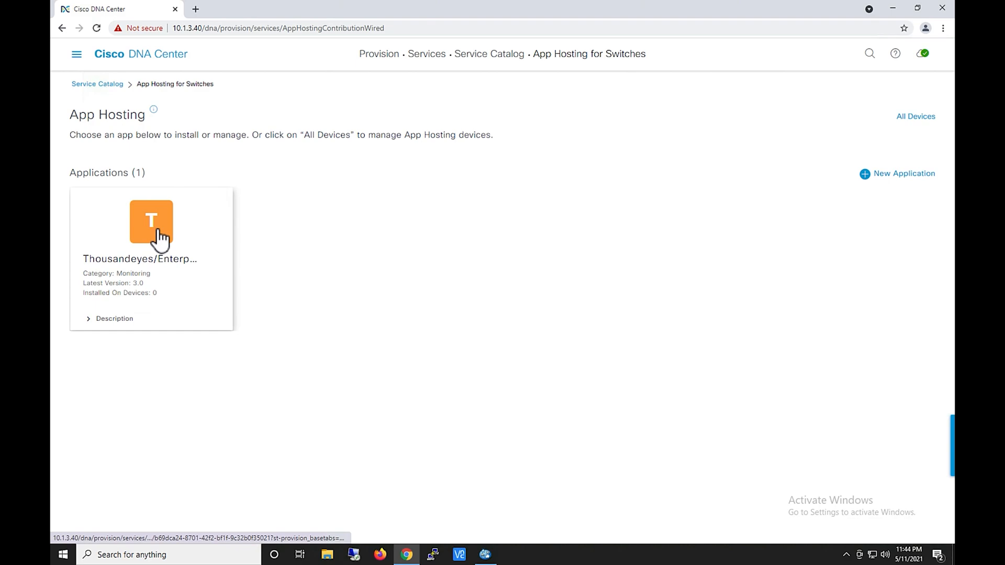
# In the enterprise-agent details, edit Docker runtime options changing hostname C9K to C9K-Demo.
pyautogui.click(151, 222)
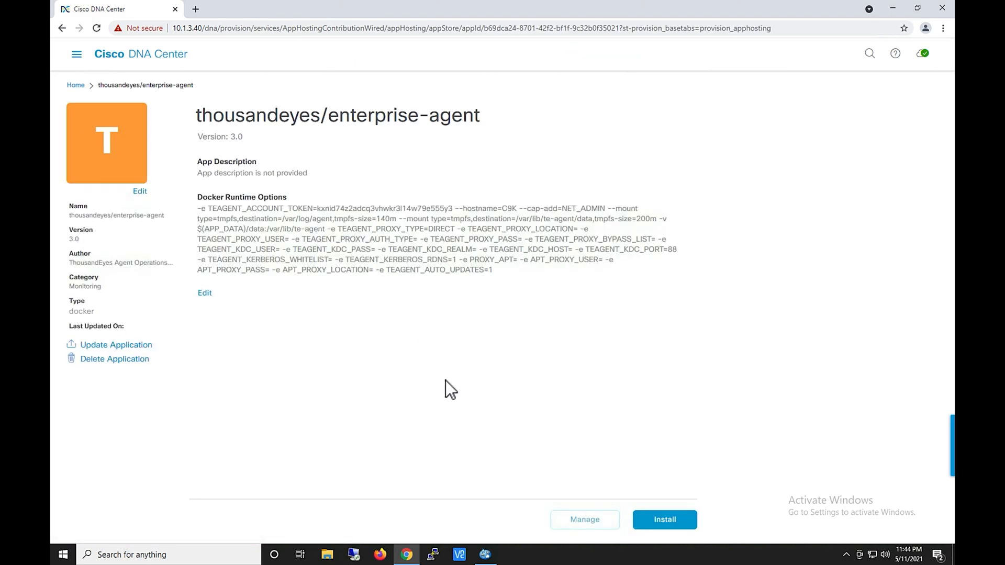
pyautogui.moveTo(451, 390)
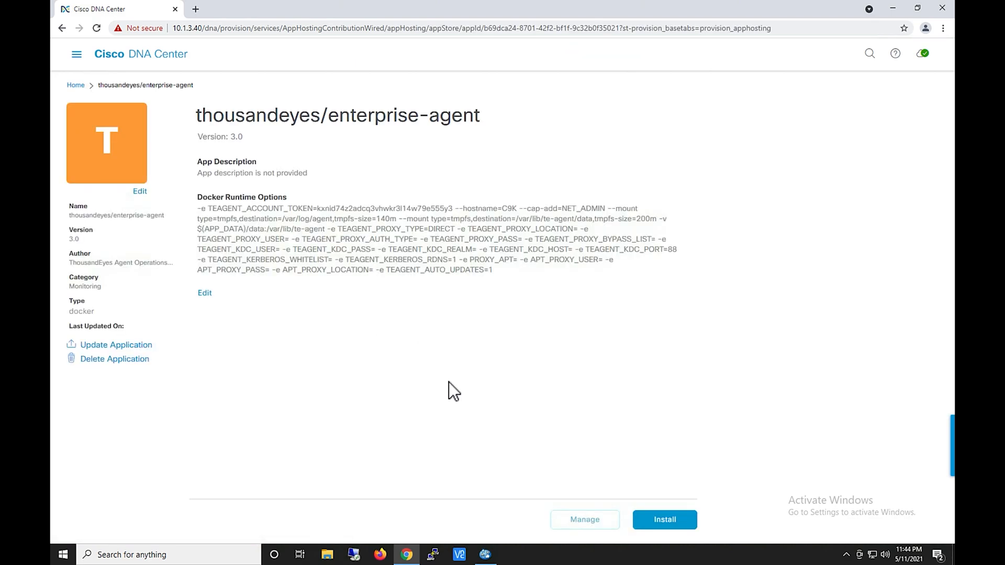
pyautogui.moveTo(204, 293)
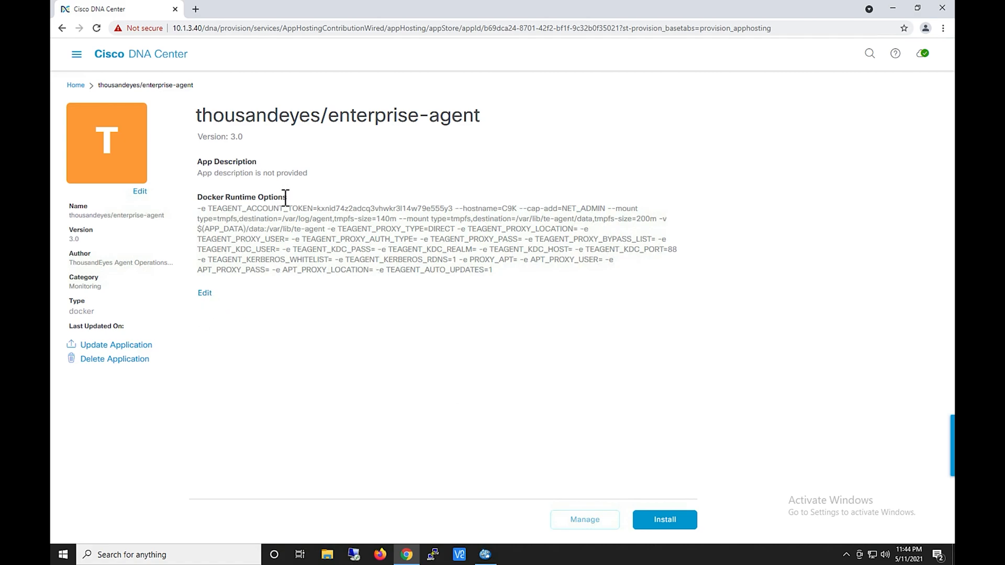
pyautogui.moveTo(303, 236)
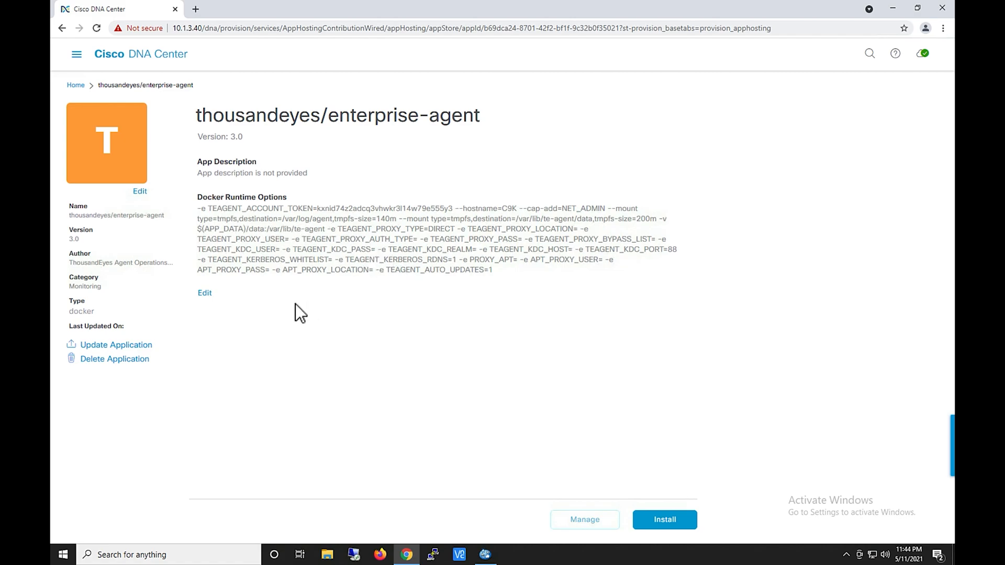
pyautogui.click(204, 293)
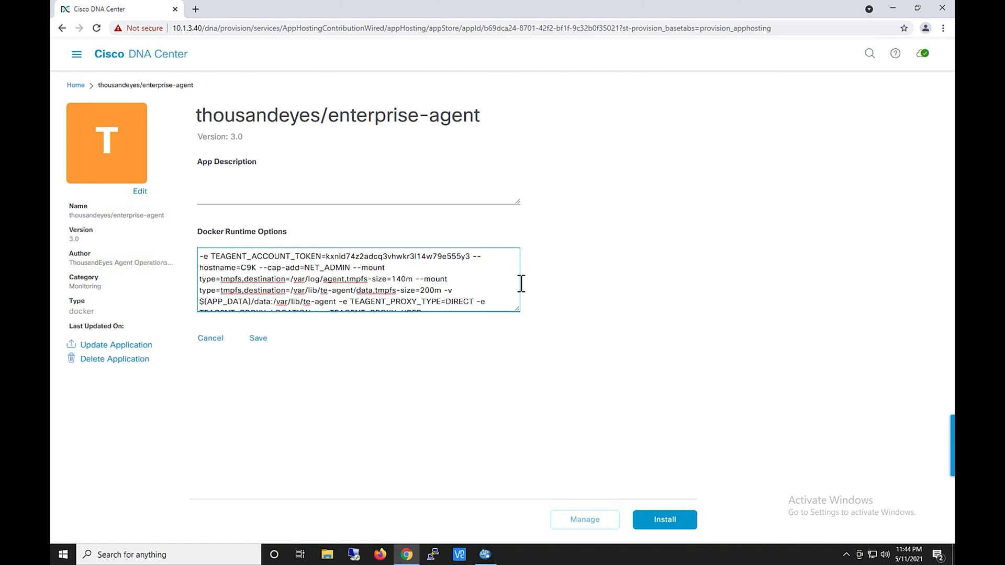
pyautogui.write('-Demo')
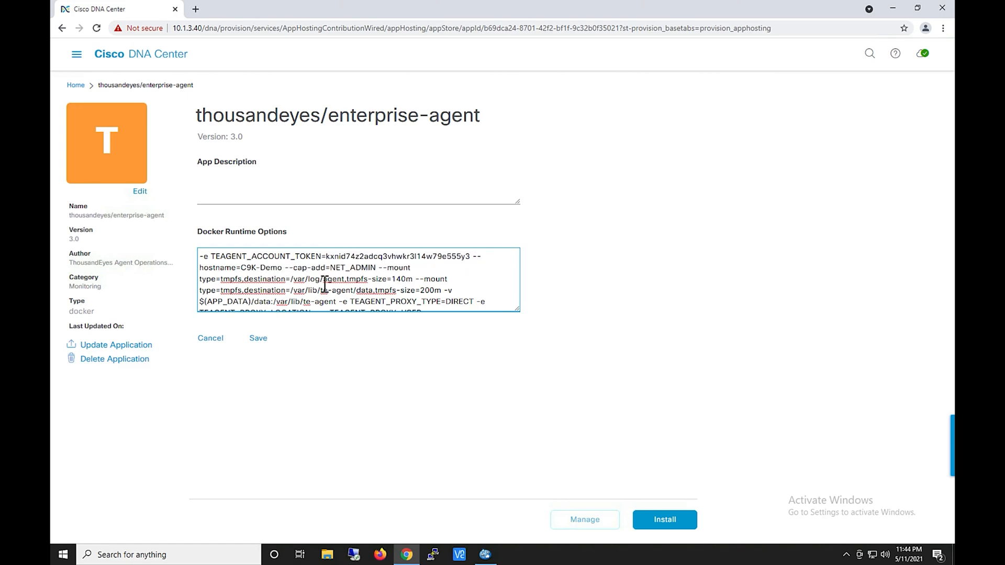
pyautogui.moveTo(364, 296)
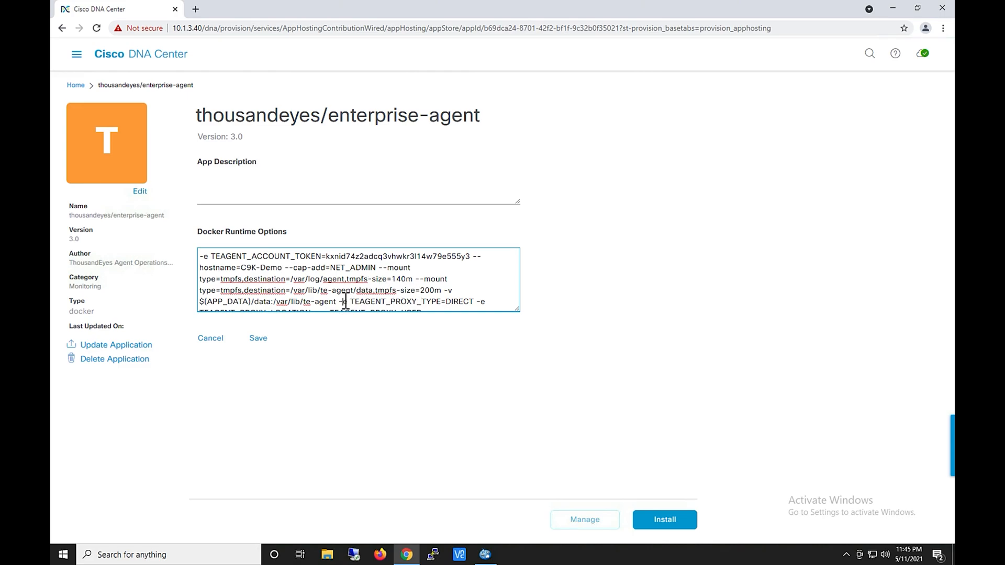
pyautogui.scroll(-3)
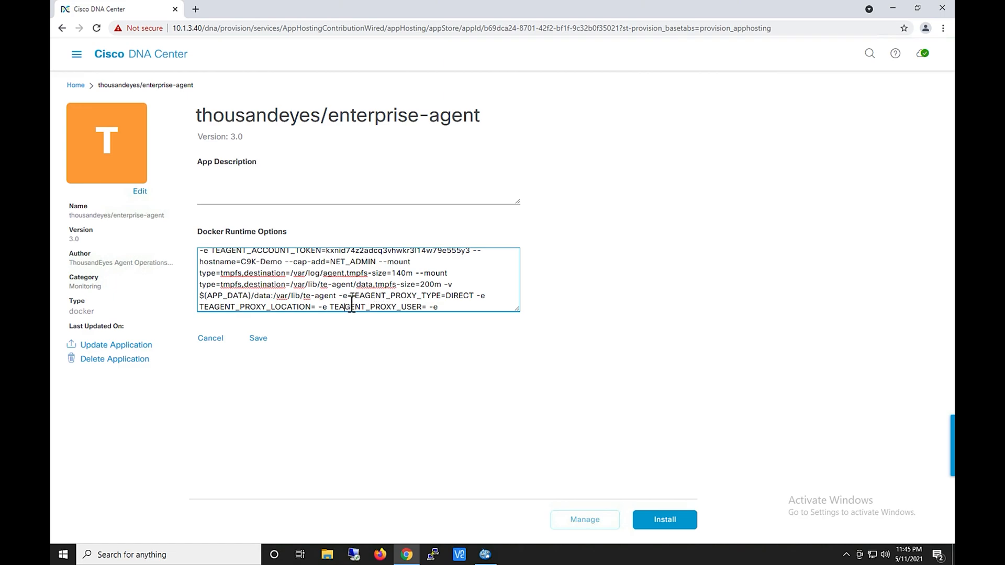
# Review the proxy location option text and save the edited runtime options.
pyautogui.doubleClick(256, 307)
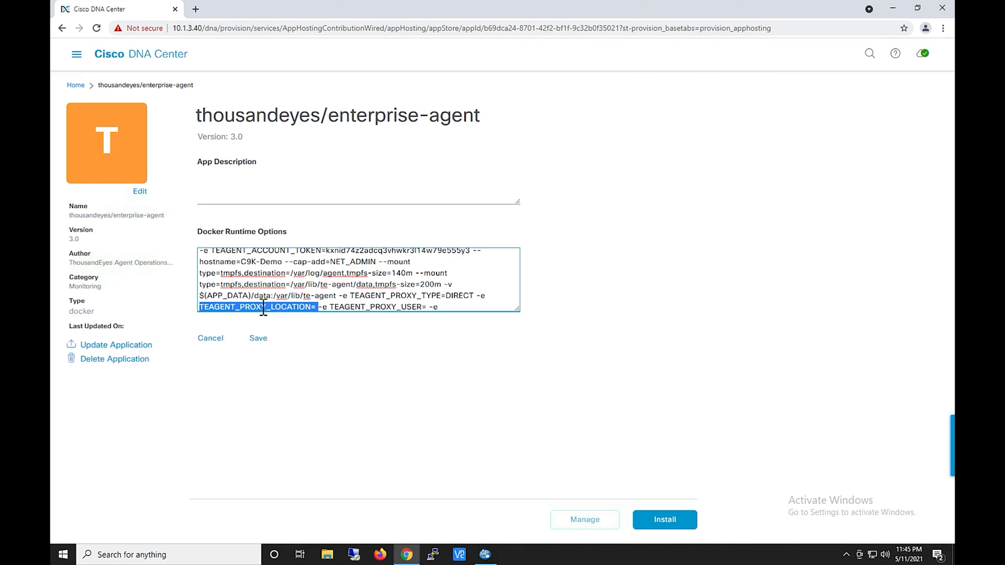
pyautogui.click(318, 307)
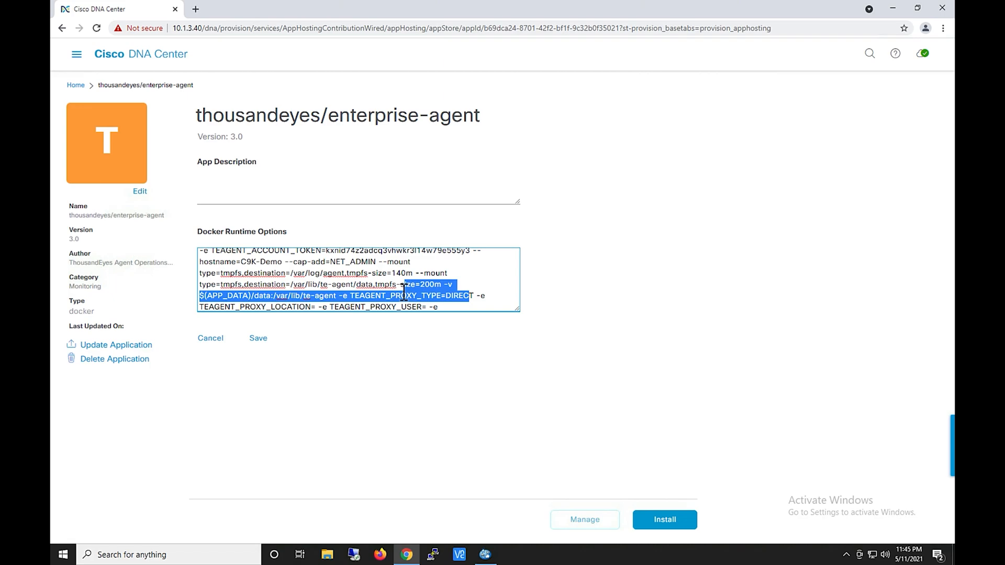
pyautogui.click(501, 292)
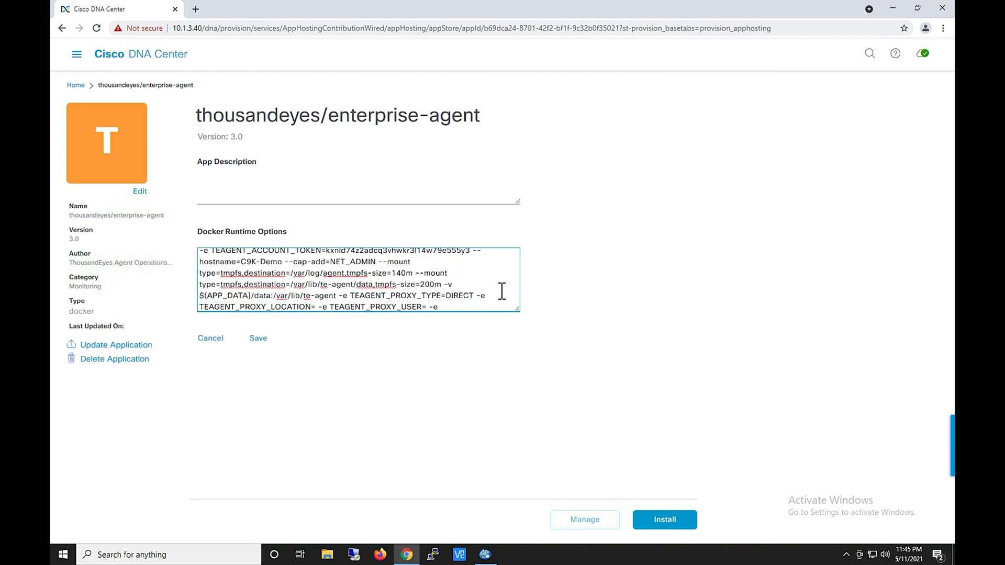
pyautogui.scroll(-3)
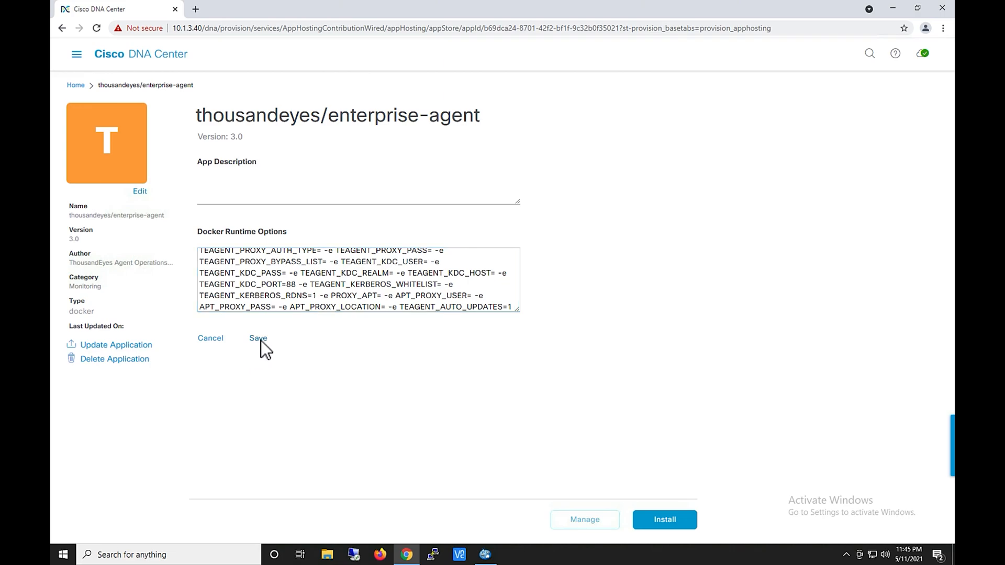
pyautogui.click(257, 339)
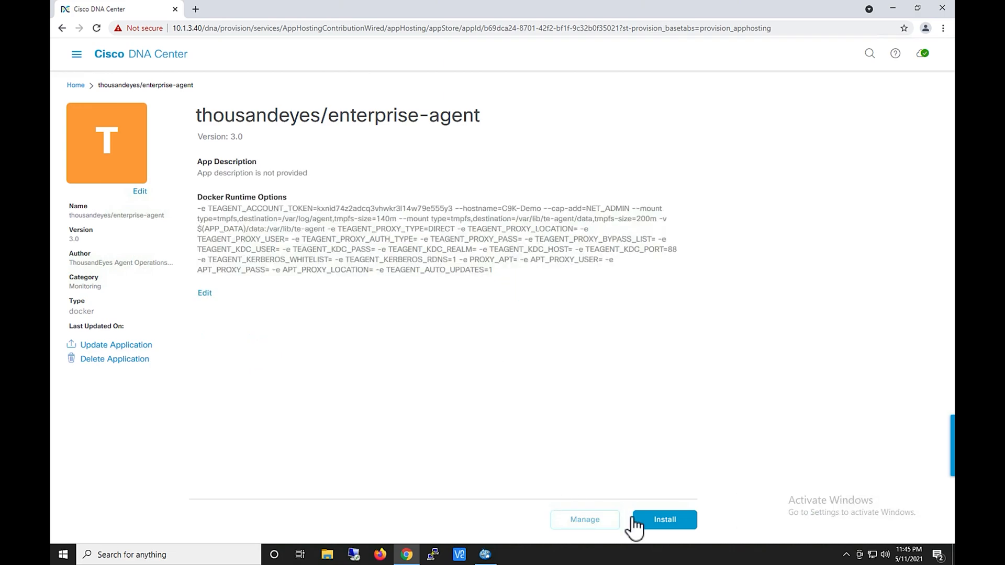
# Start the install wizard with C9300-DATA.cisco.com as target and reach the Configure App step.
pyautogui.click(664, 519)
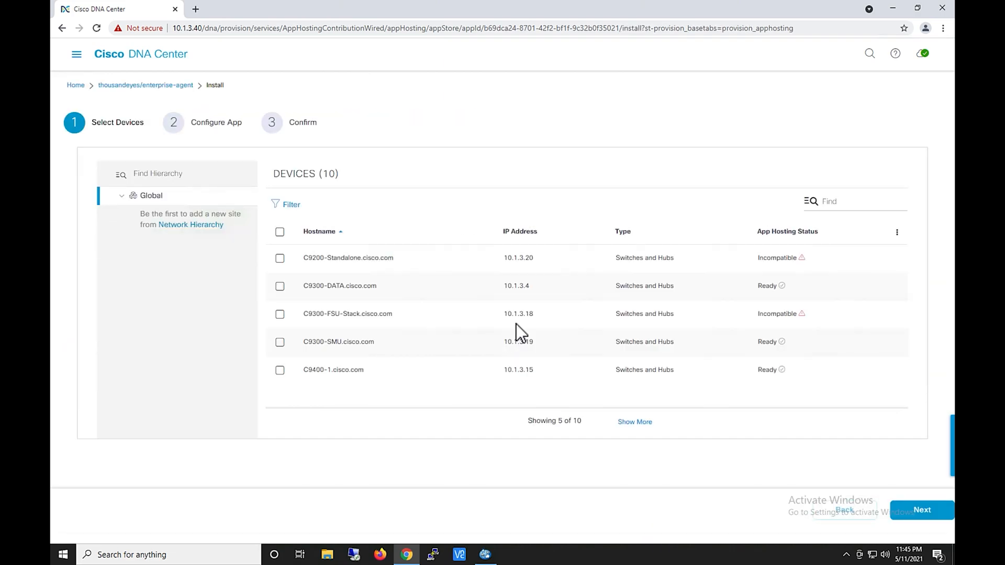
pyautogui.moveTo(798, 433)
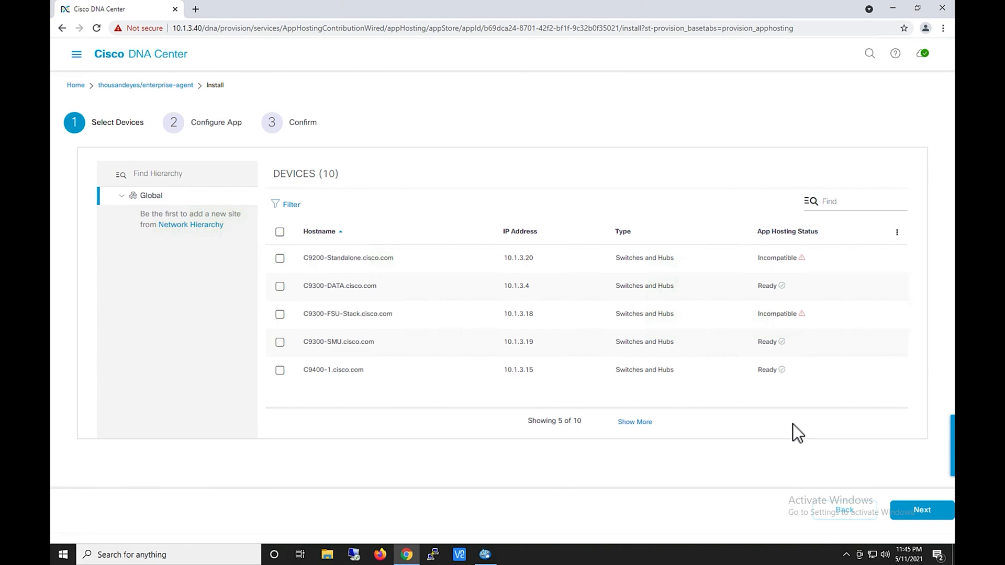
pyautogui.moveTo(821, 286)
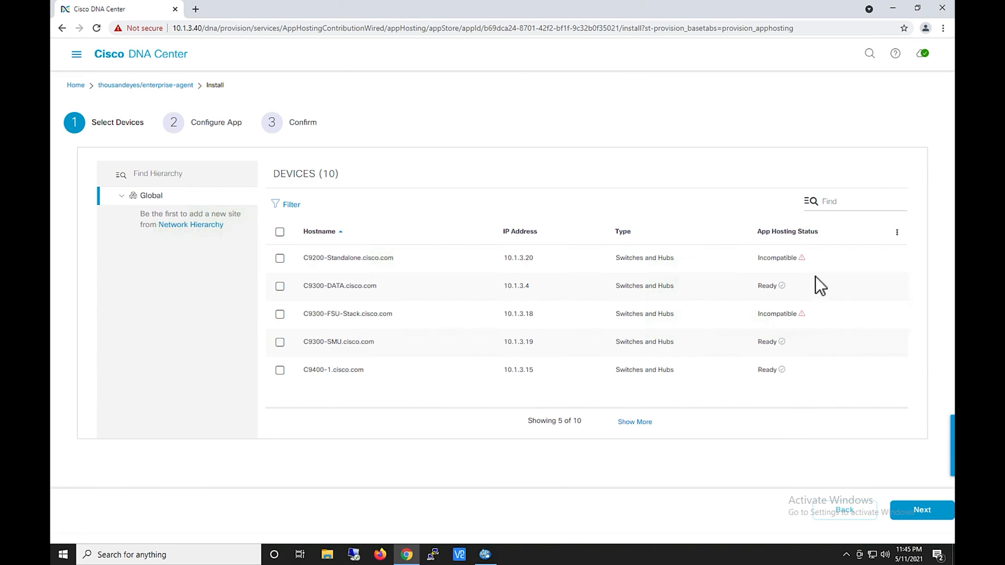
pyautogui.moveTo(801, 258)
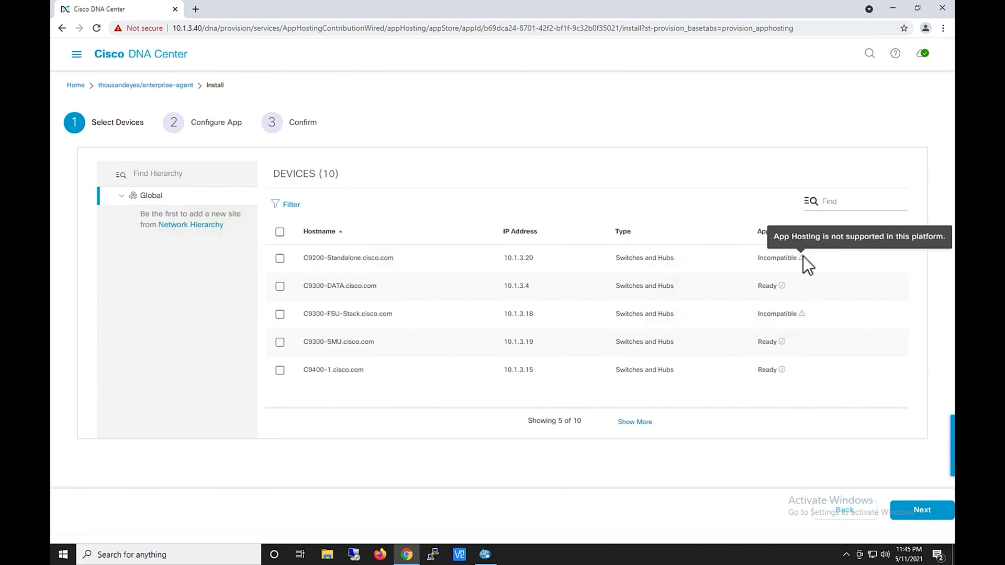
pyautogui.moveTo(791, 289)
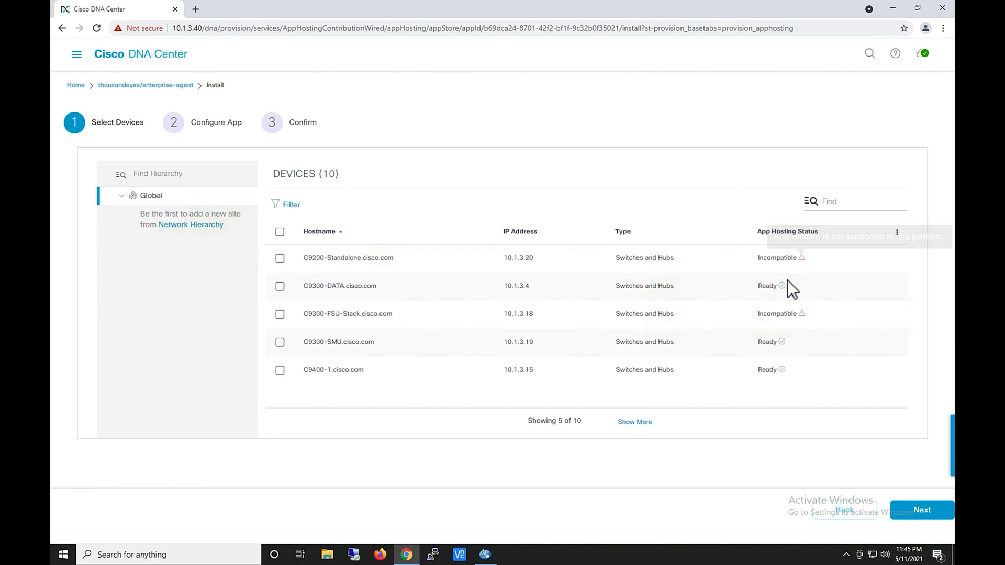
pyautogui.moveTo(794, 292)
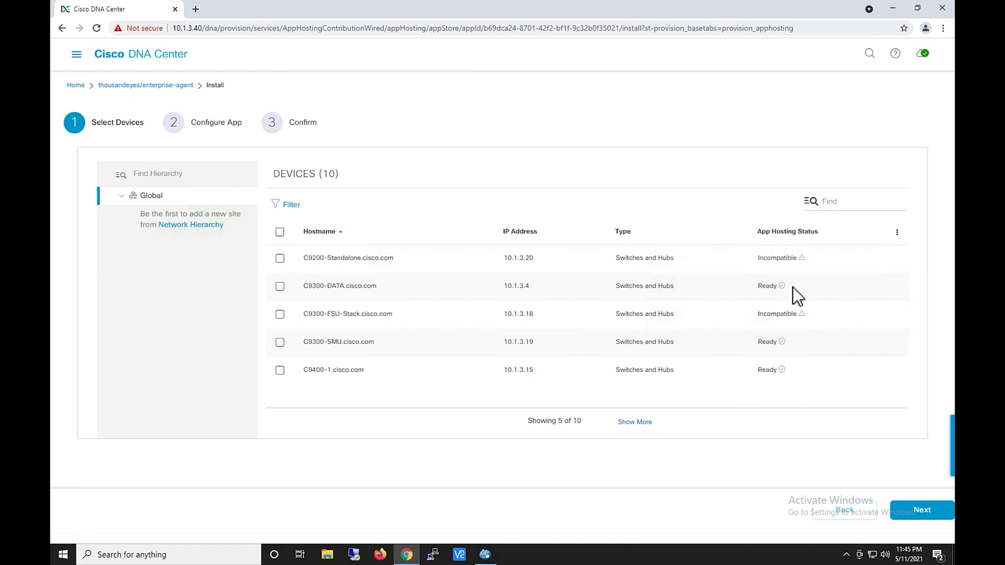
pyautogui.moveTo(793, 352)
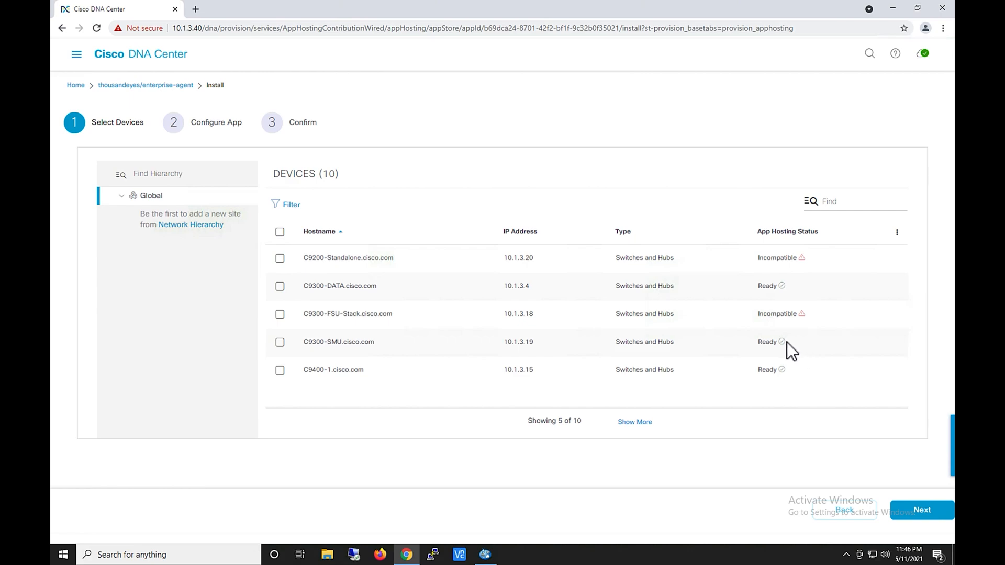
pyautogui.click(280, 286)
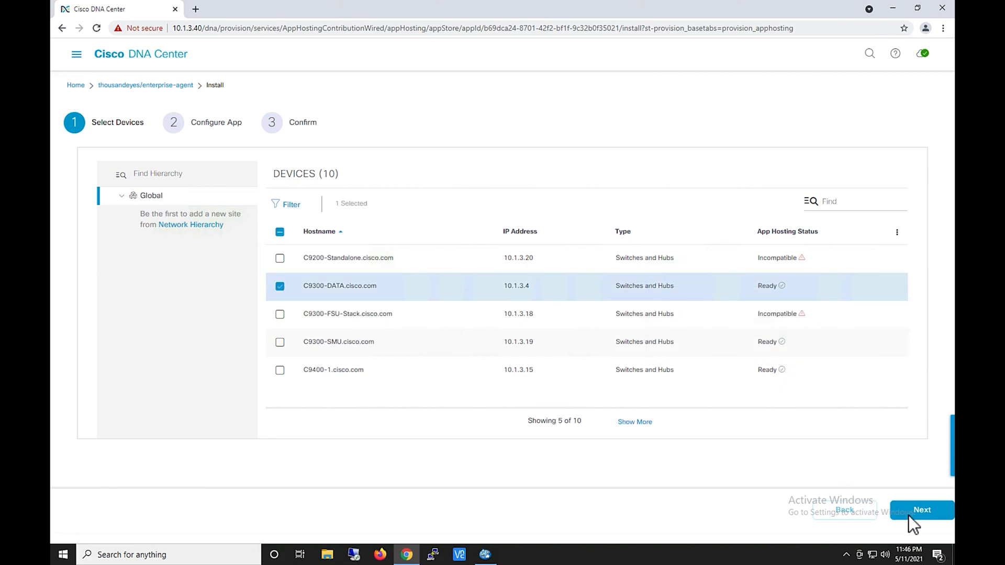
pyautogui.click(921, 510)
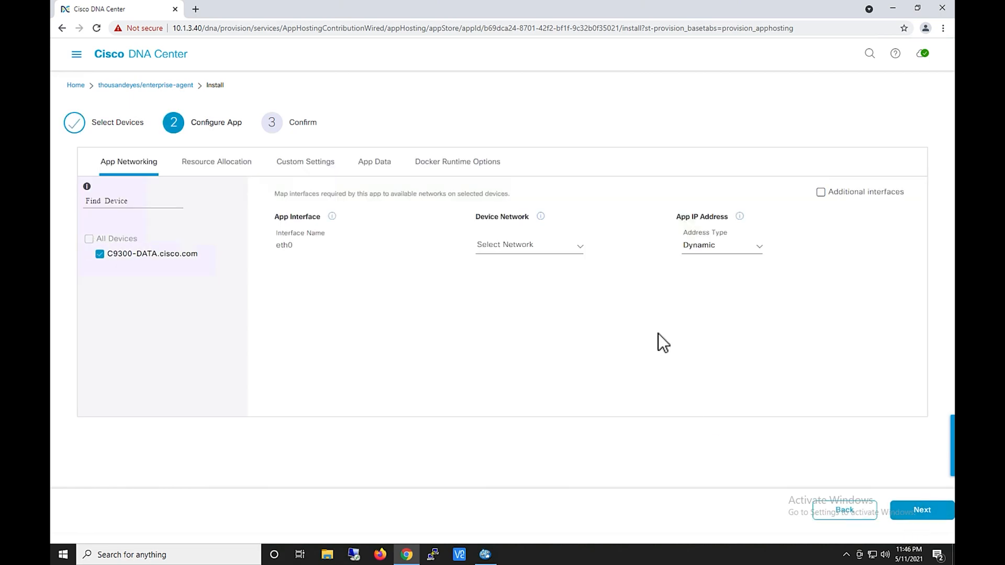
pyautogui.moveTo(506, 411)
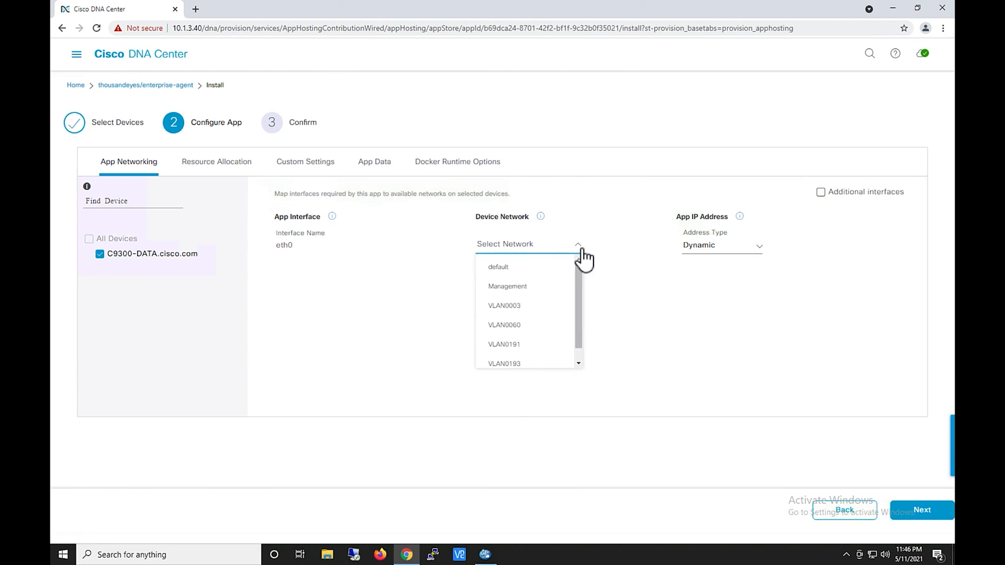
pyautogui.moveTo(538, 314)
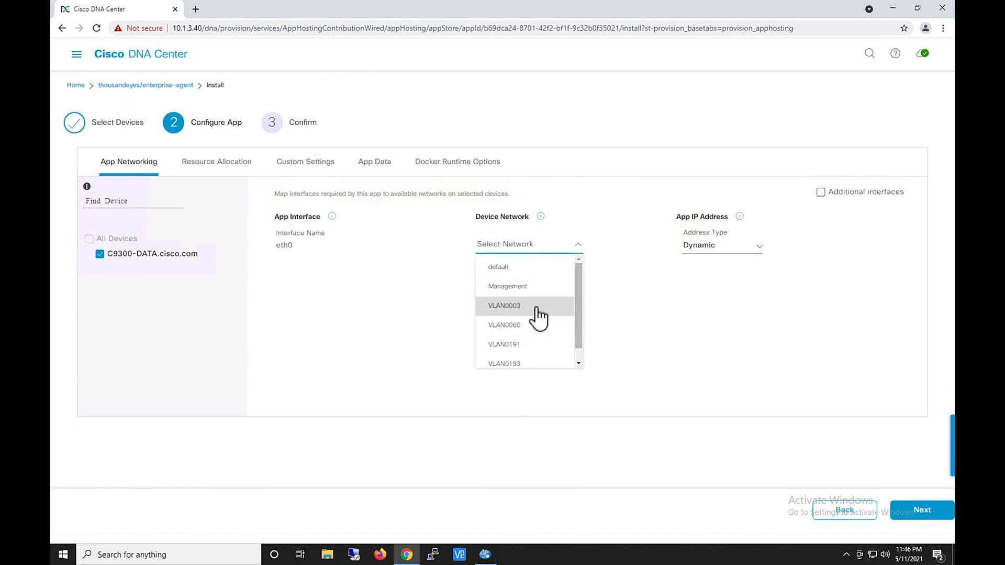
# Map the agent's eth0 to VLAN0003 with Static address type and bring up its static IP form.
pyautogui.click(504, 306)
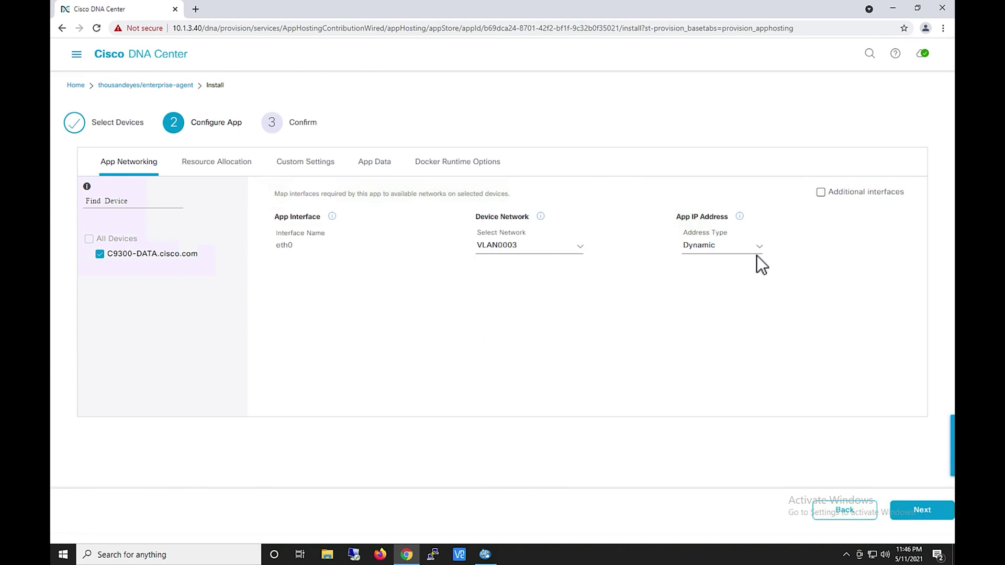
pyautogui.click(720, 245)
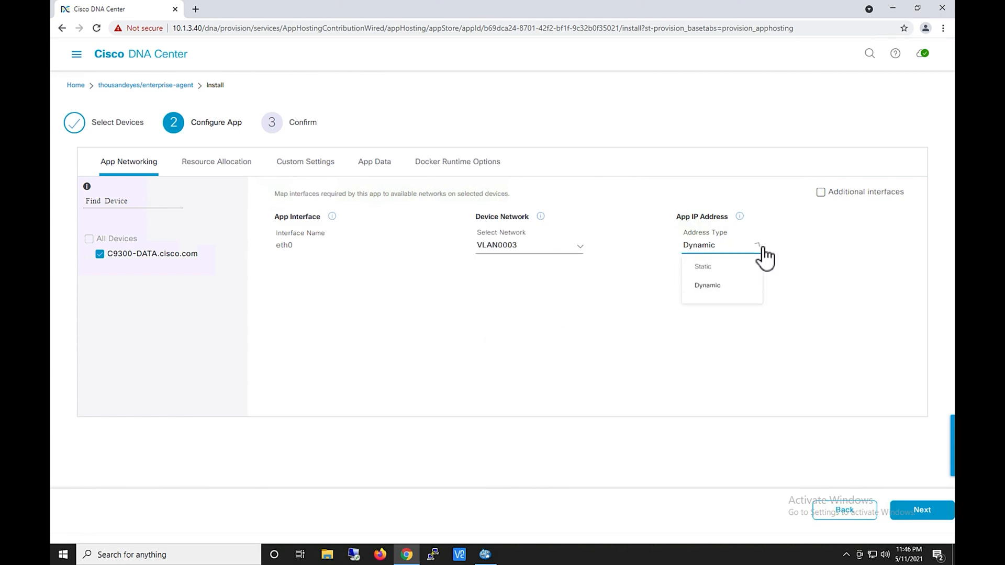
pyautogui.click(702, 267)
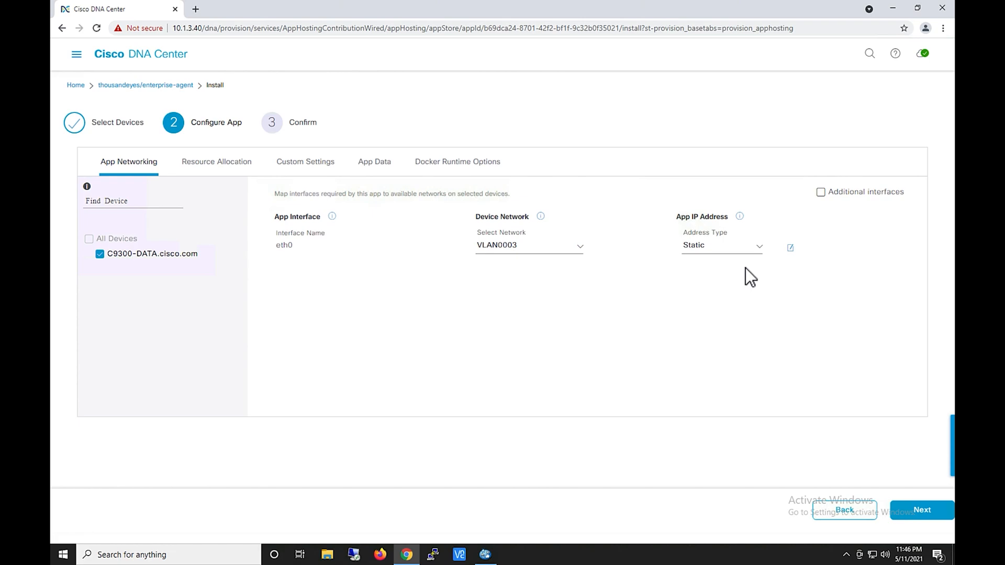
pyautogui.click(791, 248)
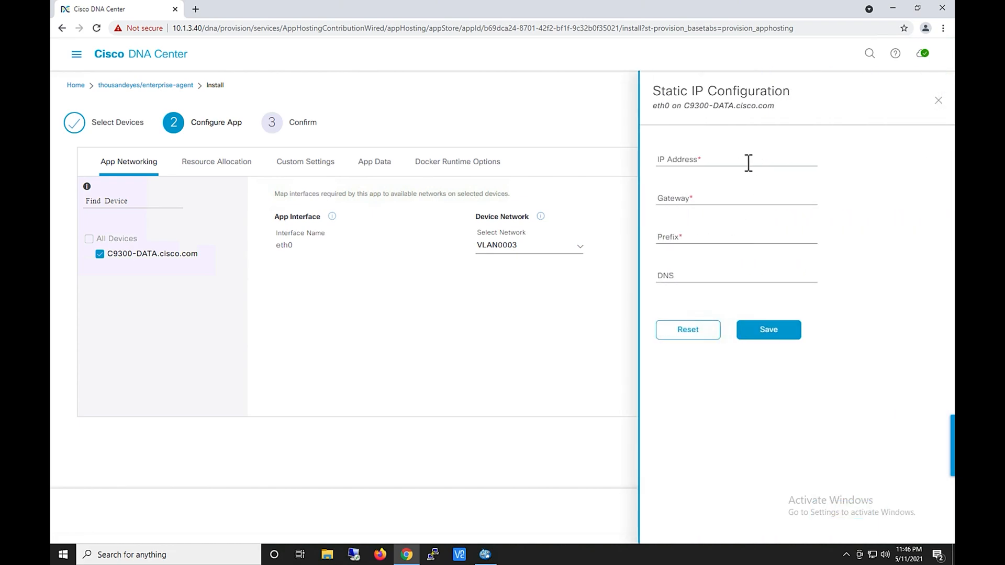
# Save eth0 static IP 10.1.3.45, gateway 10.1.3.252, prefix 24, DNS 8.8.8.8 and reach the Confirm summary.
pyautogui.write('10.1.3.45')
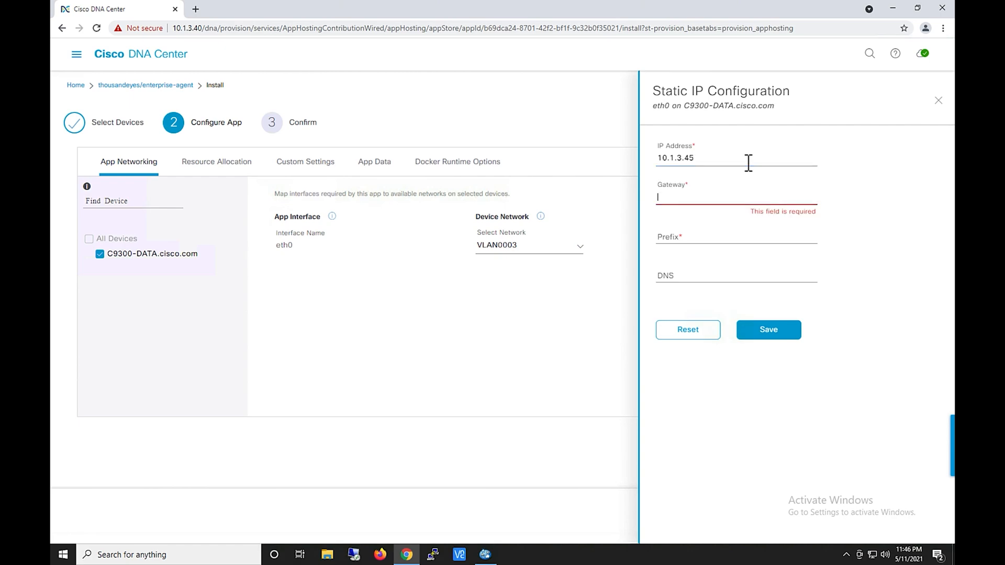
pyautogui.write('10.1.3.25')
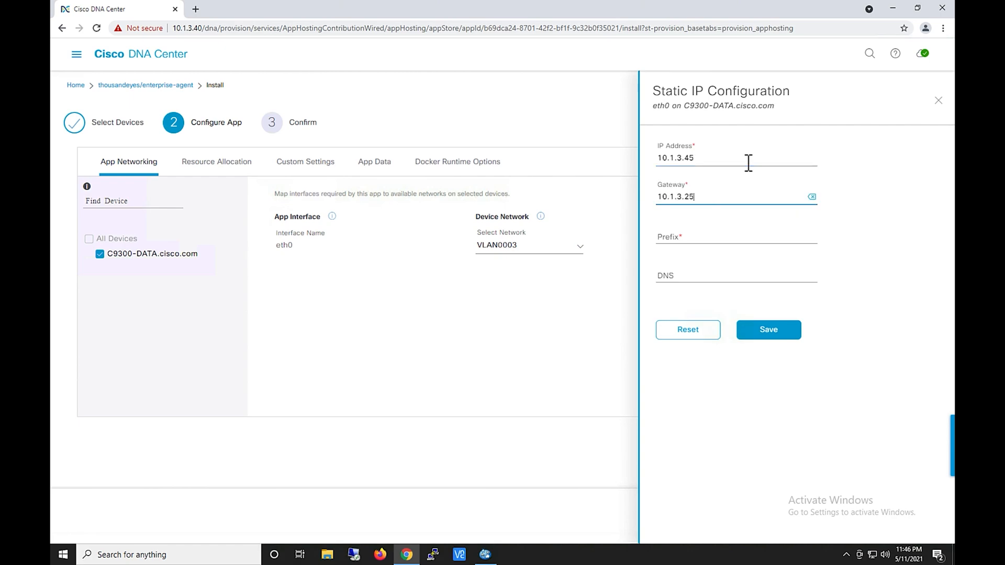
pyautogui.write('24')
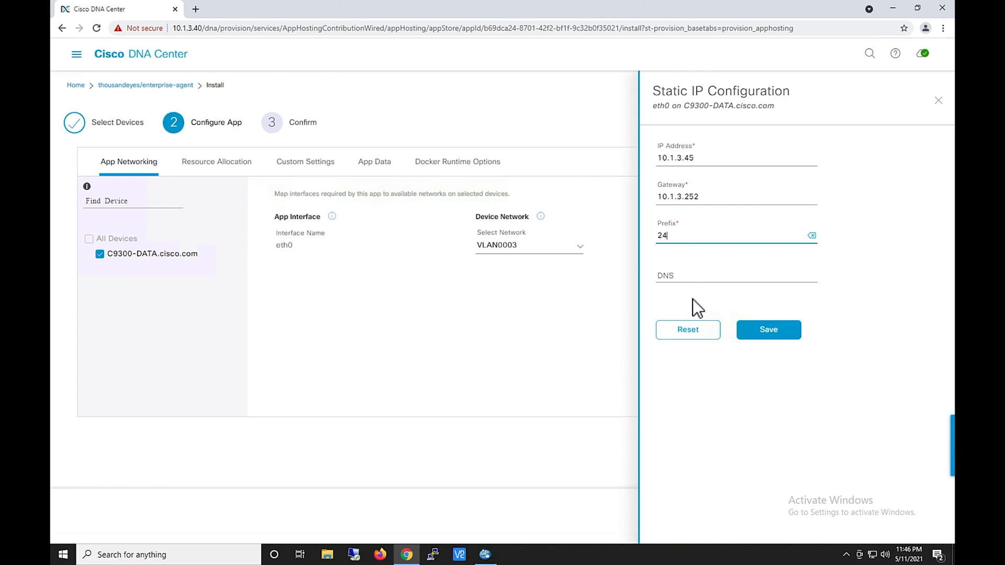
pyautogui.click(736, 276)
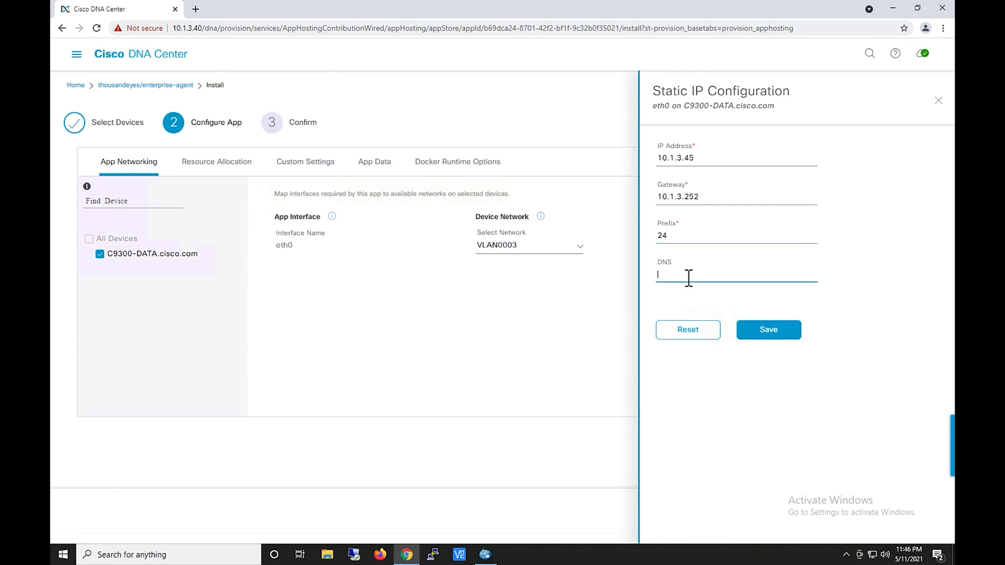
pyautogui.write('8.8.8.8')
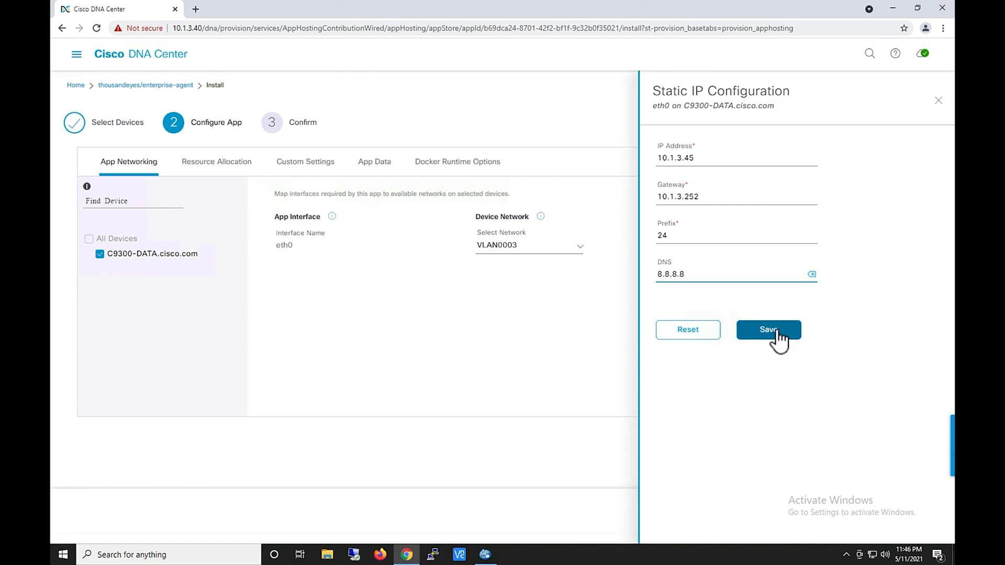
pyautogui.click(767, 329)
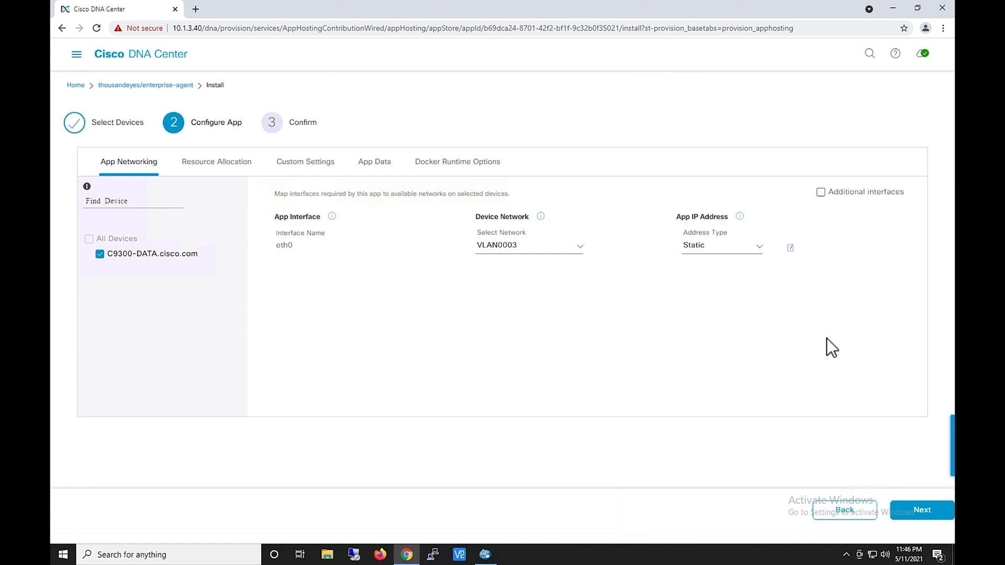
pyautogui.click(921, 510)
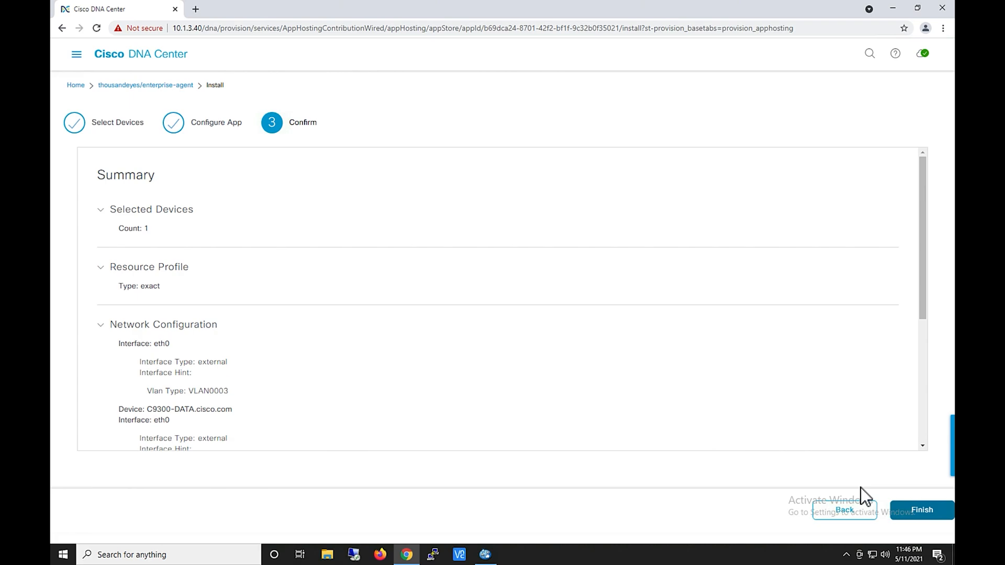
# Review the summary's Docker runtime options, finish the wizard and confirm install with auto start.
pyautogui.scroll(-3)
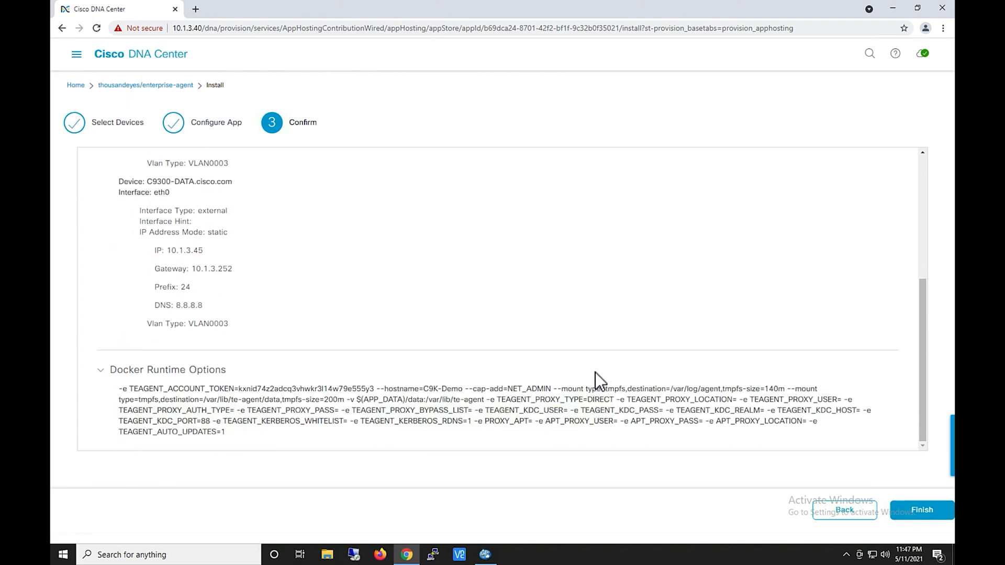
pyautogui.moveTo(365, 389)
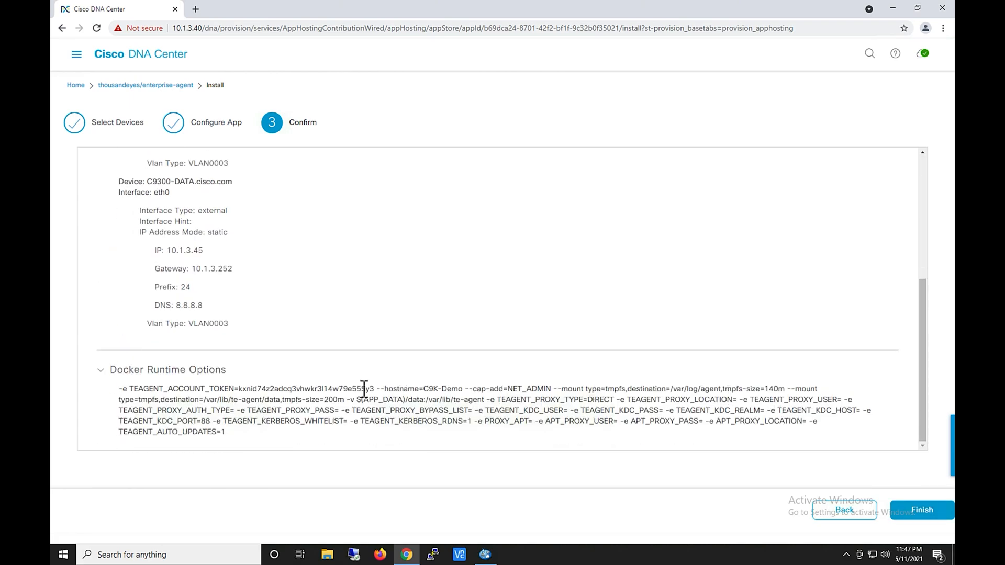
pyautogui.doubleClick(314, 389)
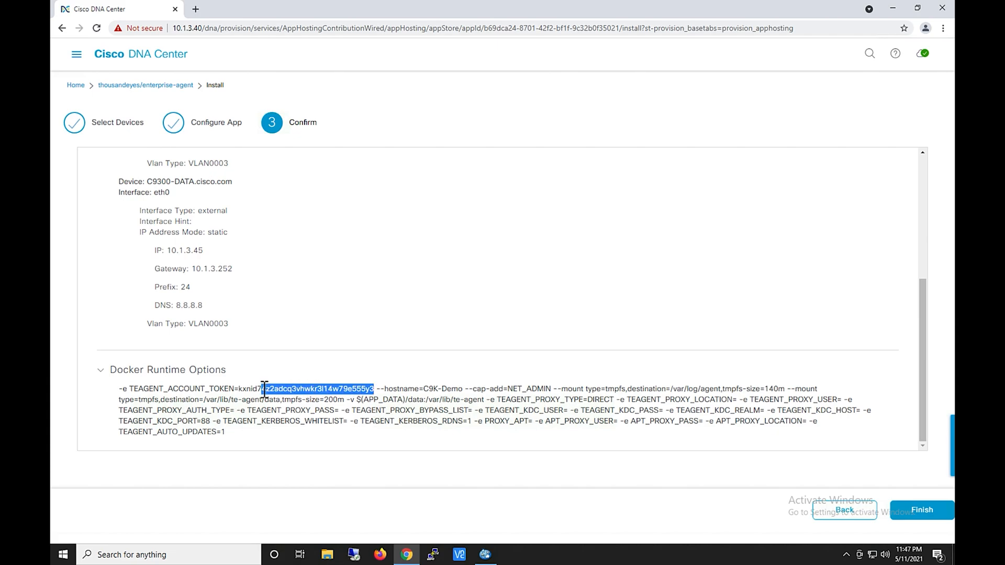
pyautogui.click(922, 510)
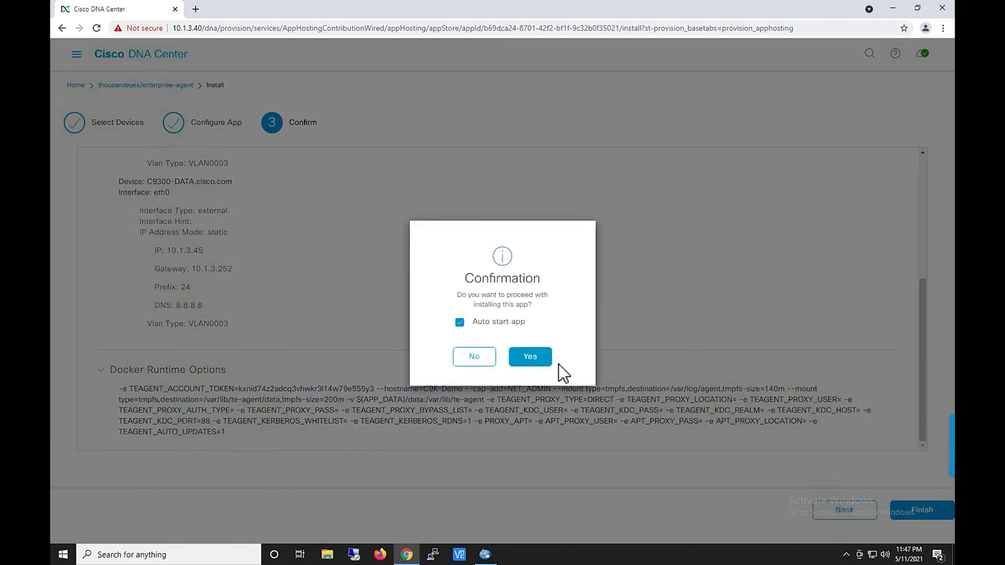
pyautogui.click(529, 356)
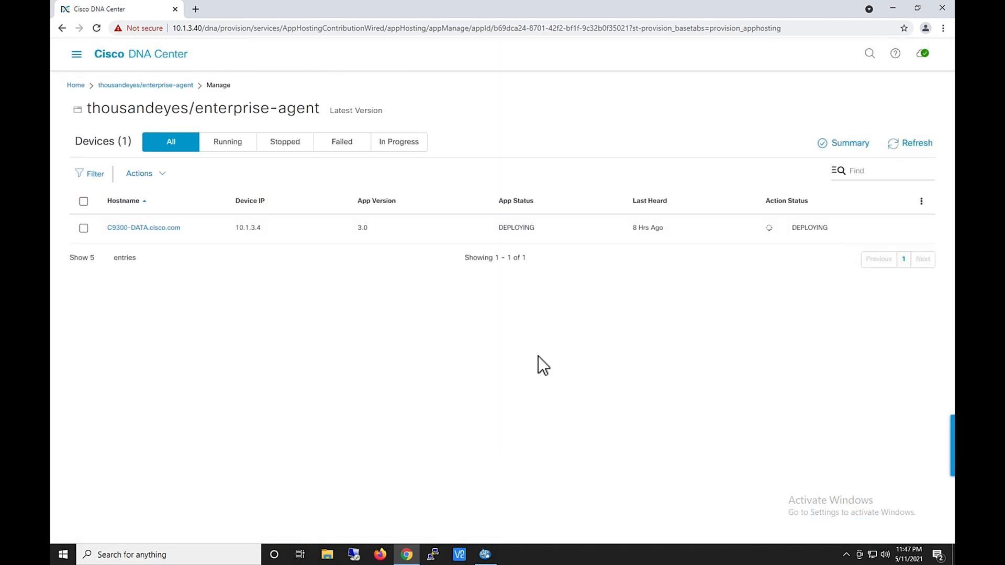
# Select the C9300-DATA.cisco.com row and go to that device's Applications page.
pyautogui.click(910, 144)
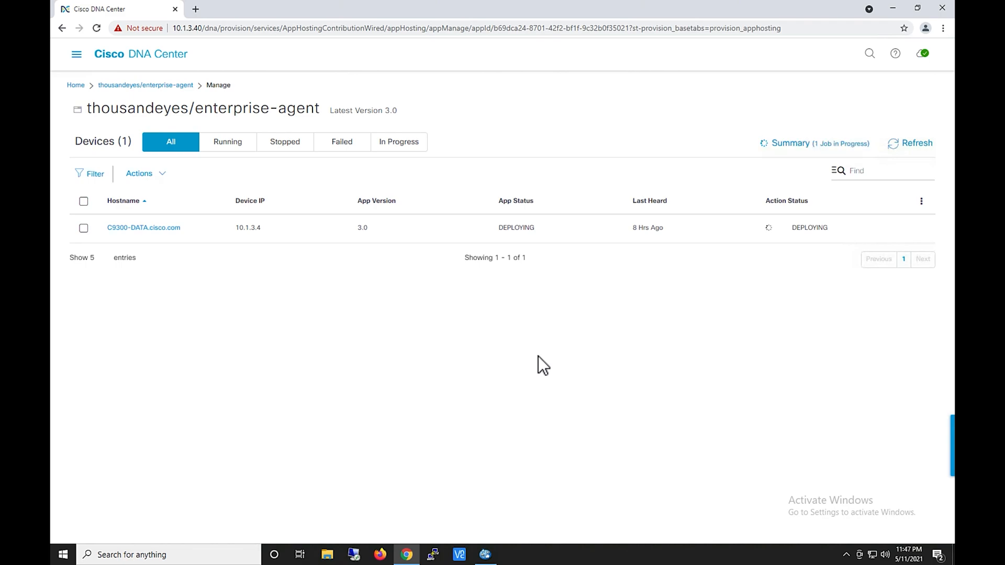
pyautogui.moveTo(796, 256)
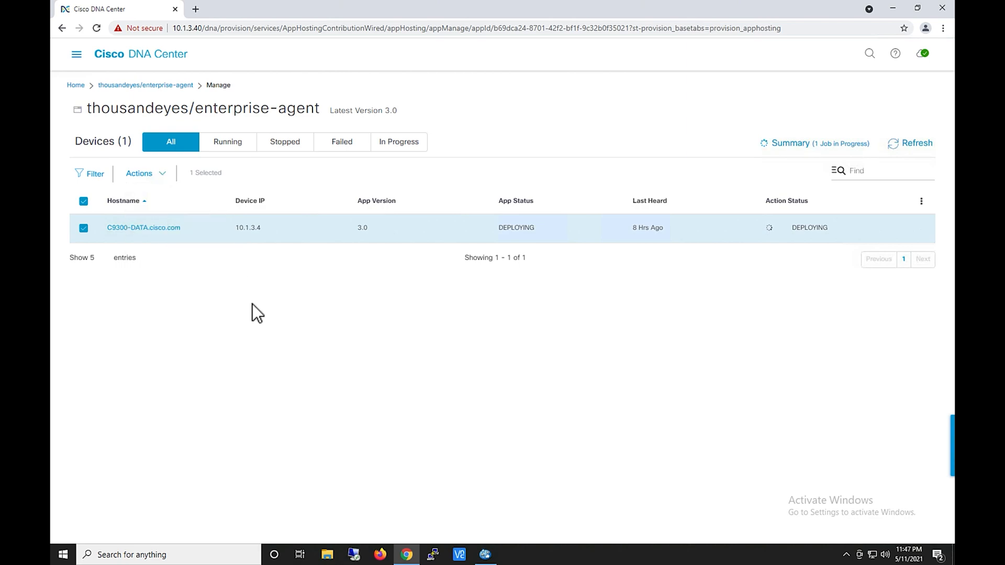
pyautogui.moveTo(156, 292)
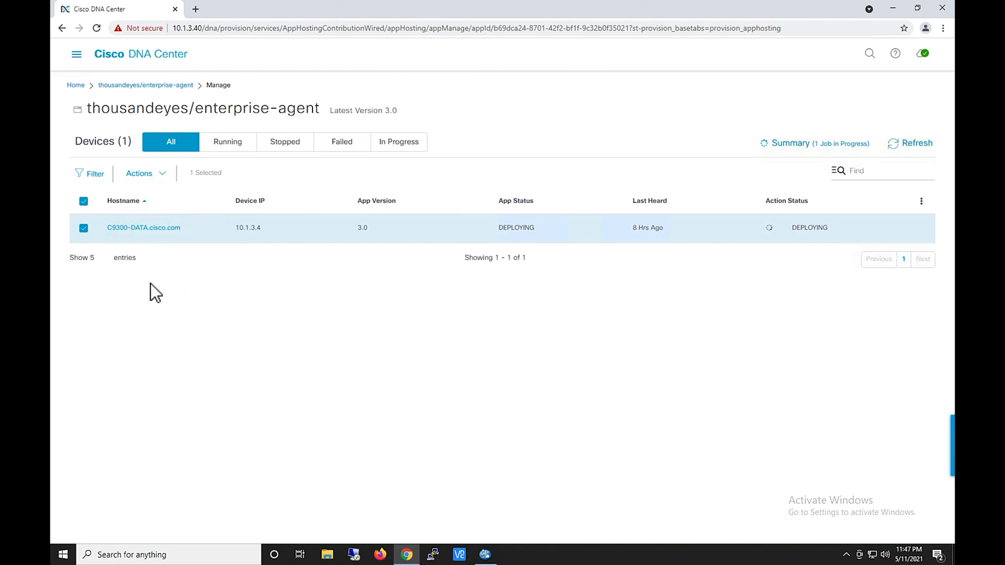
pyautogui.moveTo(143, 283)
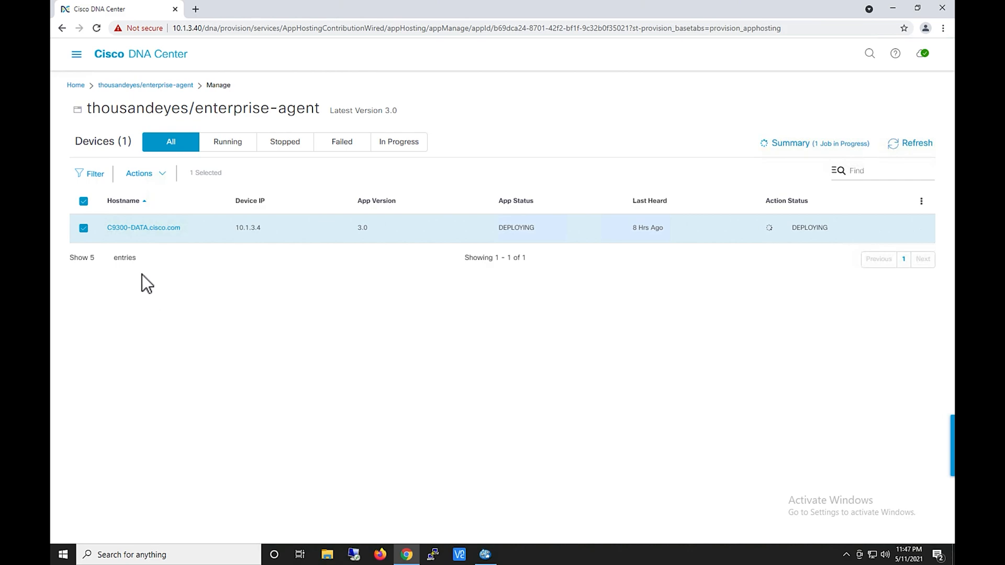
pyautogui.click(143, 227)
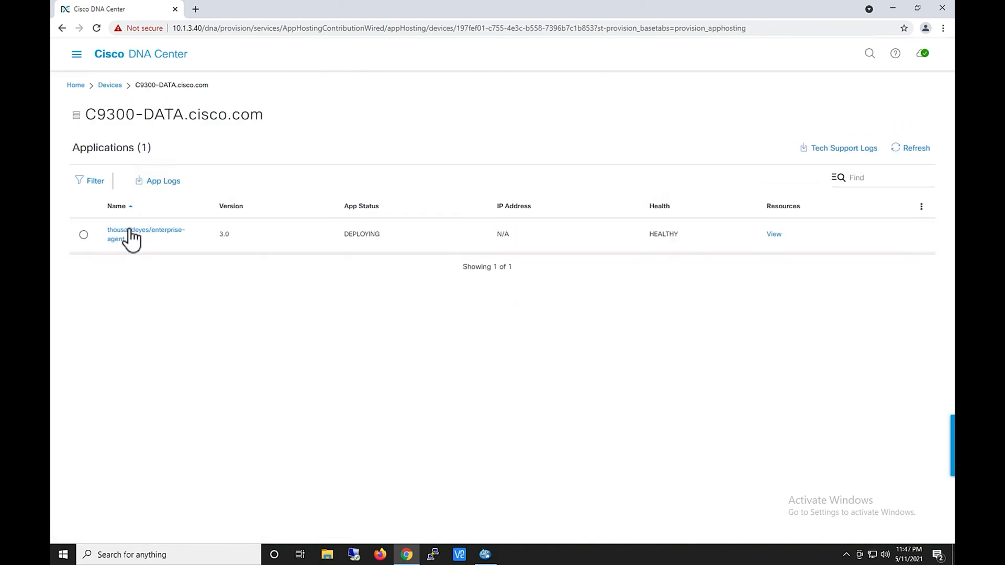
pyautogui.moveTo(106, 265)
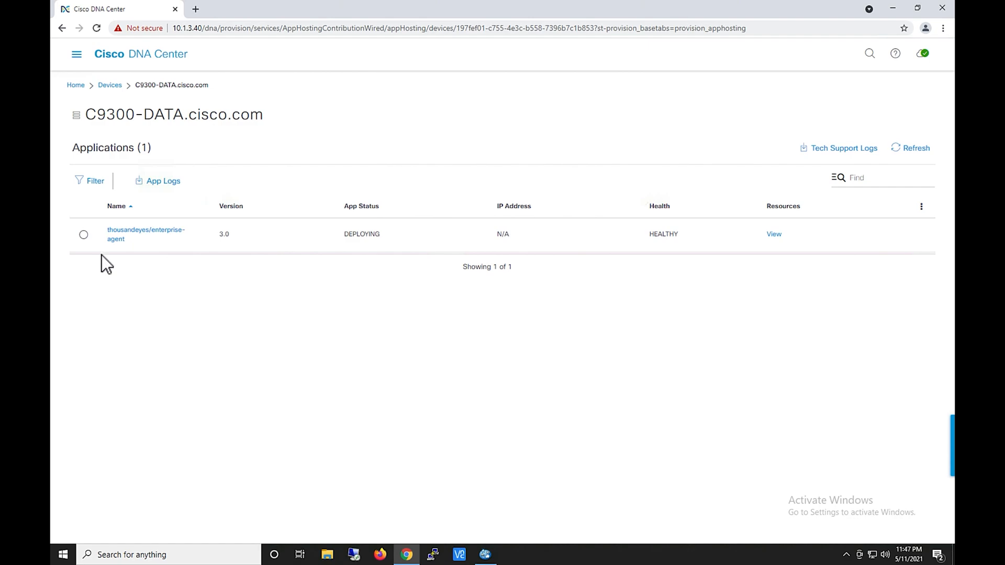
# Select thousandeyes/enterprise-agent and return to its Manage page device list.
pyautogui.click(84, 233)
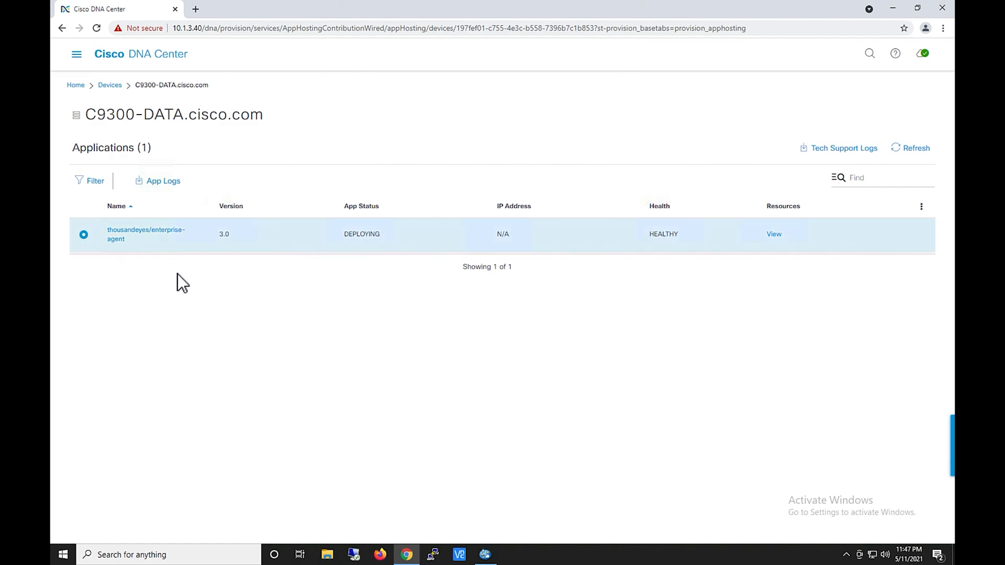
pyautogui.moveTo(163, 186)
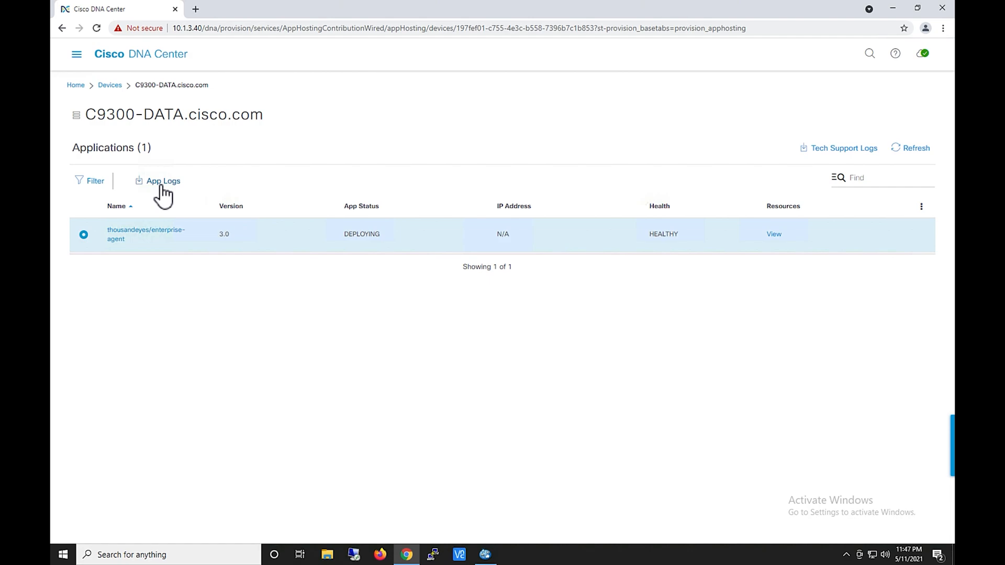
pyautogui.moveTo(743, 245)
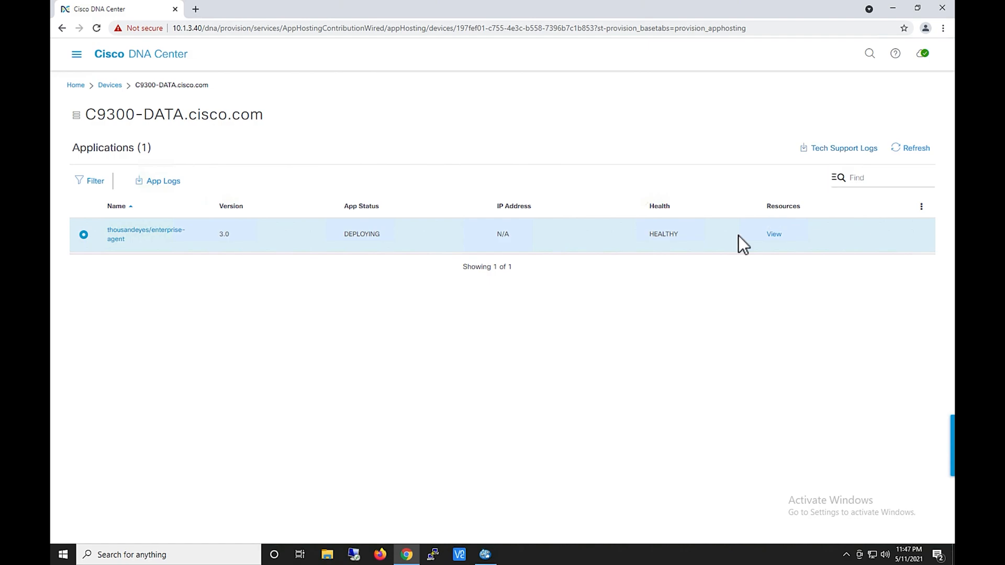
pyautogui.moveTo(698, 339)
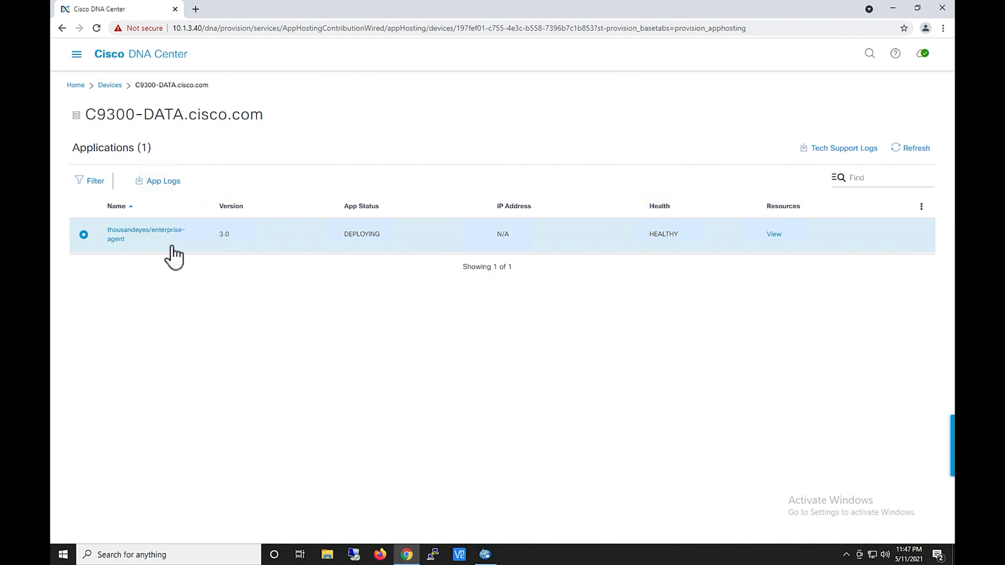
pyautogui.moveTo(99, 114)
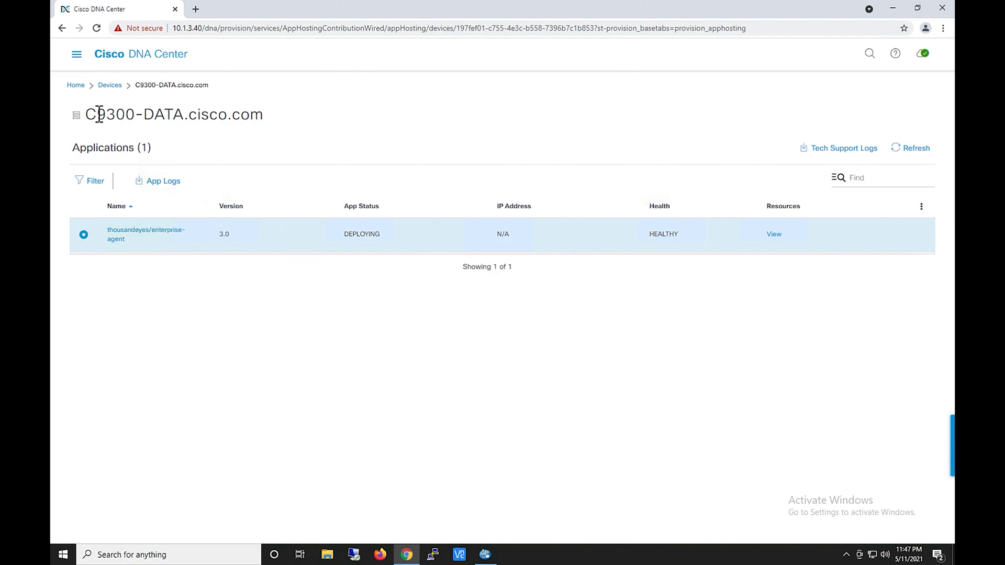
pyautogui.click(146, 233)
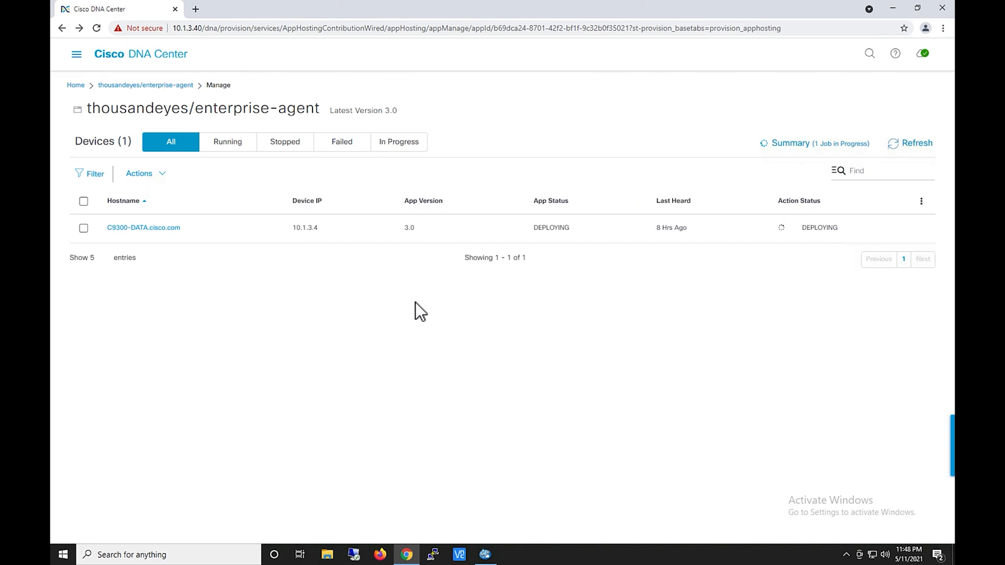
pyautogui.moveTo(689, 375)
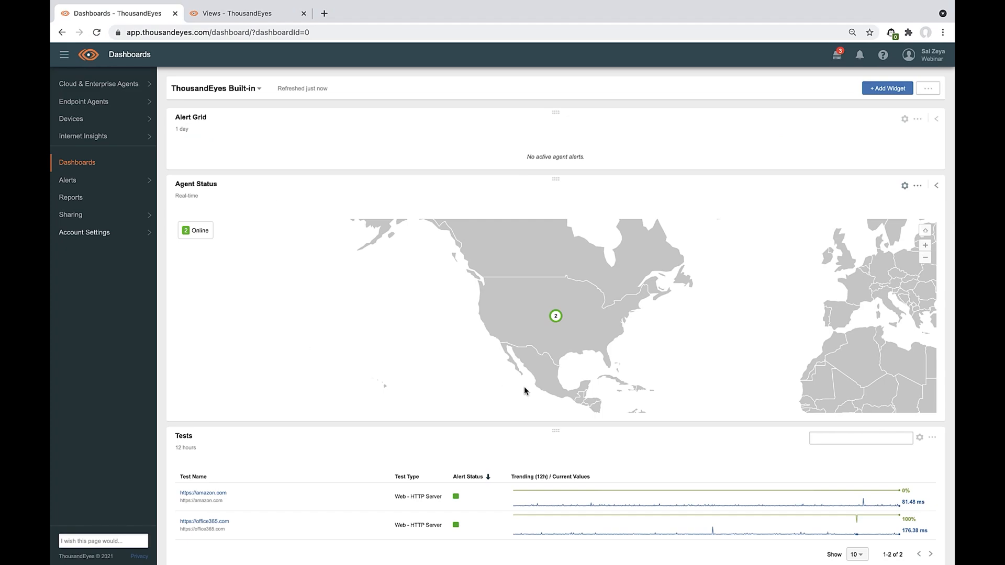
pyautogui.moveTo(413, 297)
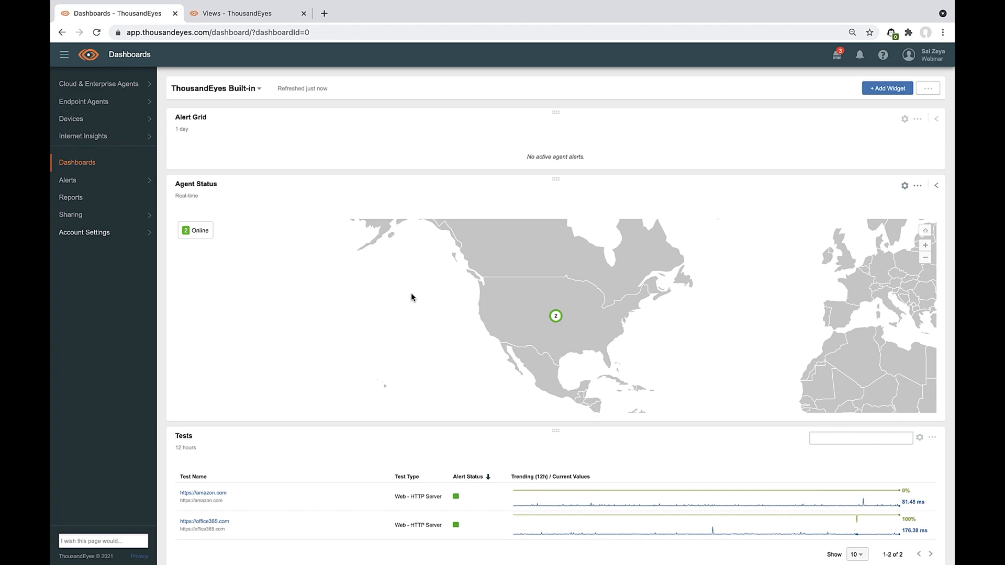
pyautogui.moveTo(105, 88)
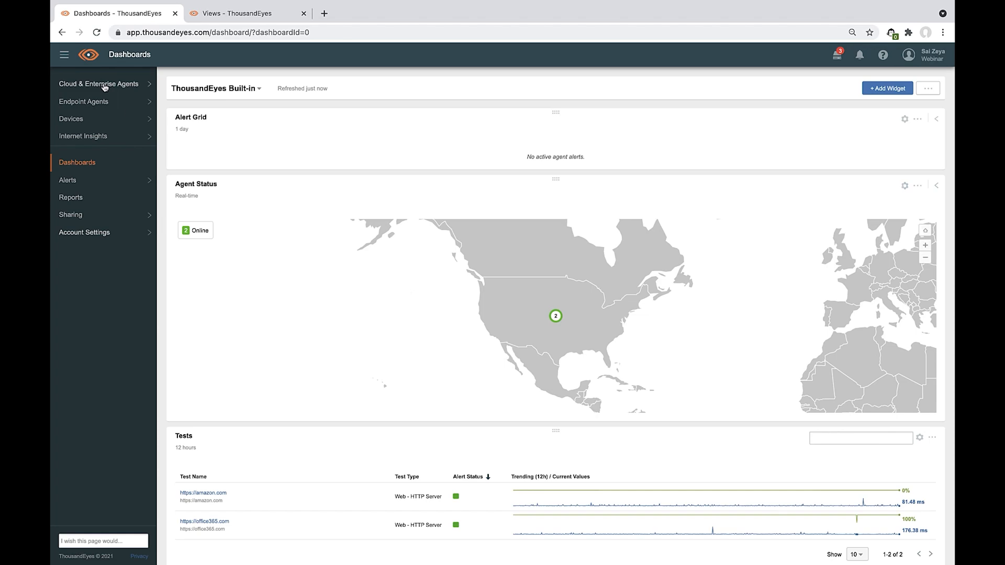
# Show the Enterprise Agents settings page under Cloud & Enterprise Agents.
pyautogui.click(98, 83)
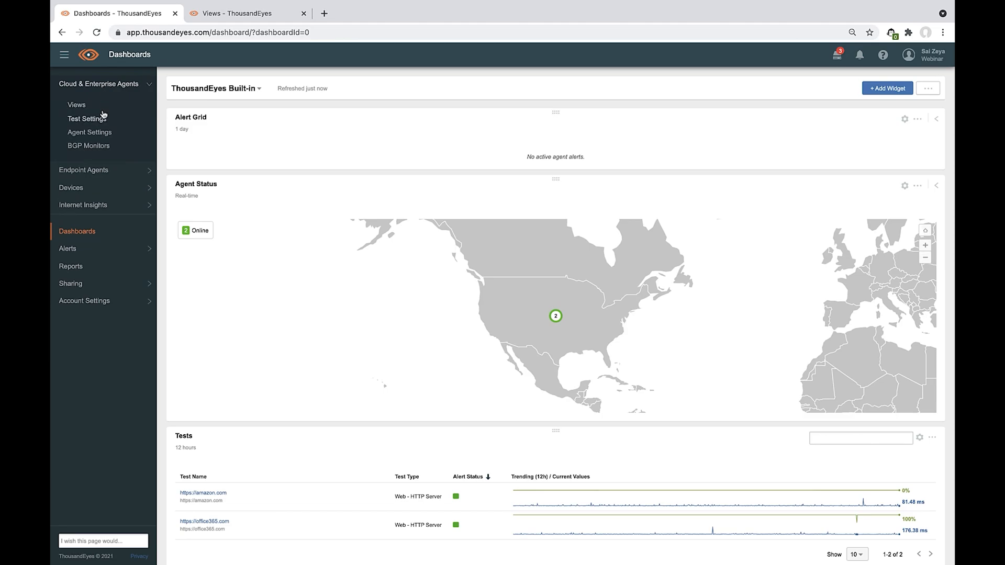
pyautogui.click(90, 132)
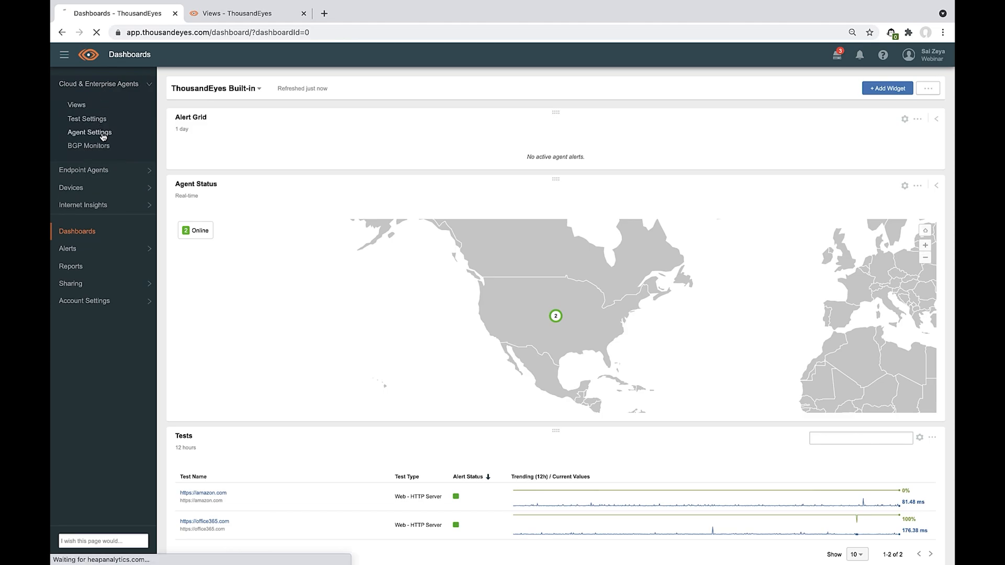
pyautogui.click(90, 132)
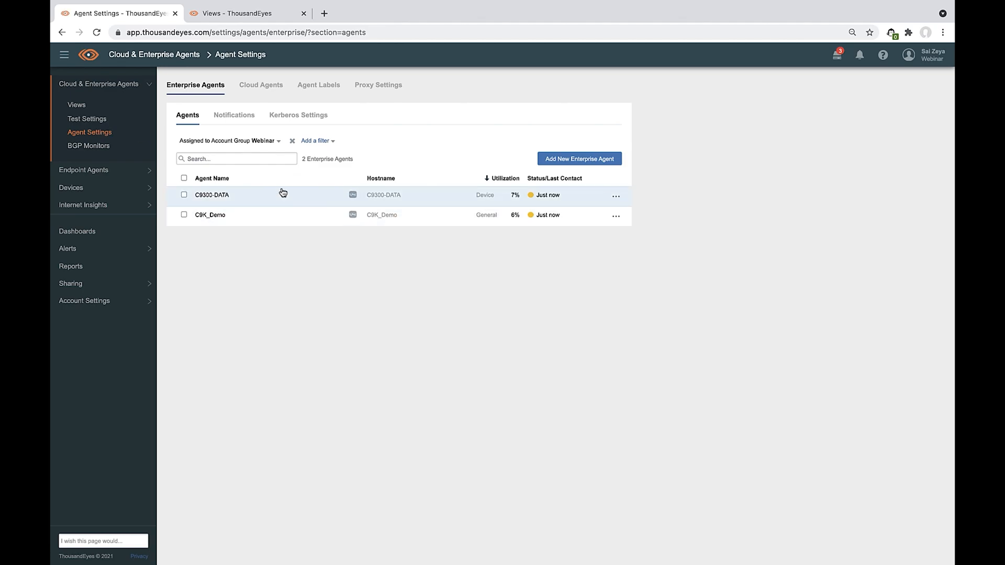
pyautogui.moveTo(481, 326)
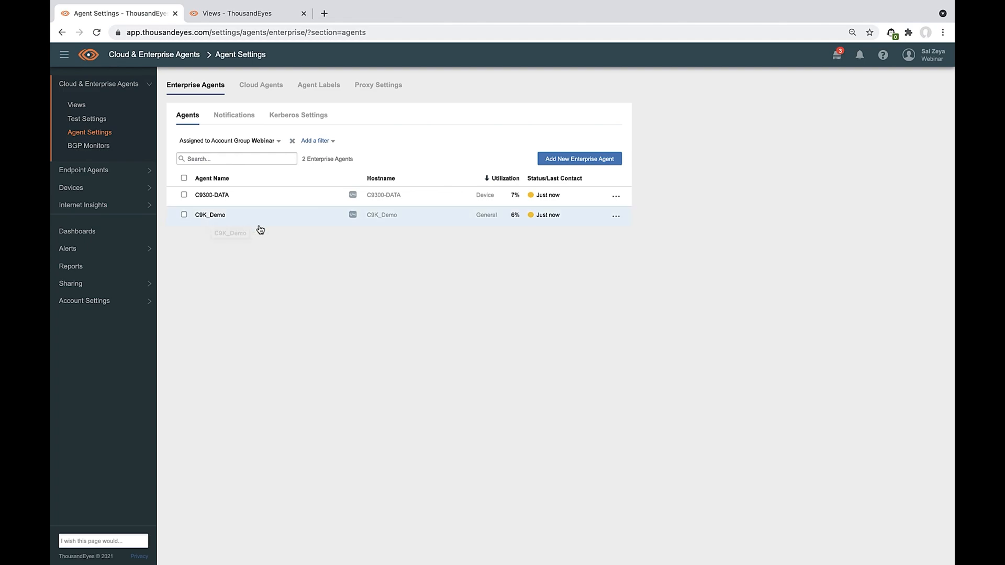
pyautogui.moveTo(87, 118)
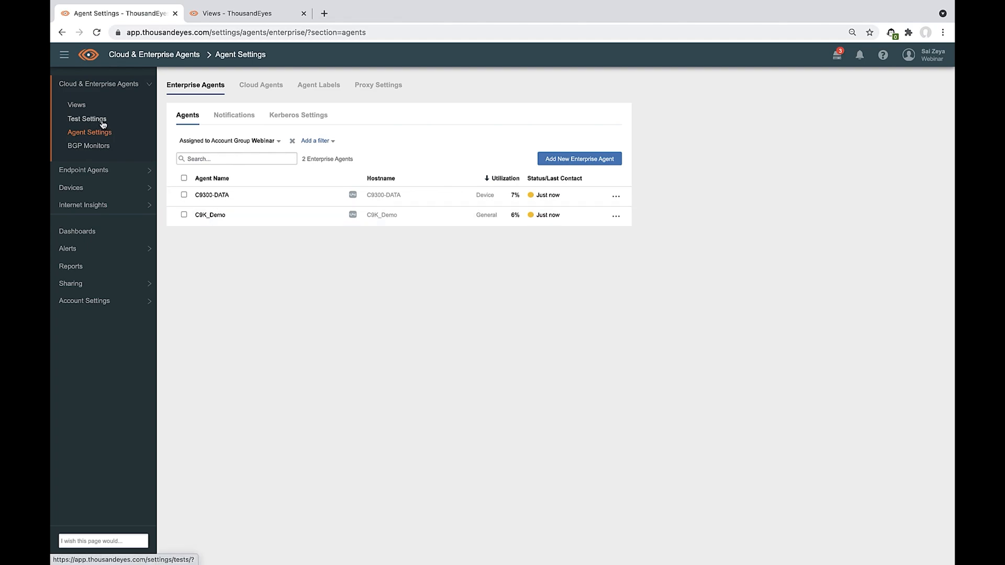
# Show the Test Settings list with the amazon.com and office365.com HTTP server tests.
pyautogui.click(87, 118)
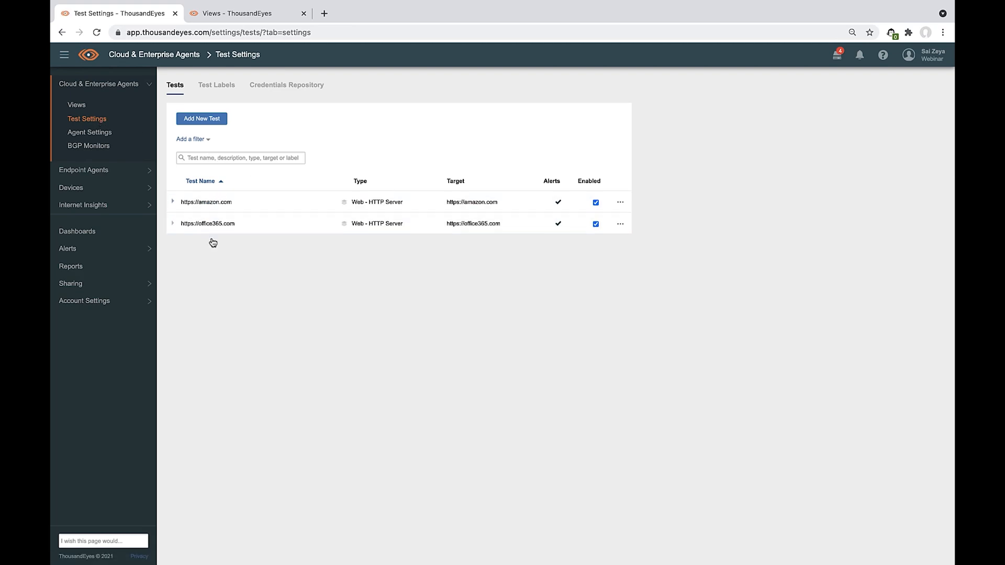
pyautogui.moveTo(214, 114)
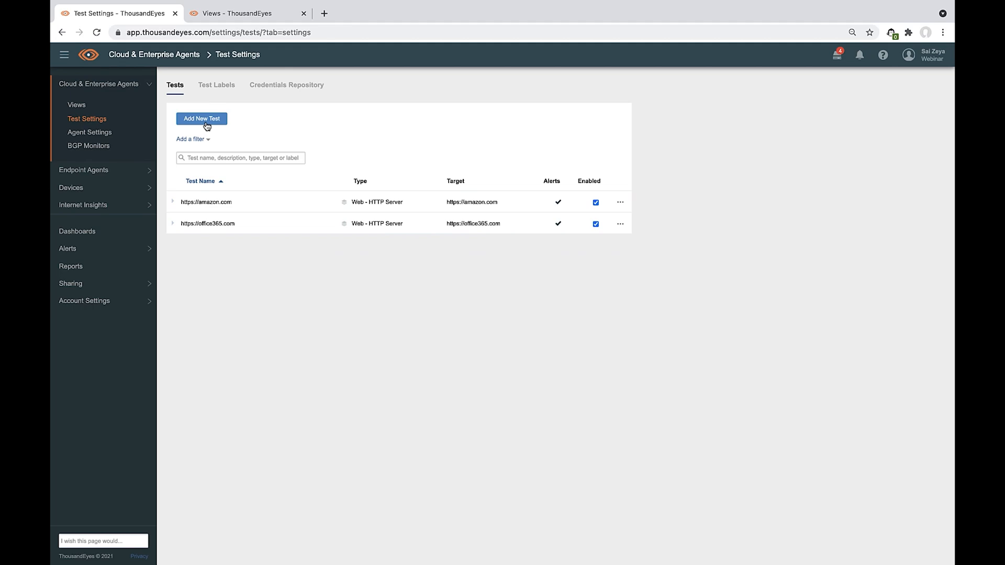
pyautogui.moveTo(474, 145)
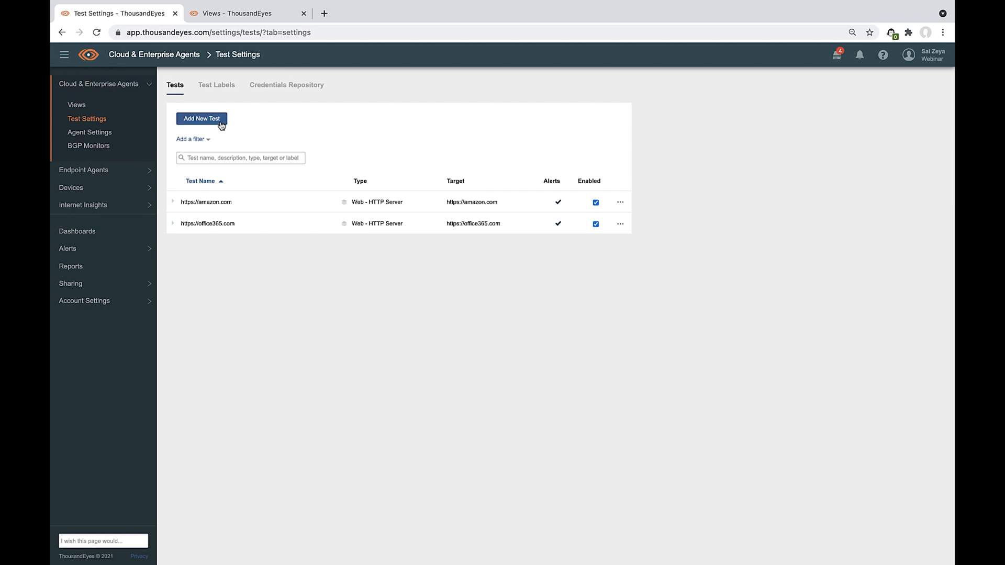
# Begin a new Web HTTP Server test from the Tests list.
pyautogui.click(201, 118)
pyautogui.write('office3')
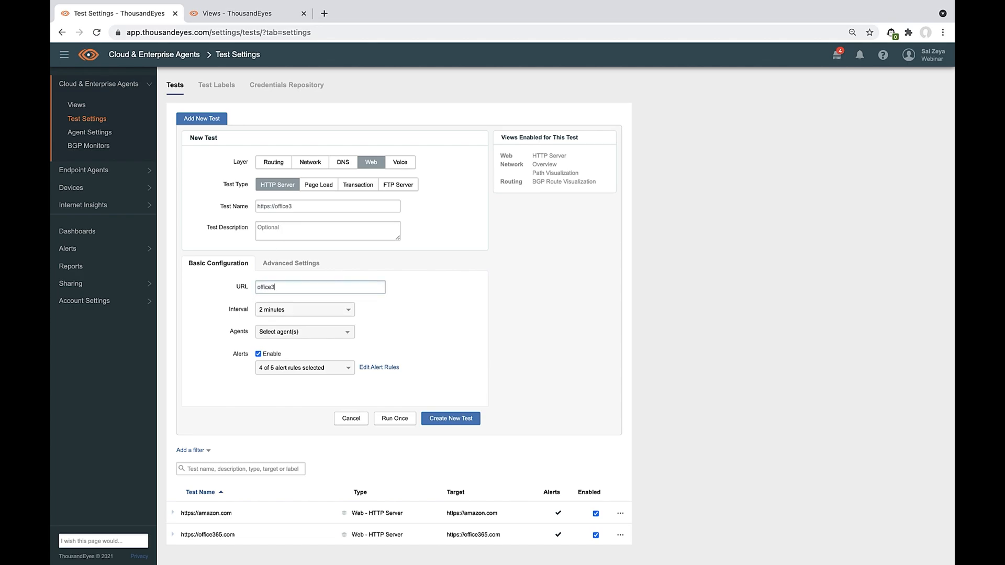
# Target the new HTTP Server test at office365.com.
pyautogui.click(450, 418)
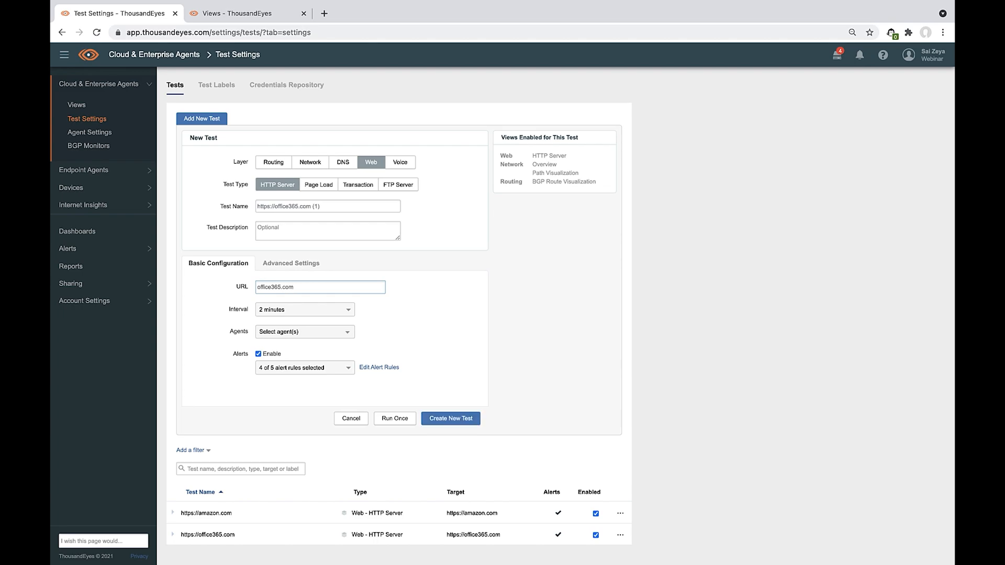
pyautogui.moveTo(480, 332)
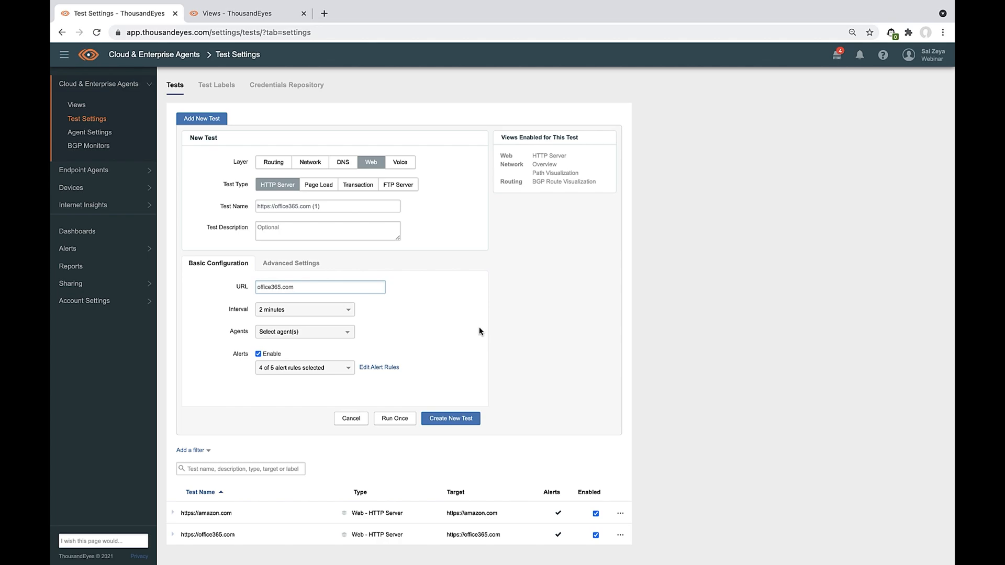
pyautogui.moveTo(388, 340)
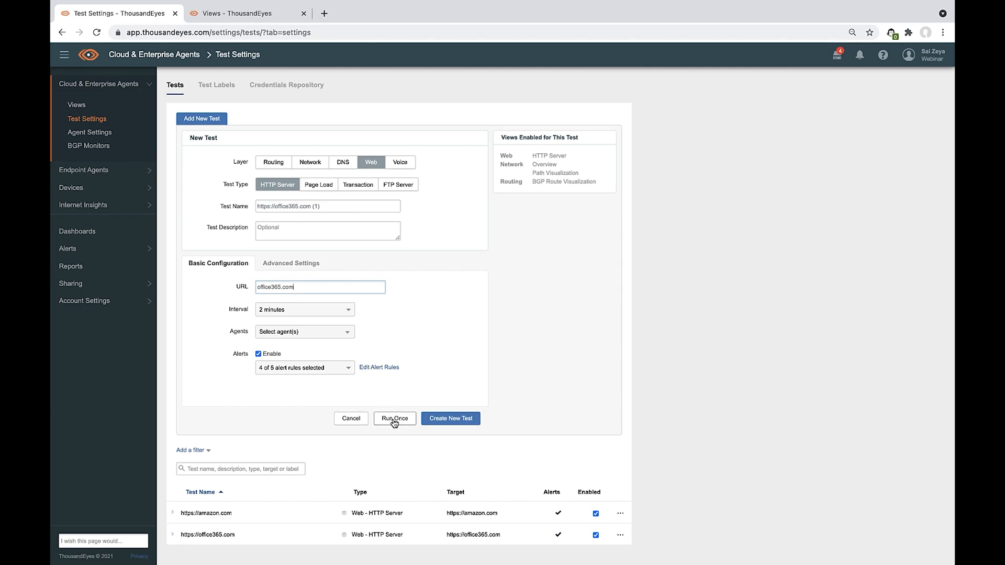
pyautogui.moveTo(351, 318)
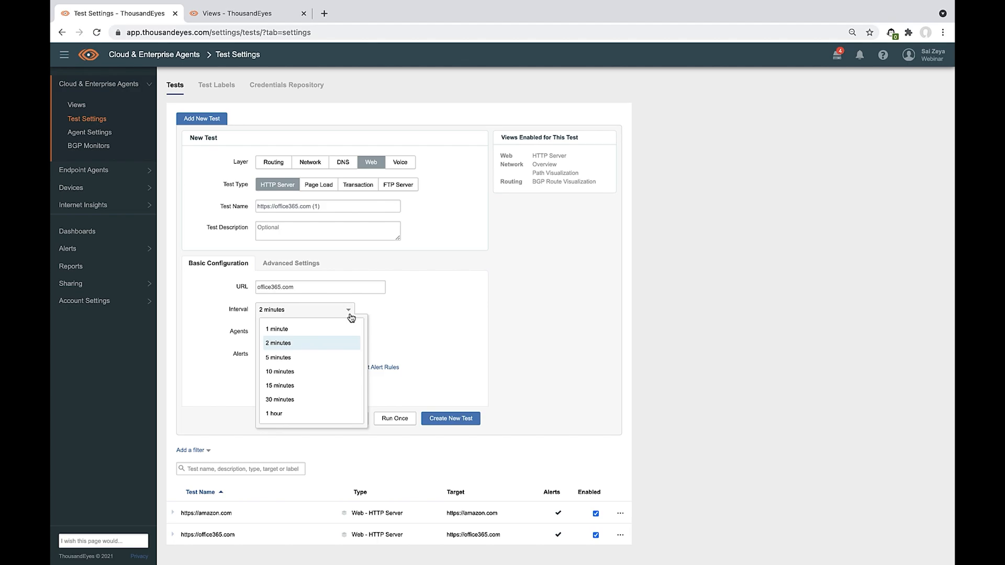
pyautogui.moveTo(313, 329)
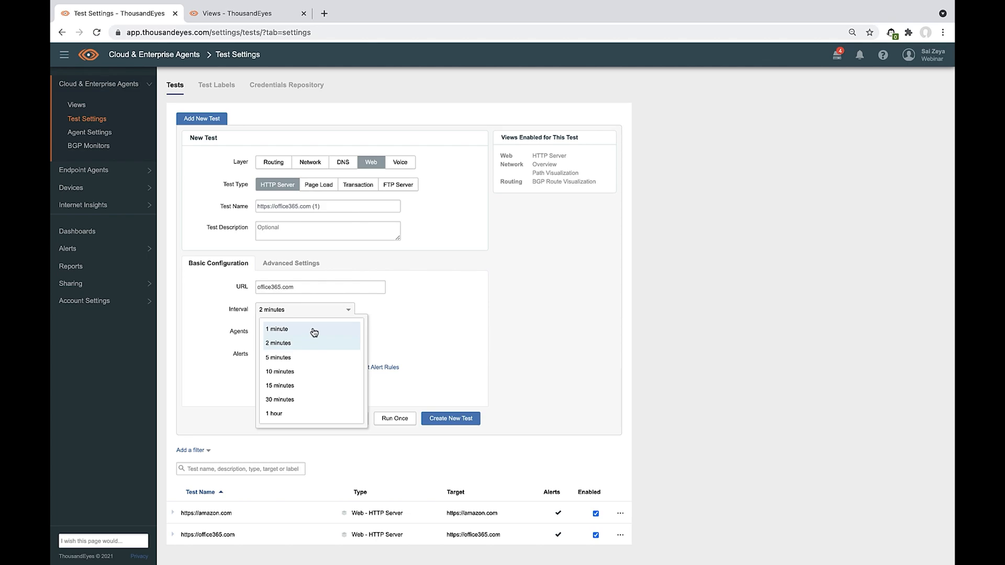
pyautogui.moveTo(301, 358)
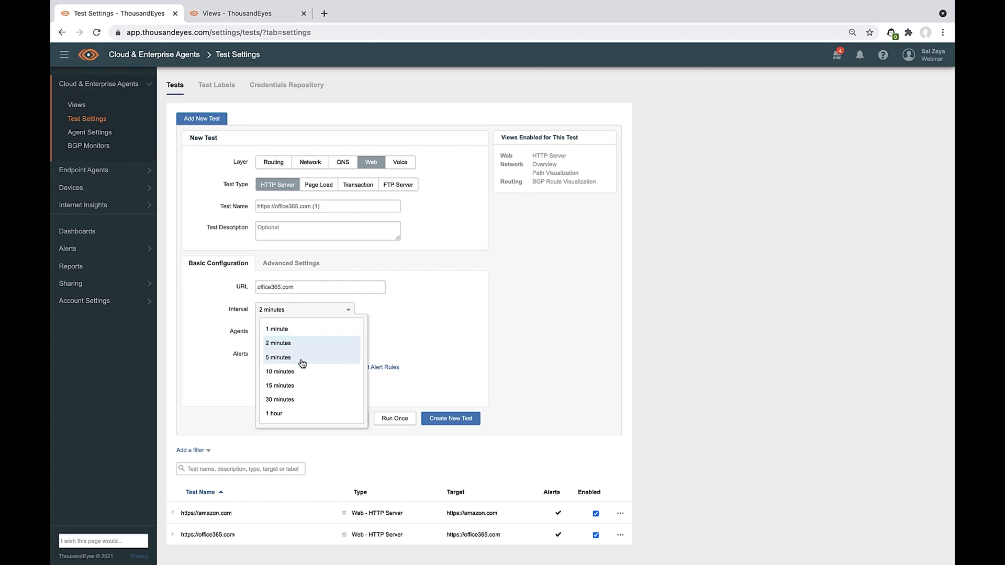
# Set the office365.com test interval to 5 minutes, then to 1 minute.
pyautogui.click(278, 357)
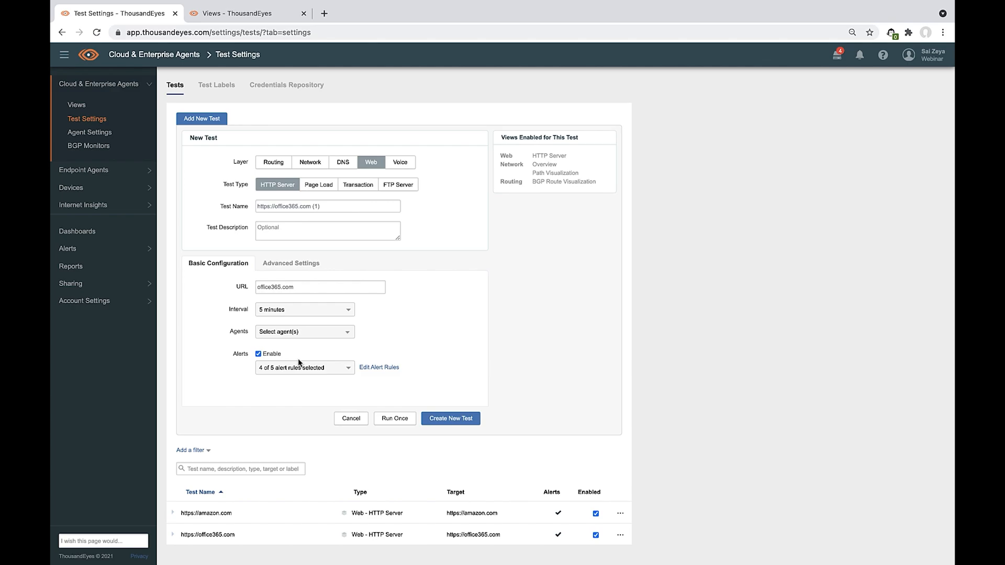
pyautogui.moveTo(349, 315)
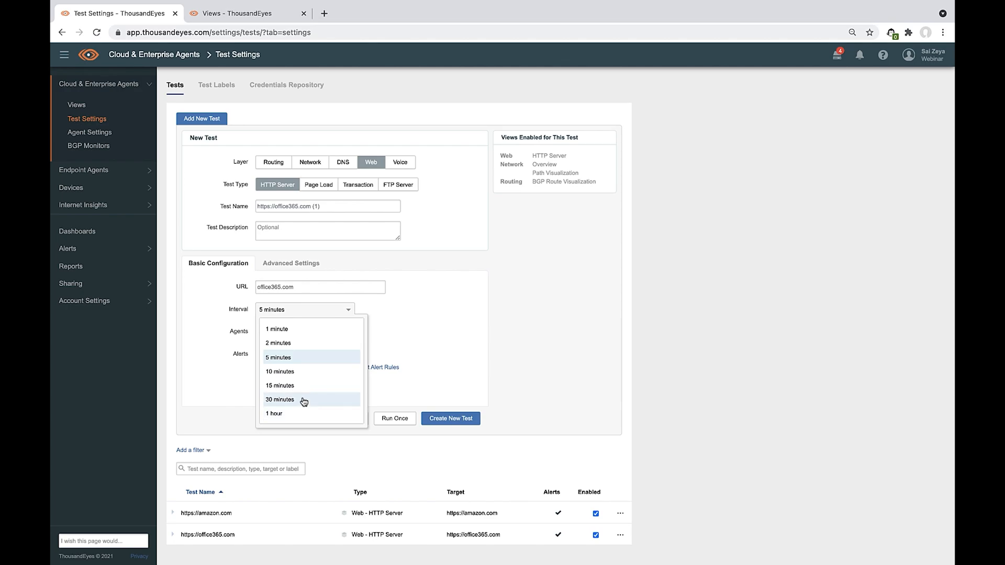
pyautogui.moveTo(357, 379)
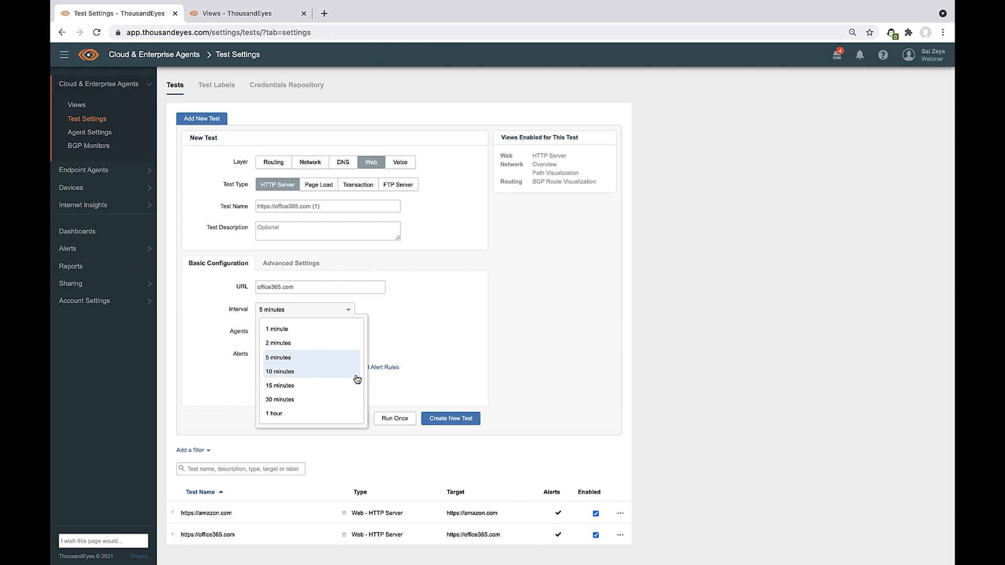
pyautogui.moveTo(335, 358)
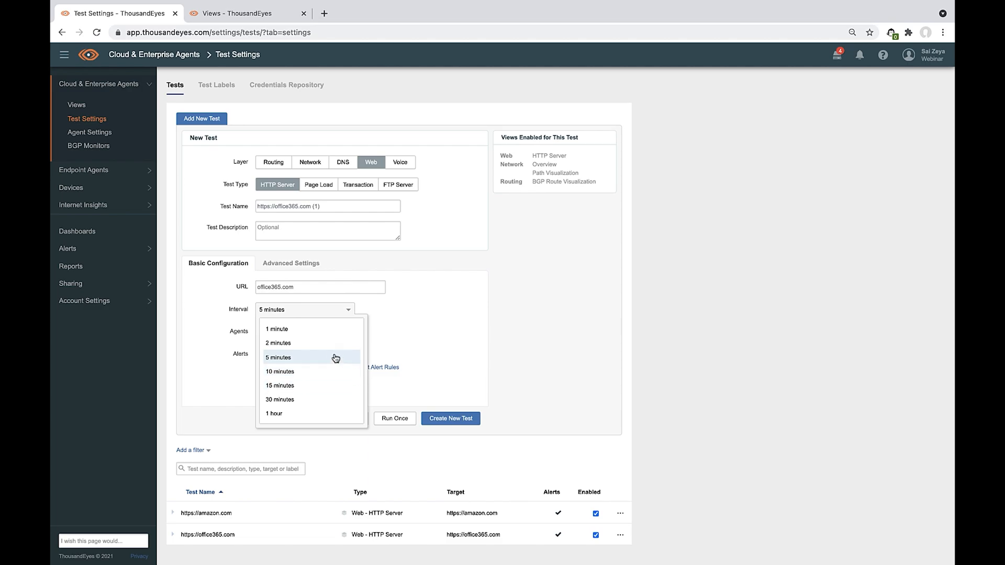
pyautogui.click(276, 328)
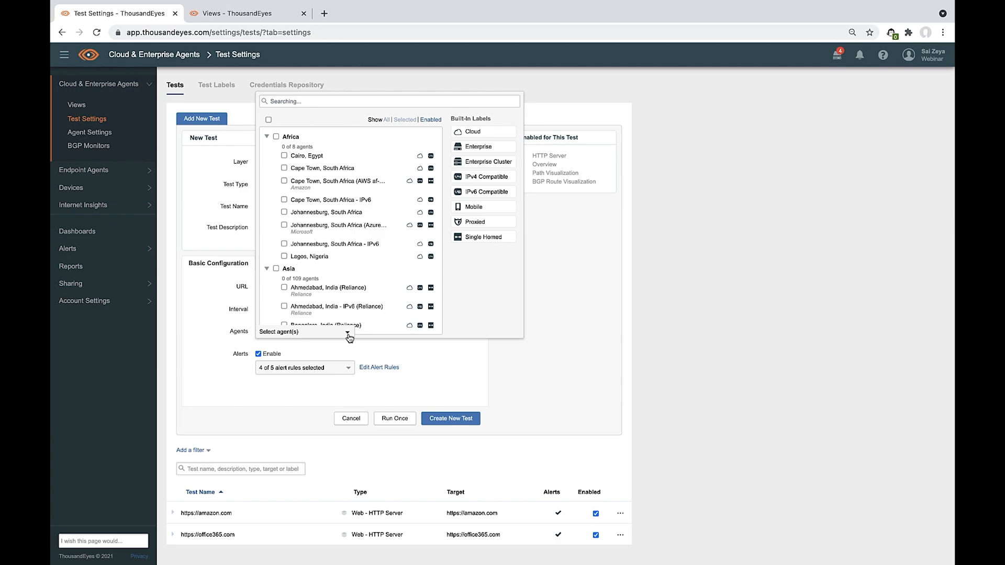
# Select the C9K_Demo and C9300-DATA enterprise agents to run the test.
pyautogui.click(347, 332)
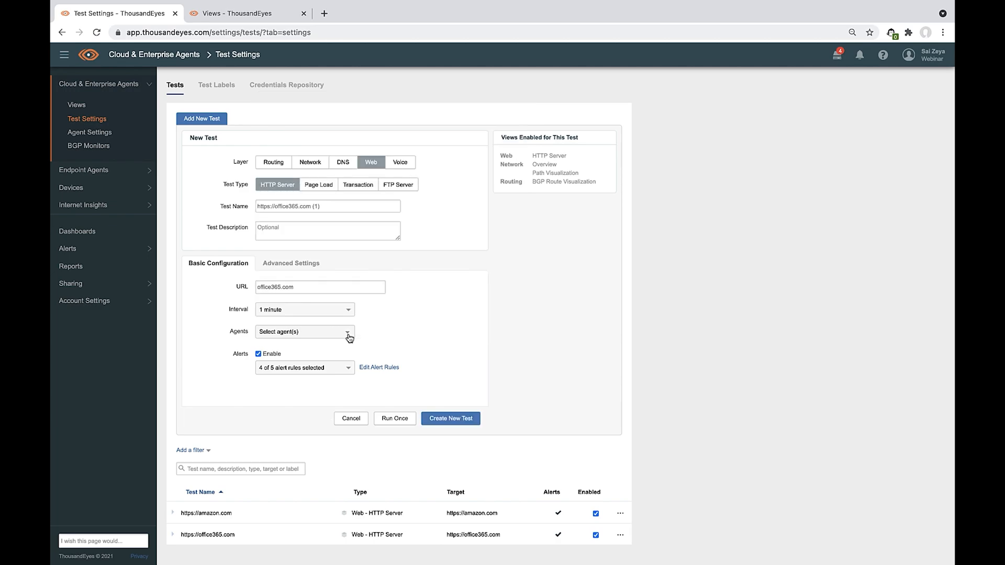
pyautogui.click(347, 332)
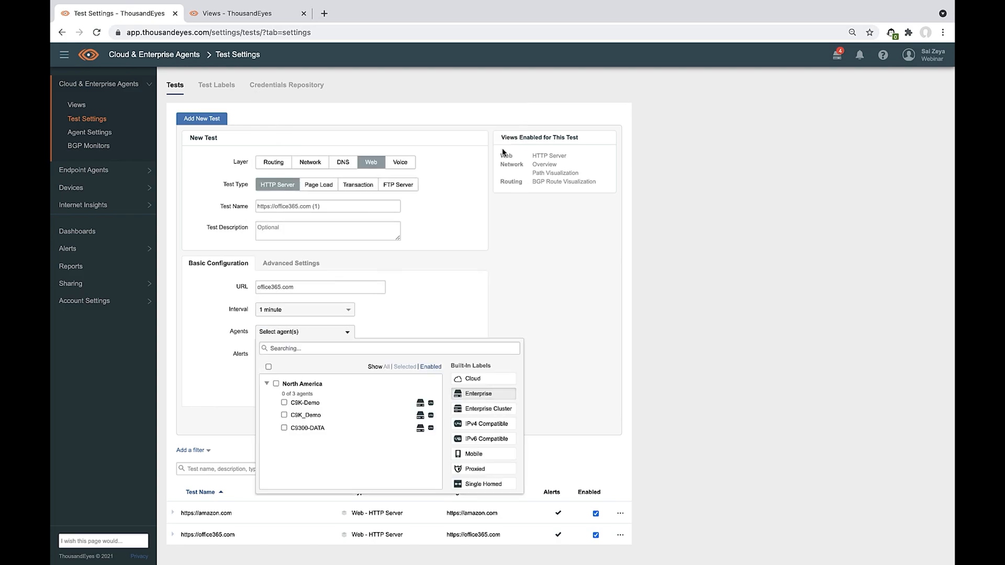
pyautogui.moveTo(478, 151)
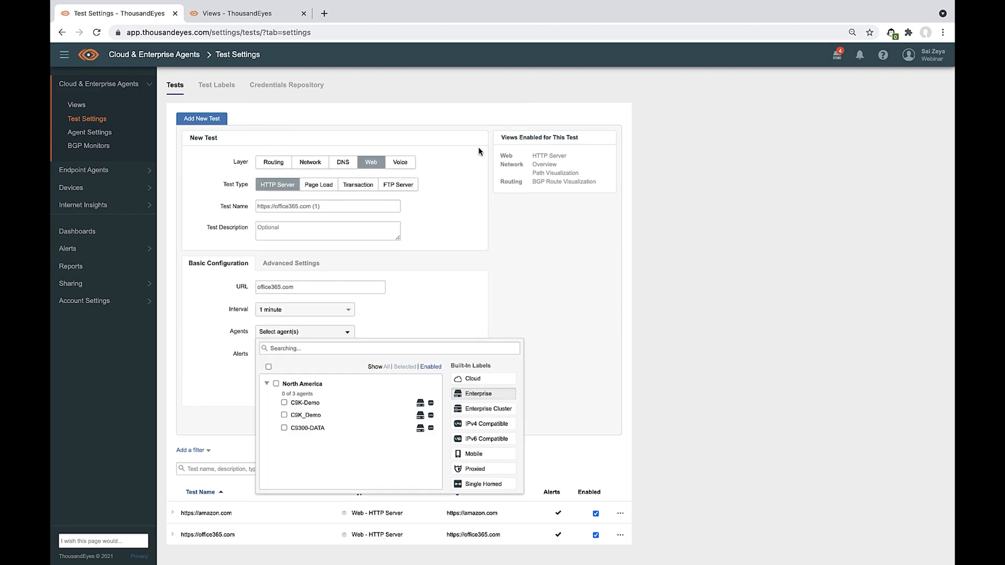
pyautogui.moveTo(329, 408)
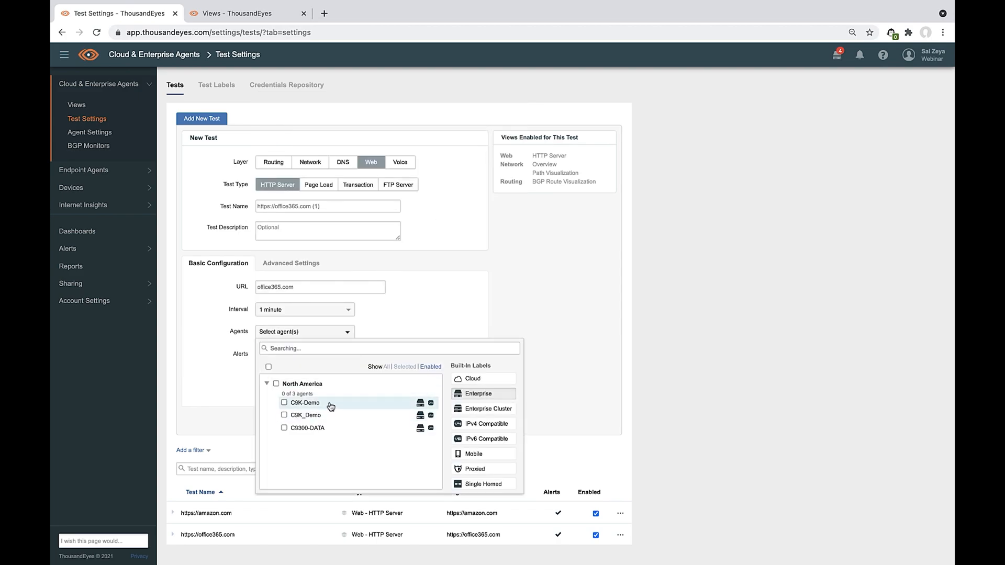
pyautogui.moveTo(335, 455)
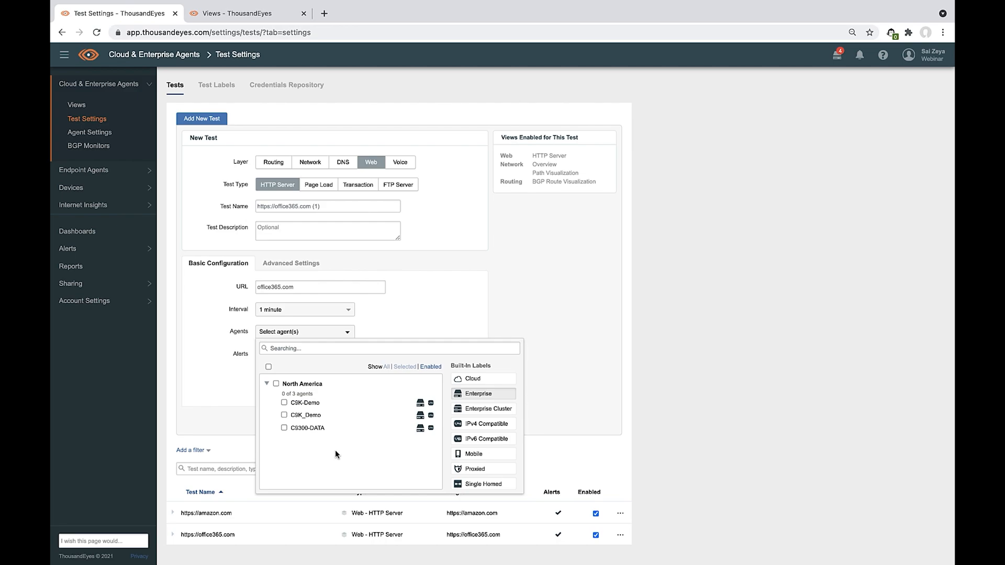
pyautogui.moveTo(325, 415)
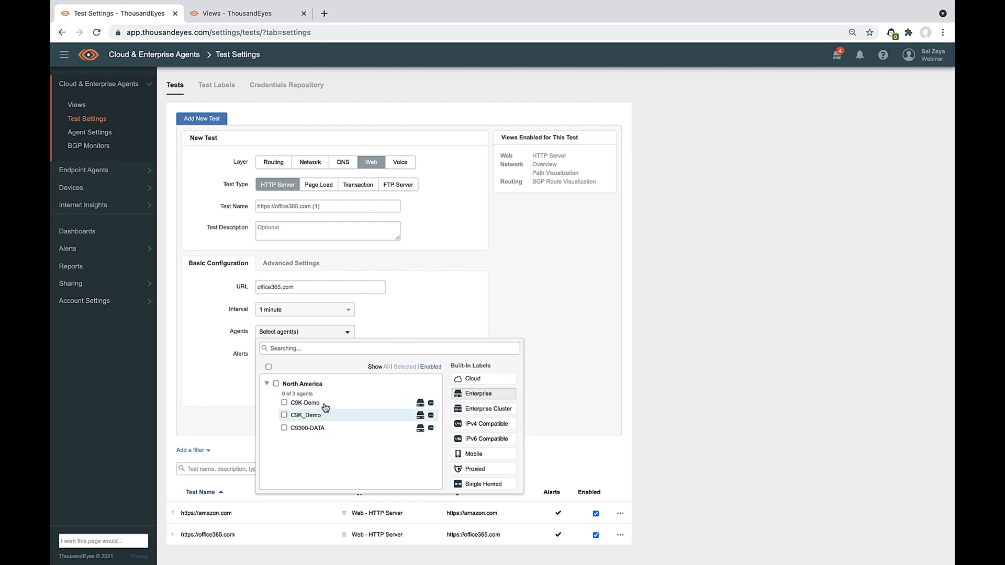
pyautogui.moveTo(322, 430)
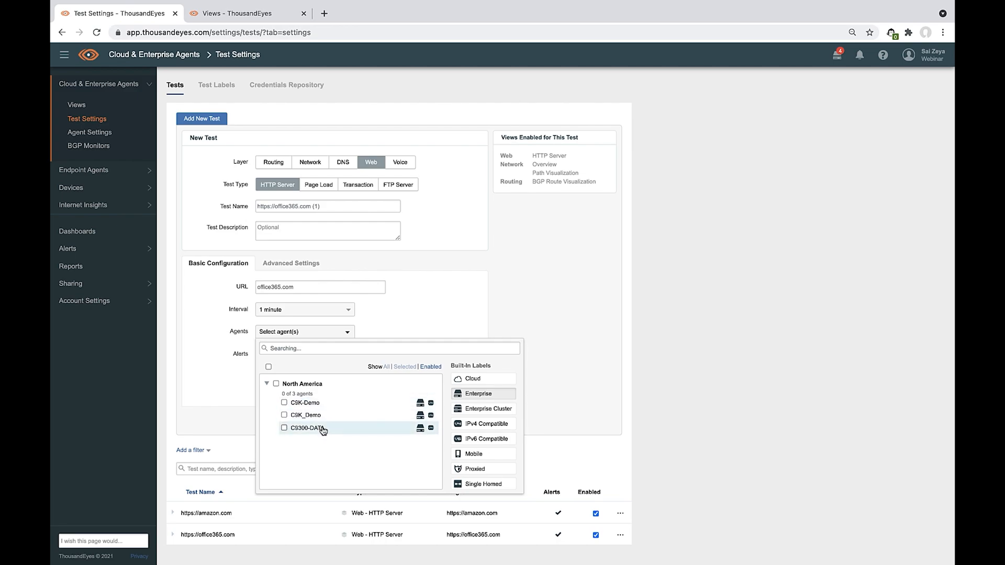
pyautogui.moveTo(308, 415)
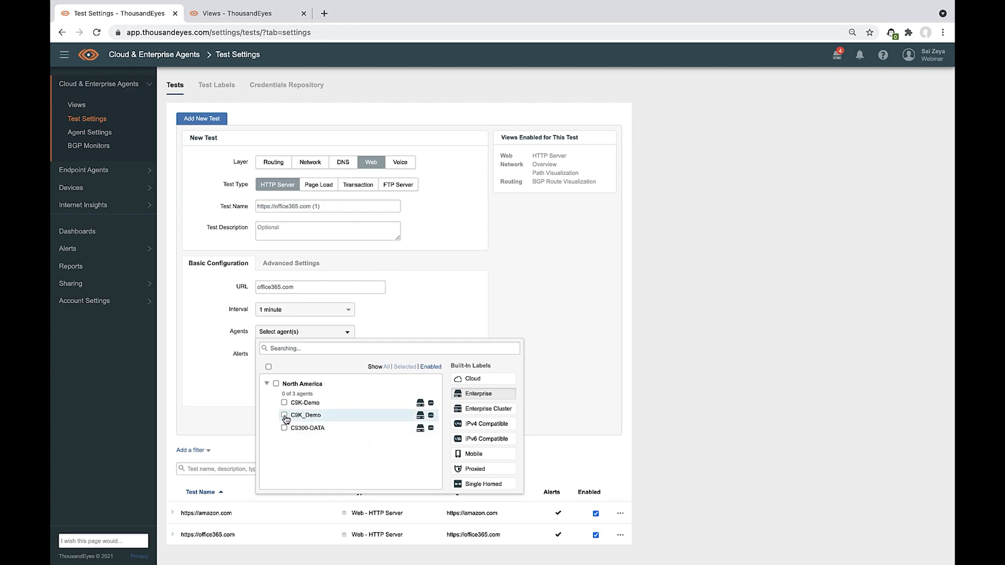
pyautogui.click(285, 428)
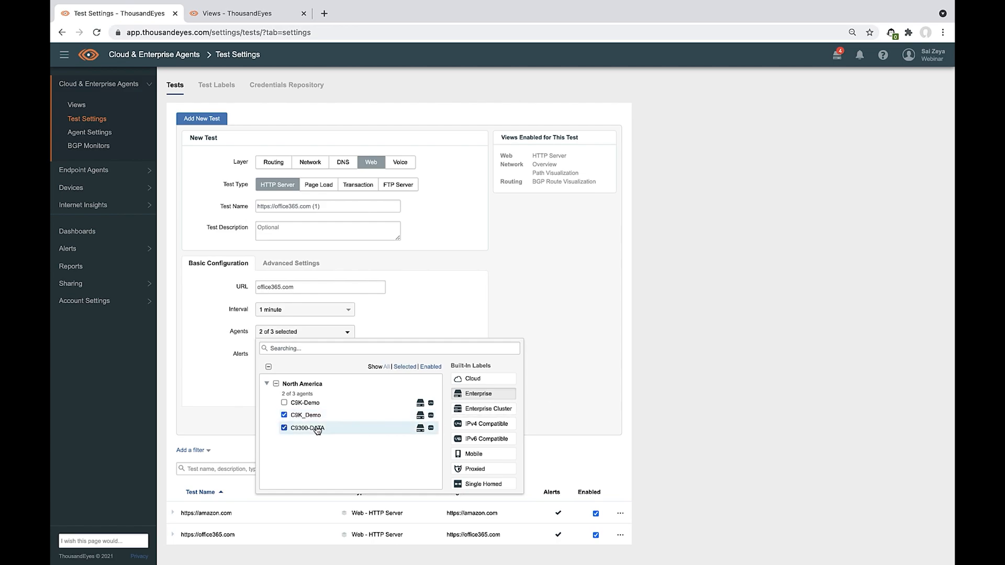
pyautogui.click(373, 336)
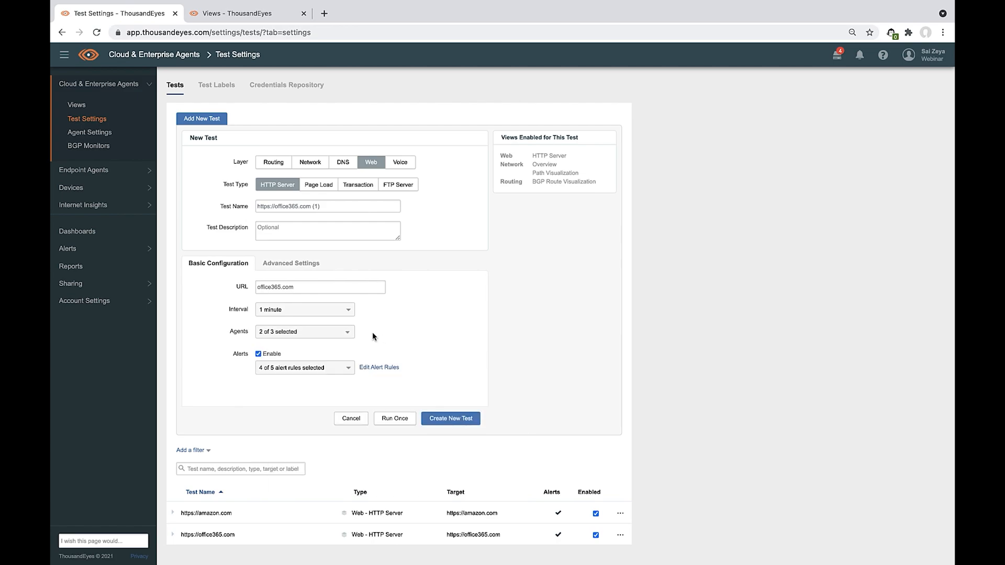
pyautogui.moveTo(450, 419)
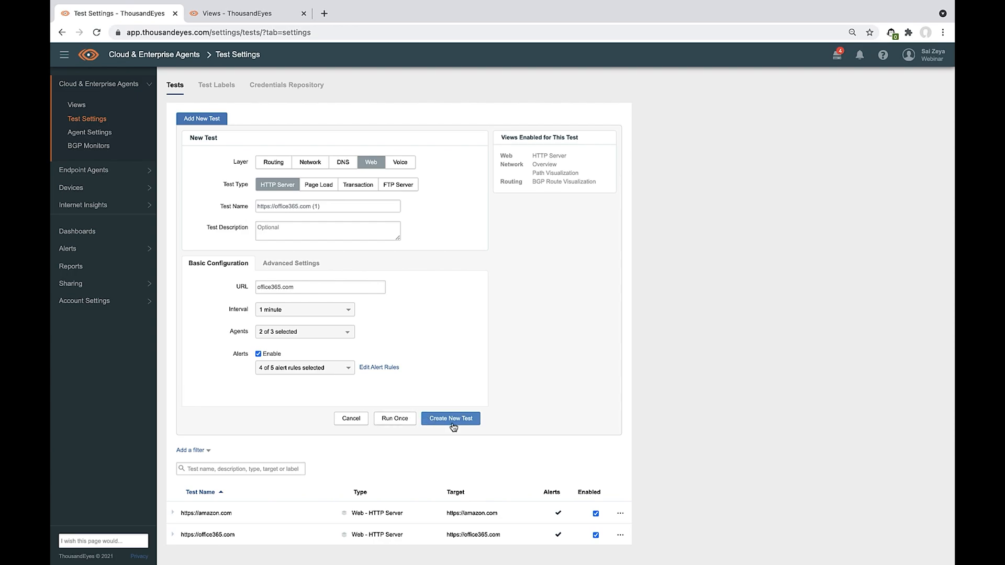
pyautogui.moveTo(340, 295)
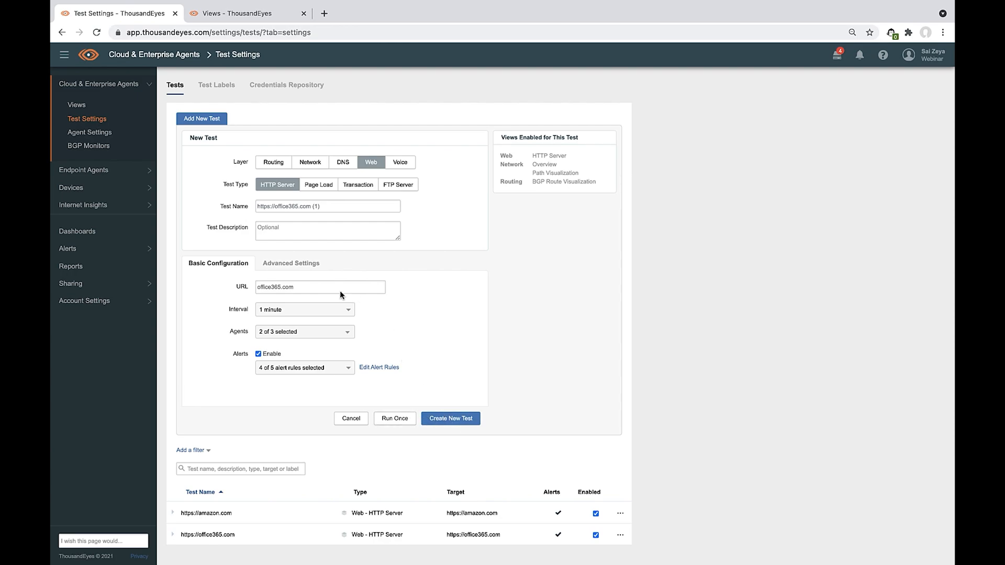
# Create the office365.com (1) test and expand the original office365.com test's settings.
pyautogui.click(290, 263)
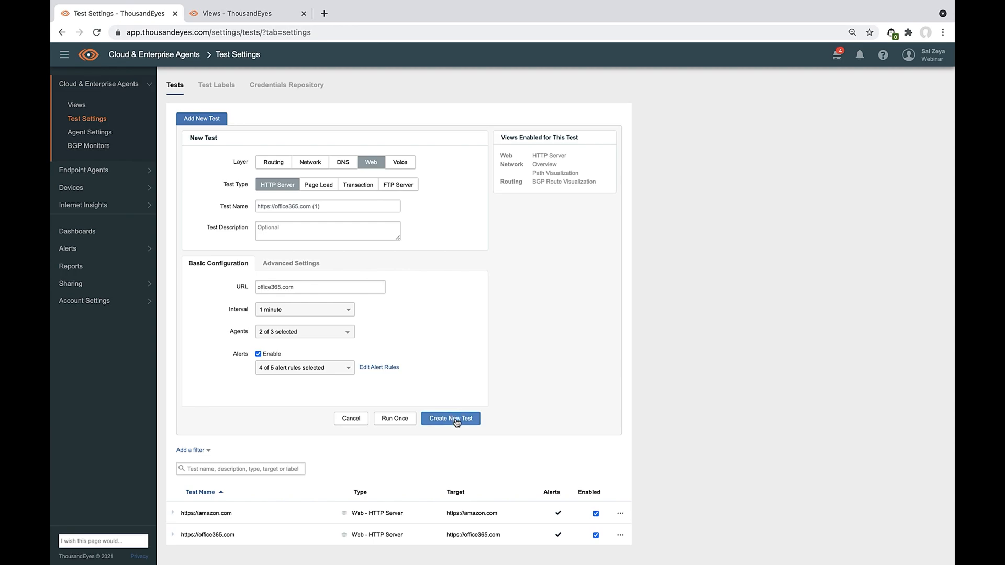
pyautogui.click(451, 419)
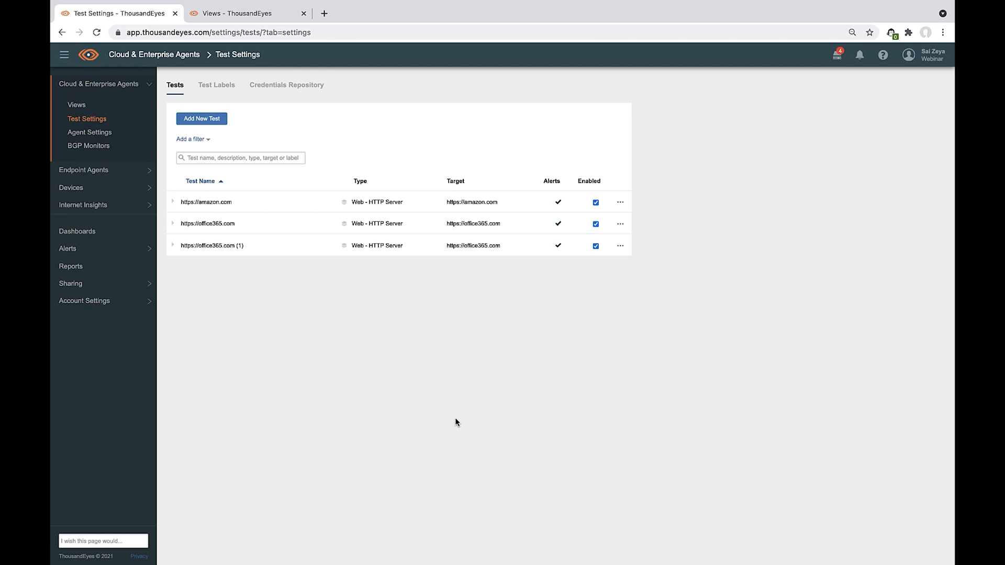
pyautogui.moveTo(219, 229)
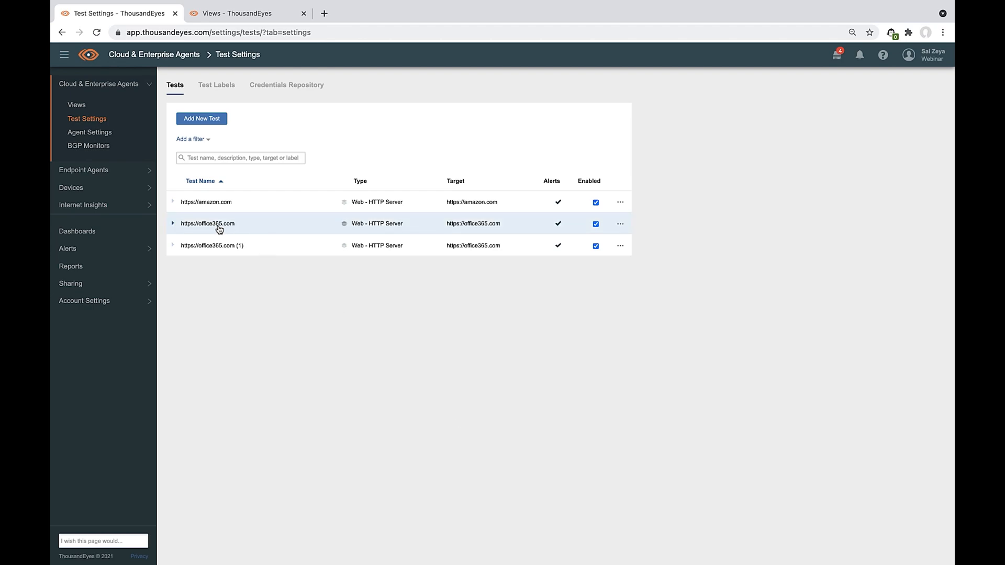
pyautogui.click(173, 223)
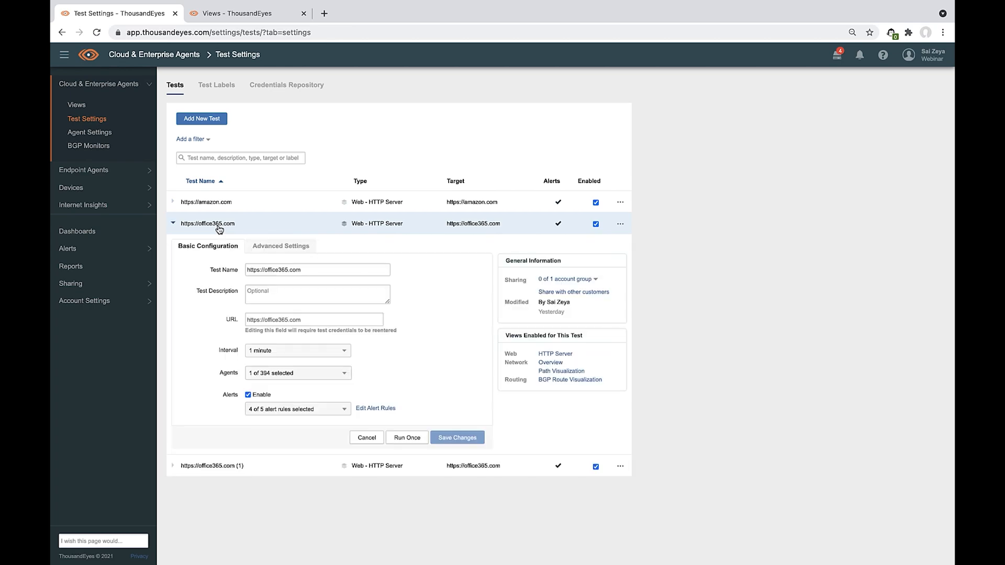
# Filter the office365.com availability view to the C9300-DATA agent, keeping the Availability metric.
pyautogui.click(555, 353)
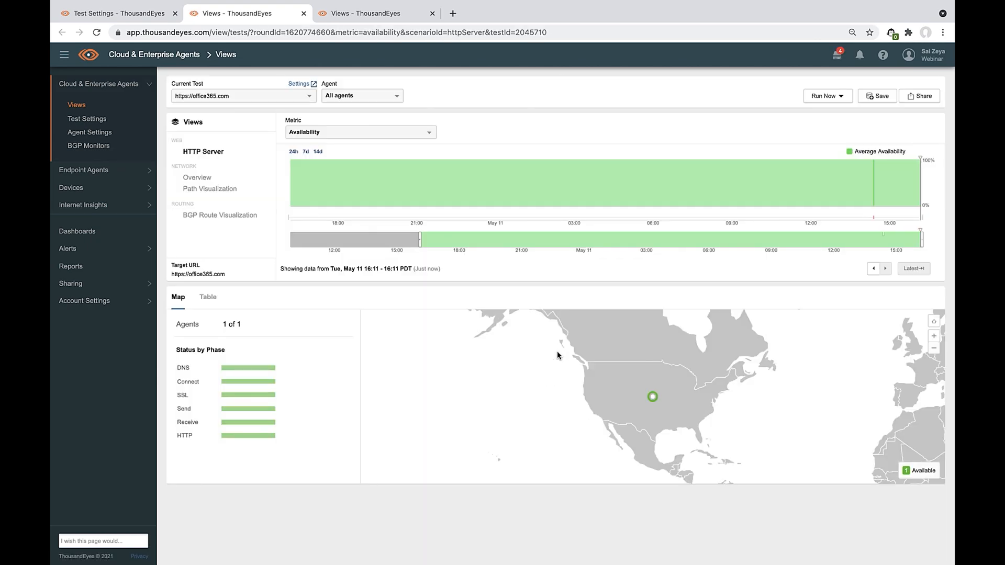
pyautogui.click(361, 95)
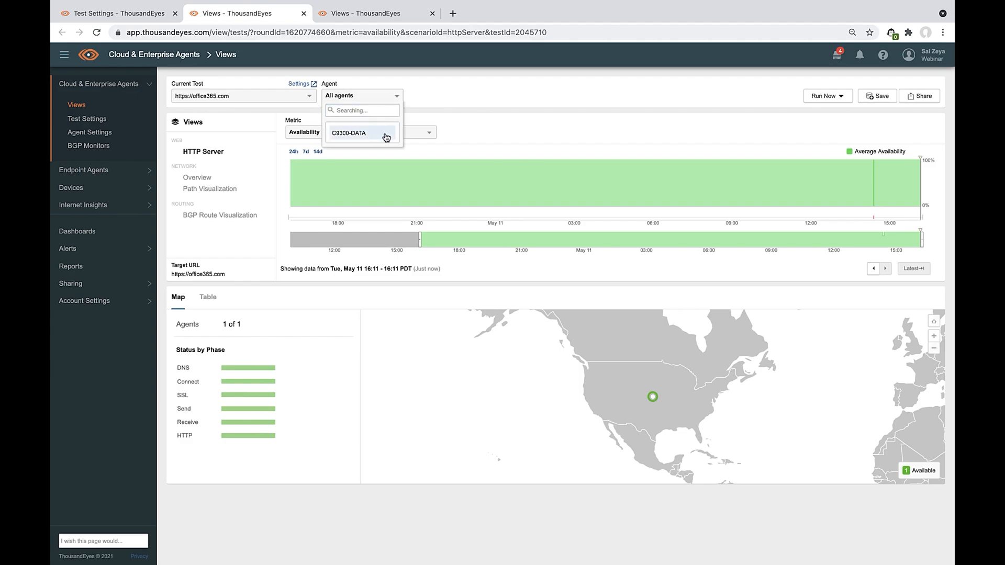
pyautogui.click(362, 133)
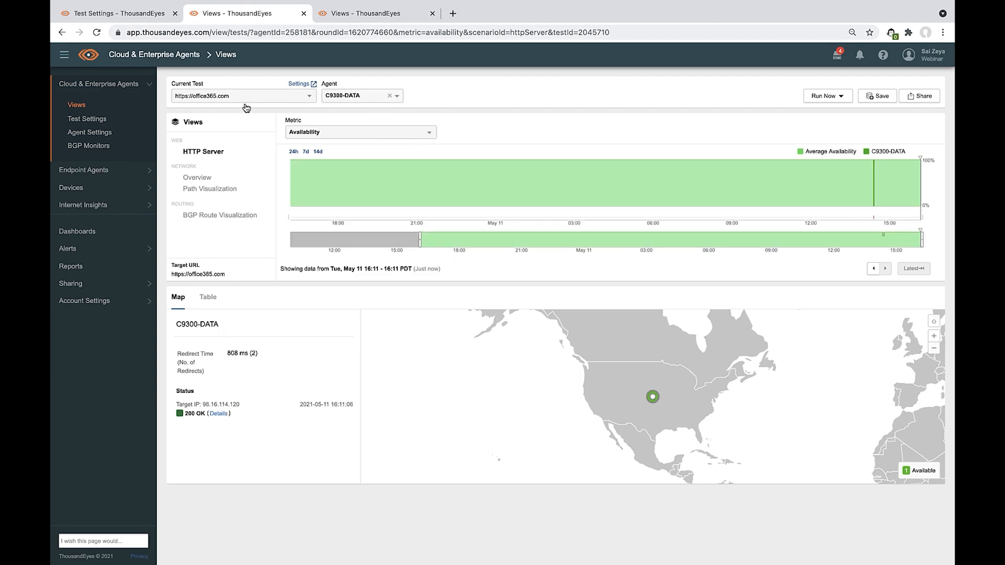
pyautogui.moveTo(230, 105)
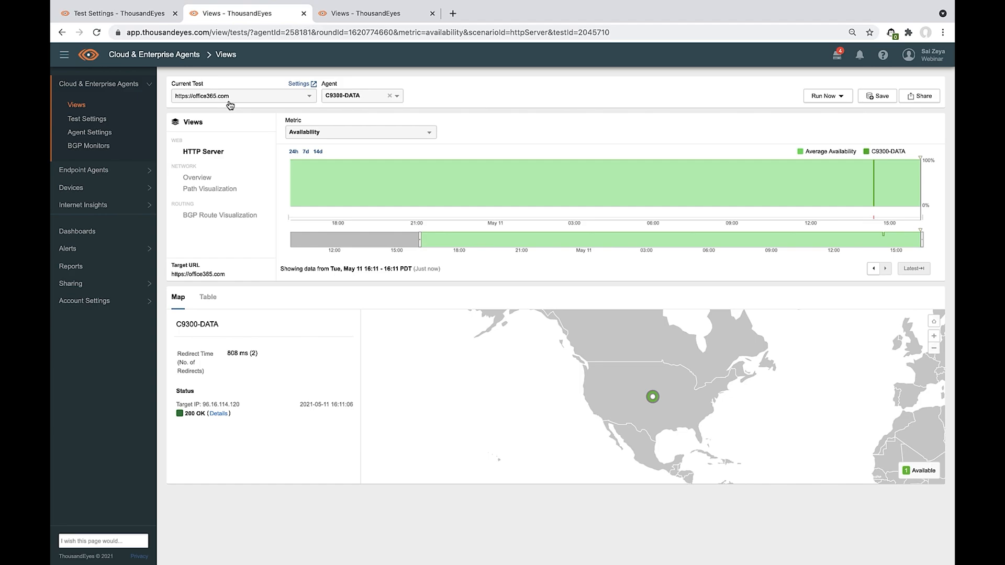
pyautogui.moveTo(219, 158)
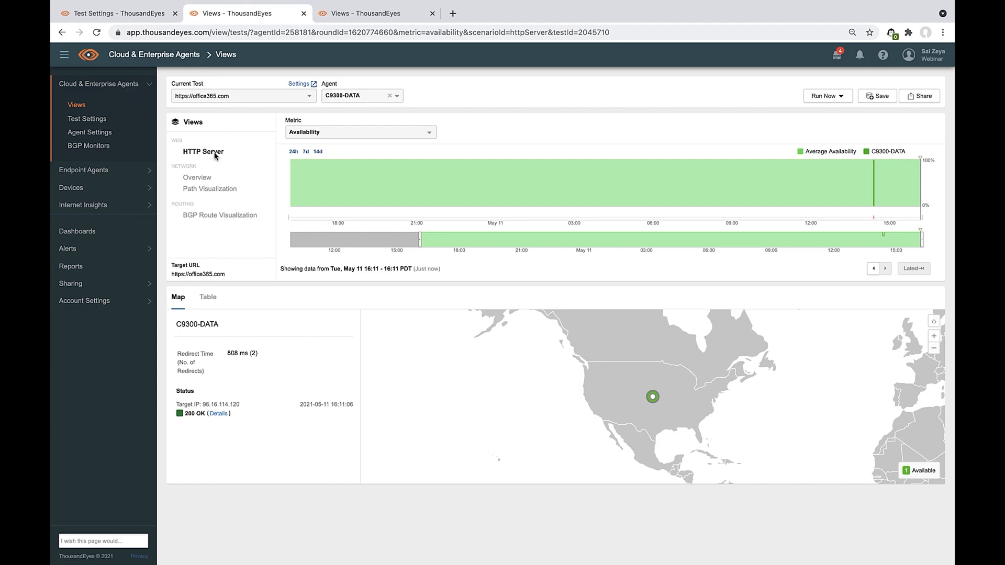
pyautogui.click(427, 131)
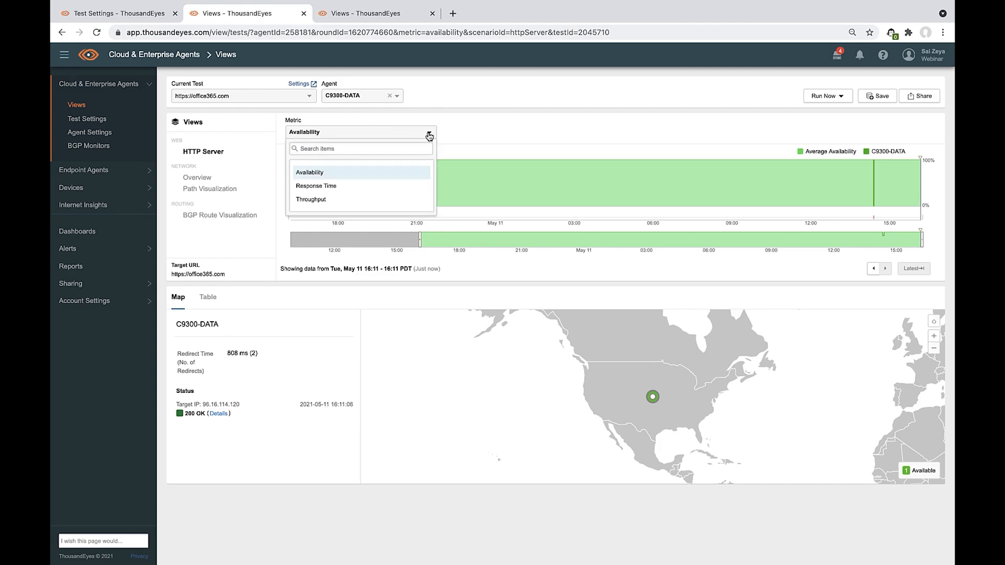
pyautogui.moveTo(361, 191)
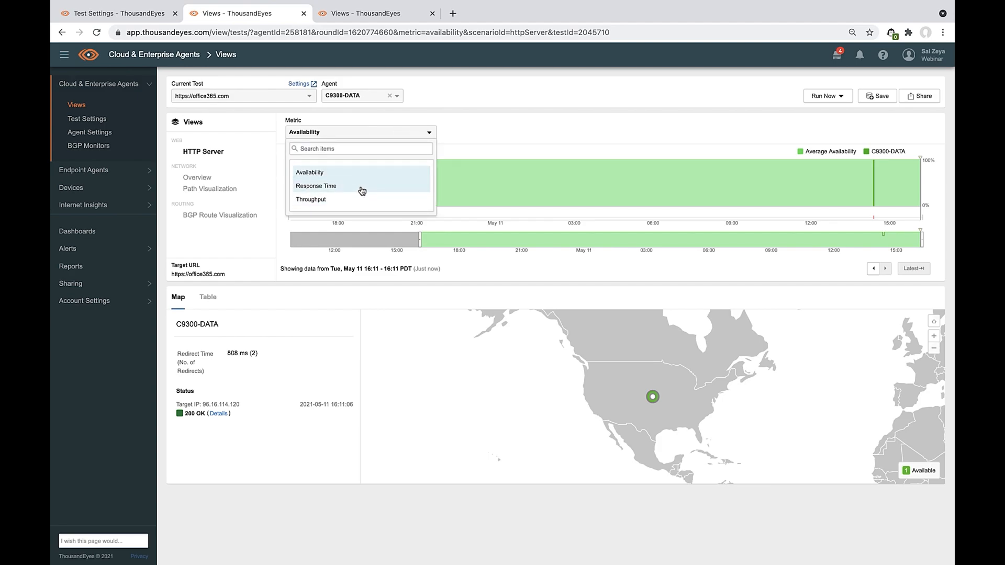
pyautogui.click(309, 172)
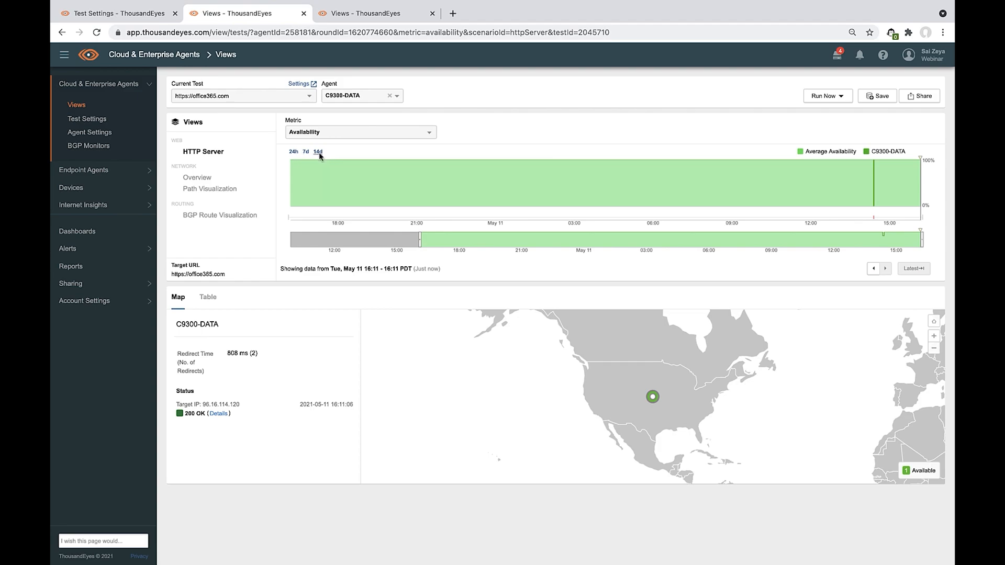
pyautogui.moveTo(634, 195)
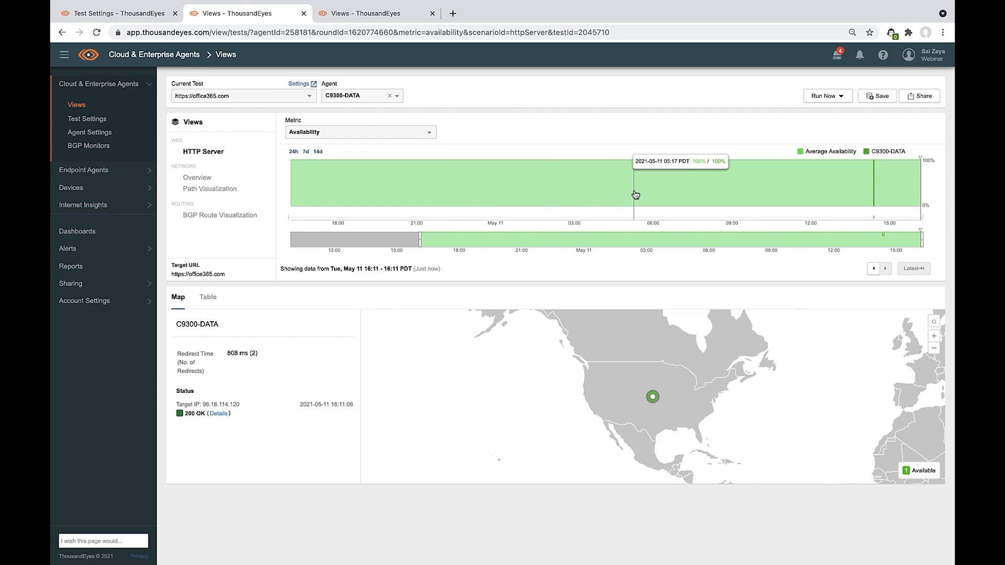
pyautogui.moveTo(408, 191)
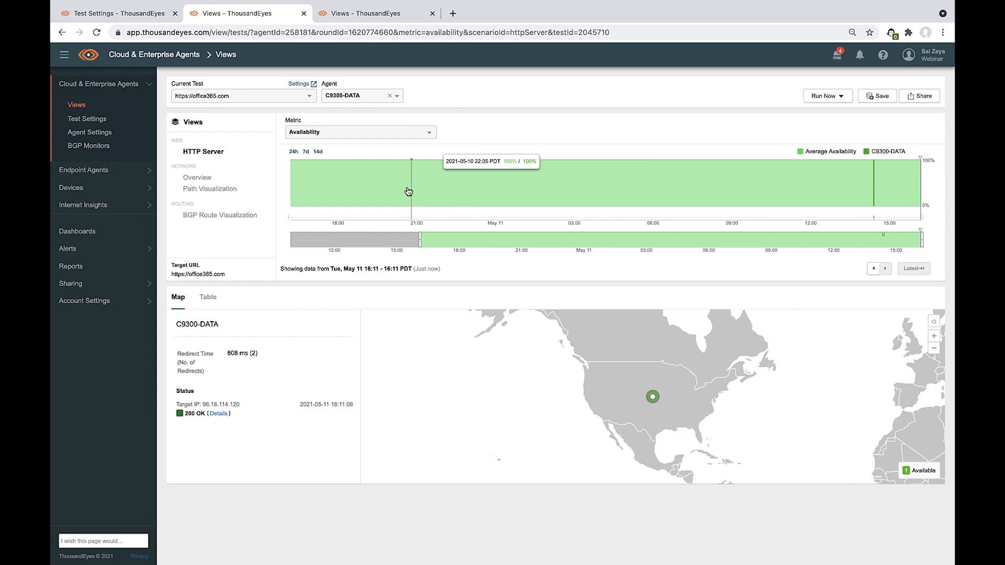
# Show the network loss Overview and select the 56% packet-loss spike at 03:28 PDT.
pyautogui.click(197, 178)
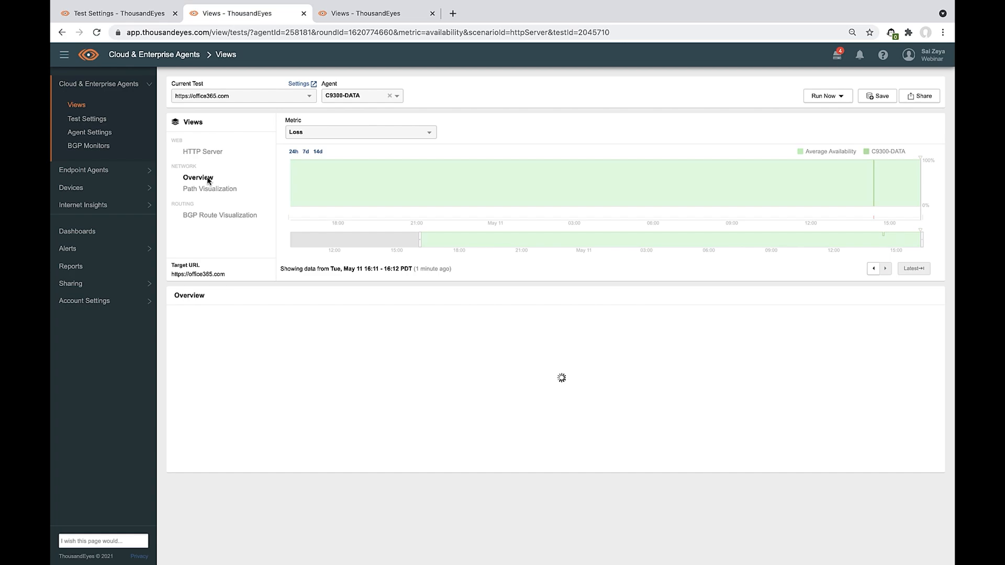
pyautogui.click(198, 178)
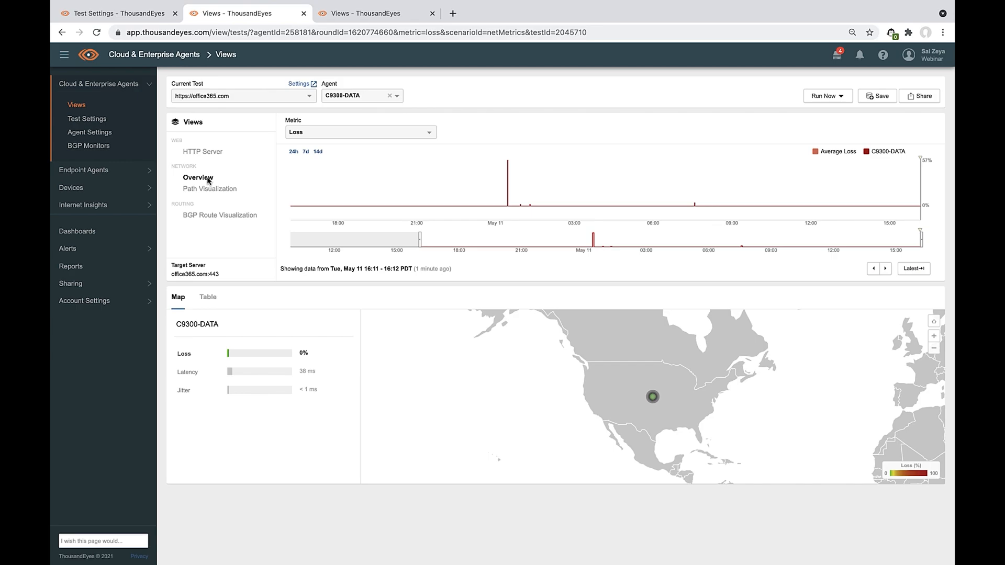
pyautogui.moveTo(503, 185)
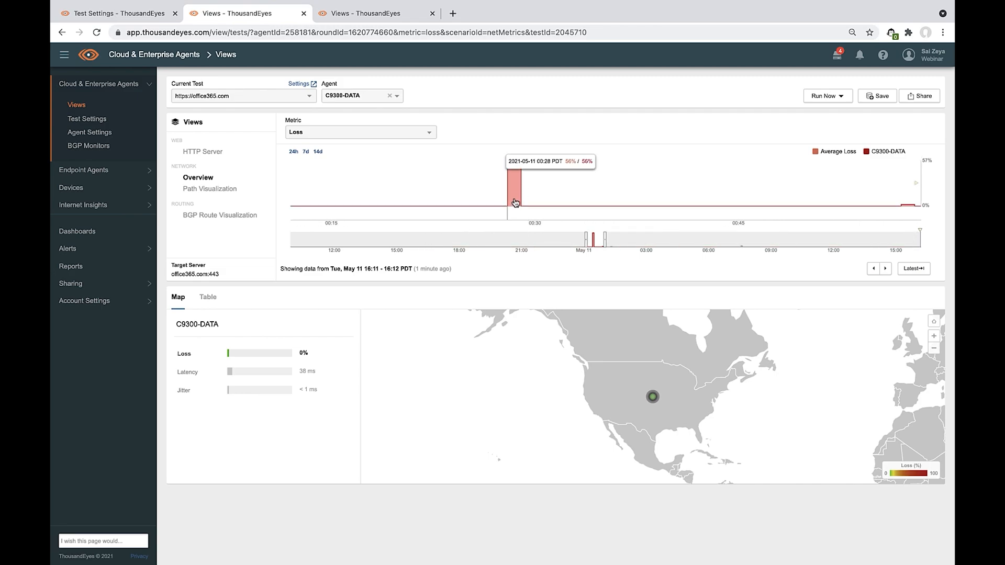
pyautogui.click(515, 203)
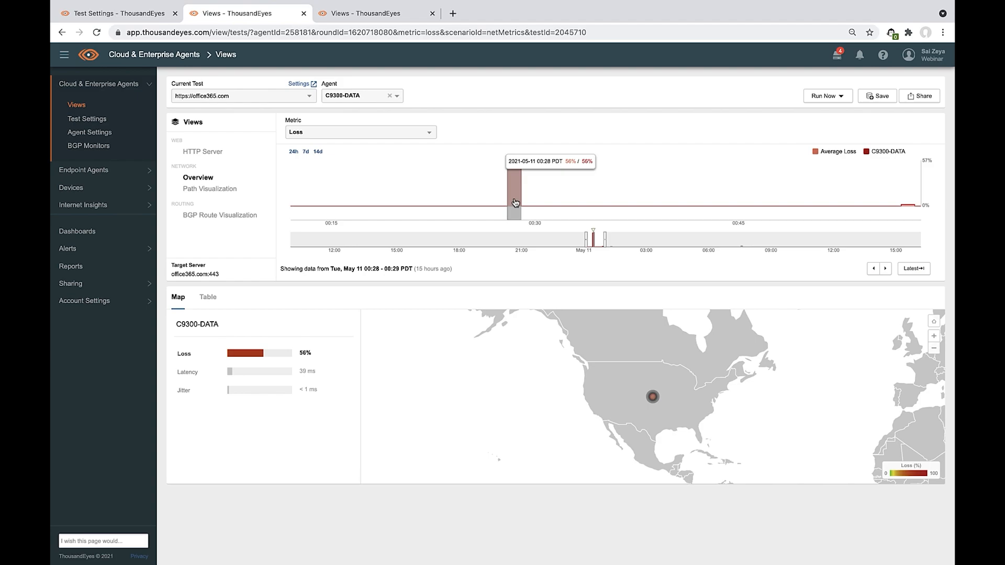
pyautogui.moveTo(516, 191)
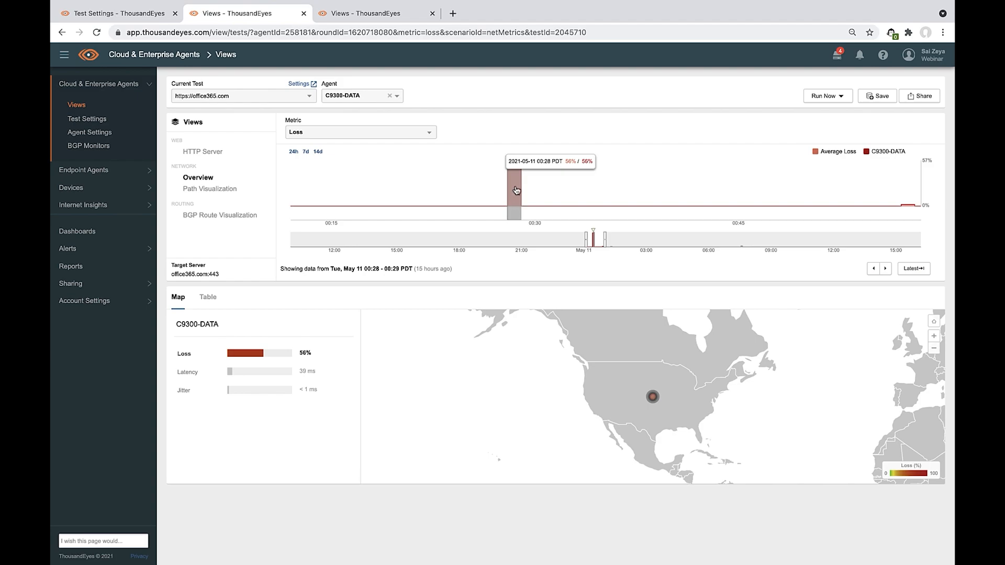
pyautogui.moveTo(307, 353)
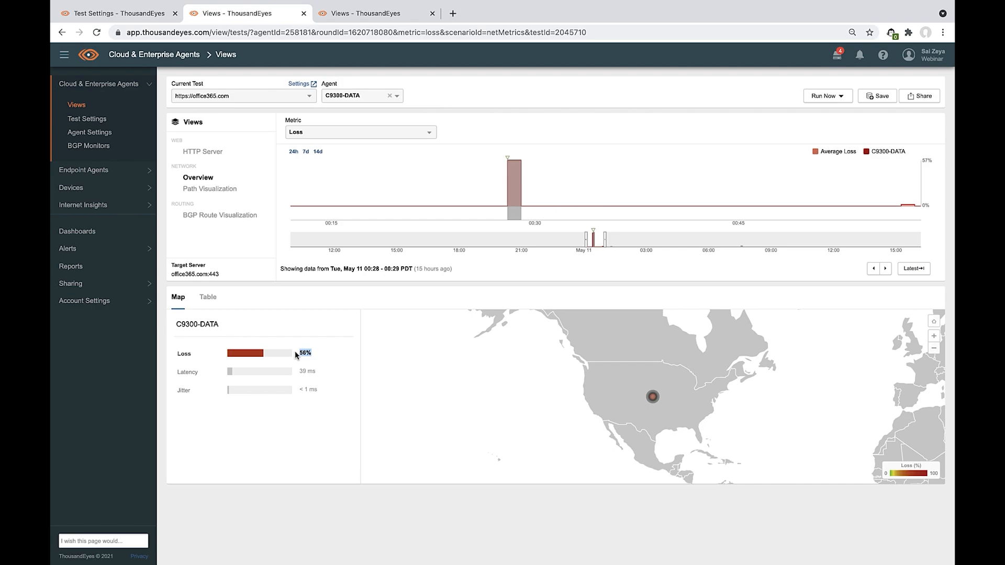
pyautogui.moveTo(229, 196)
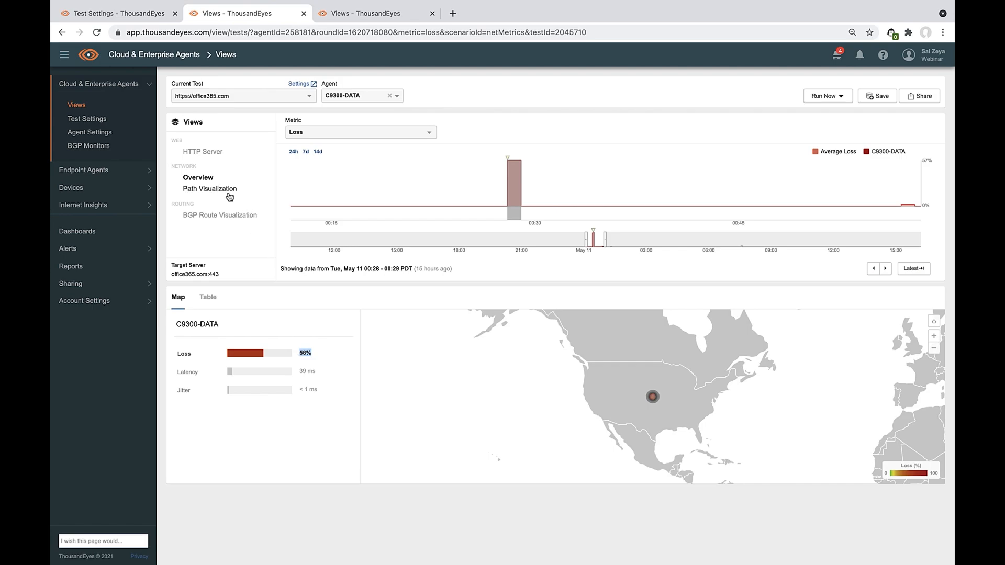
# Show the 15-hop Path Visualization from C9300-DATA to the Microsoft server.
pyautogui.click(209, 188)
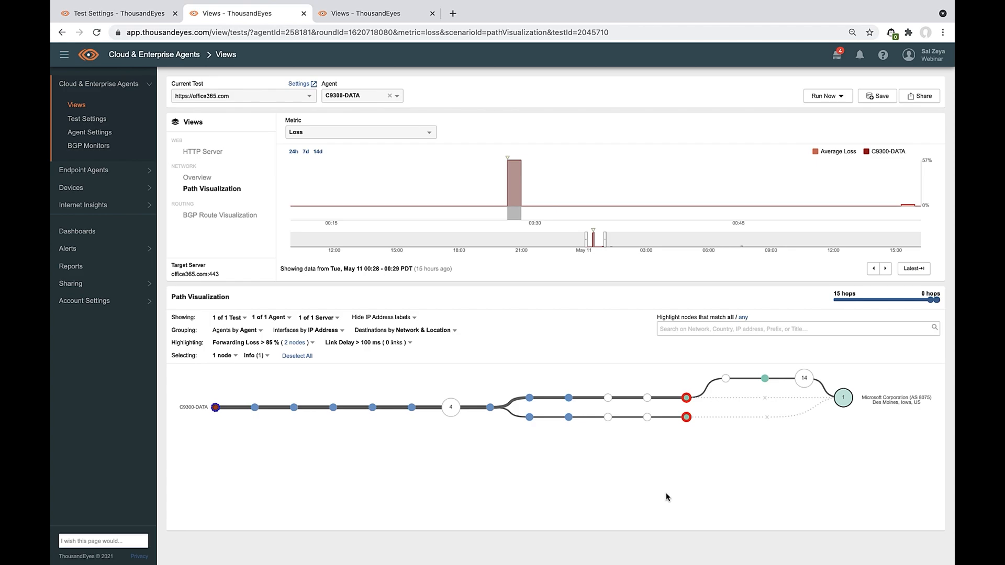
# Go to Test Settings and start a new test to get the New Test form.
pyautogui.click(87, 118)
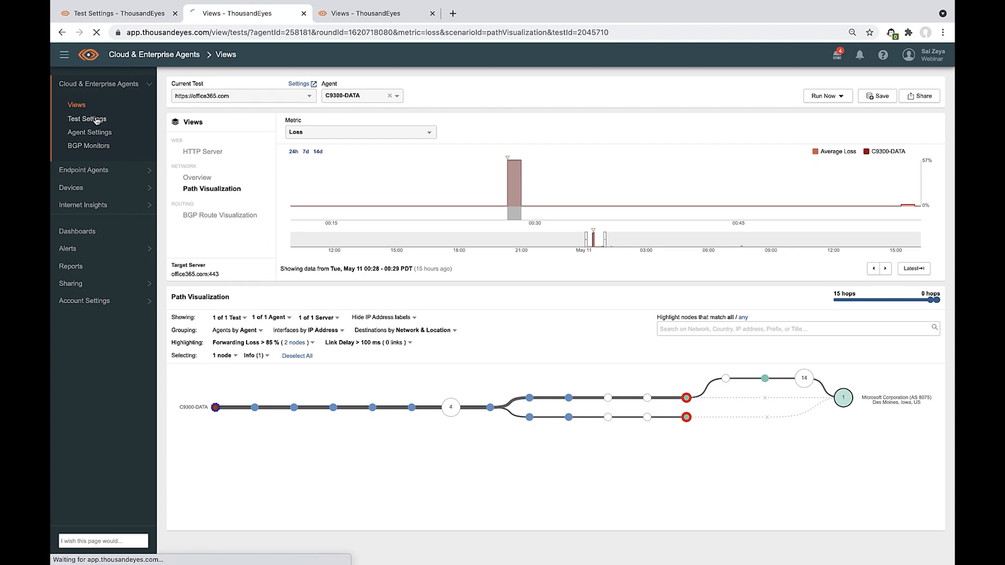
pyautogui.click(87, 120)
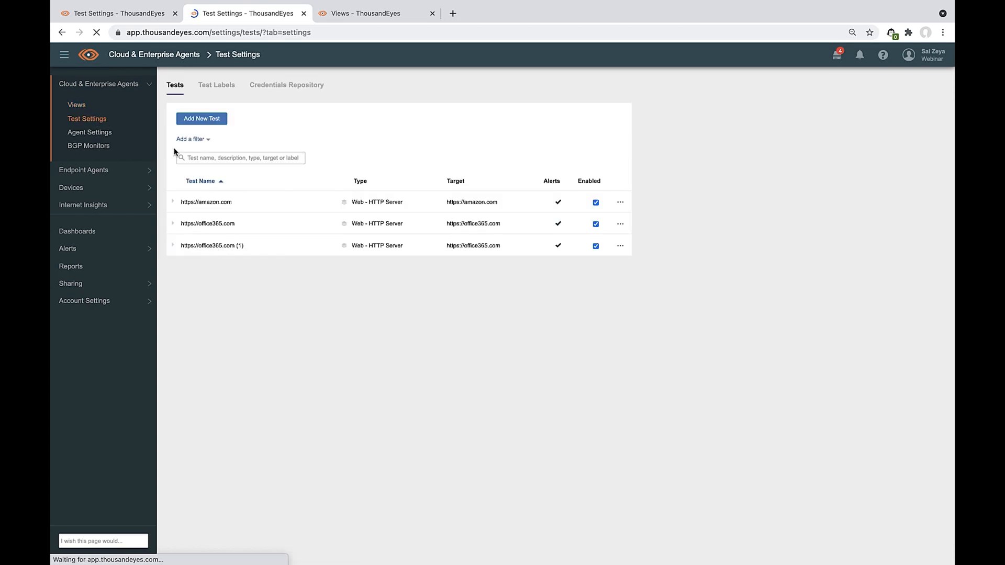
pyautogui.click(201, 119)
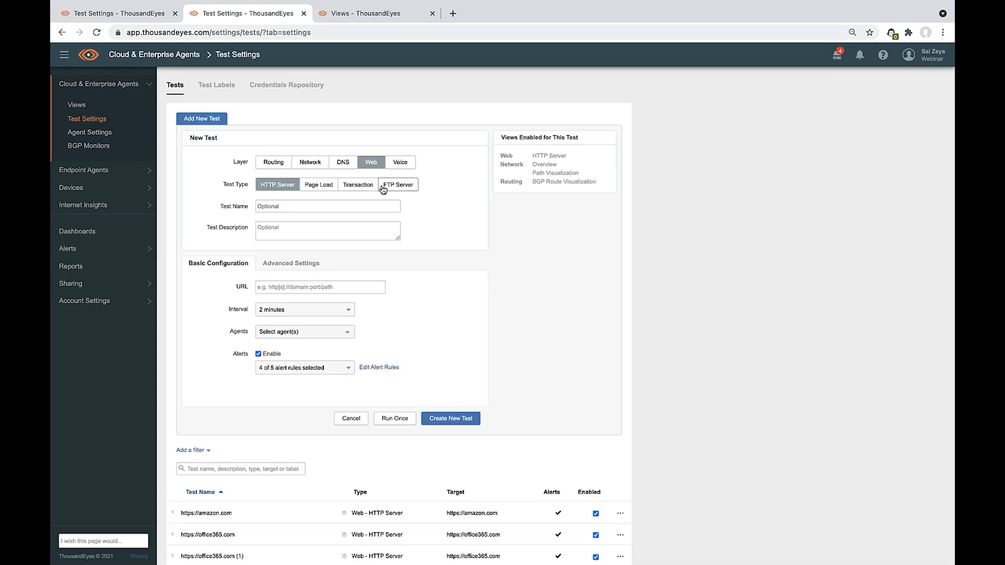
# Cycle the form through the Network, DNS, Web and Voice layers, ending on Routing BGP.
pyautogui.click(310, 162)
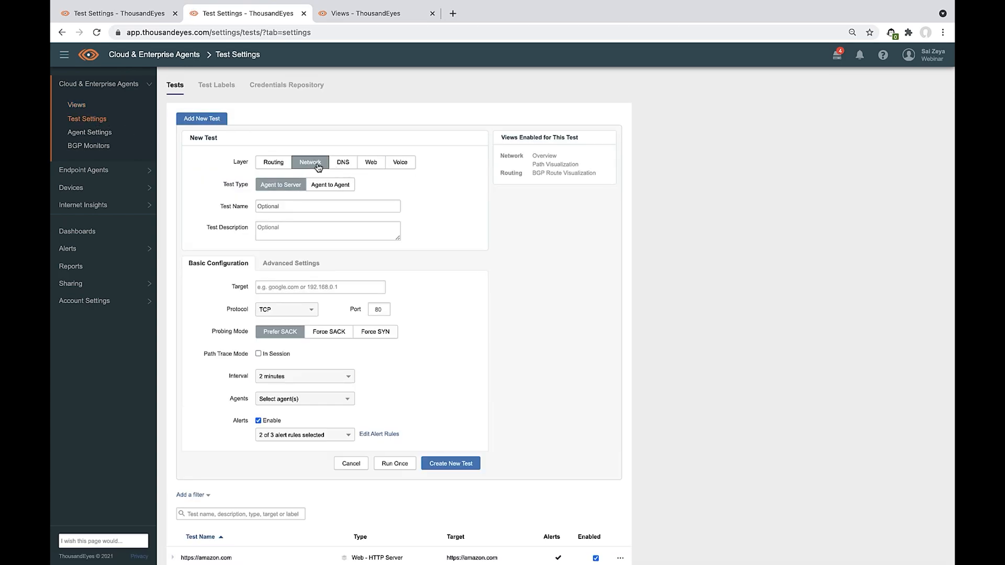
pyautogui.moveTo(331, 185)
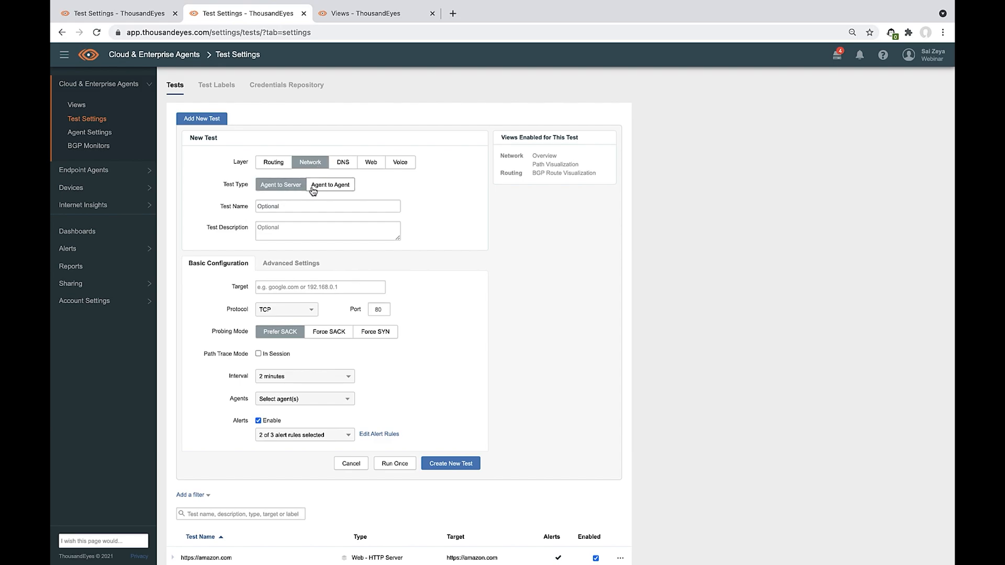
pyautogui.click(343, 161)
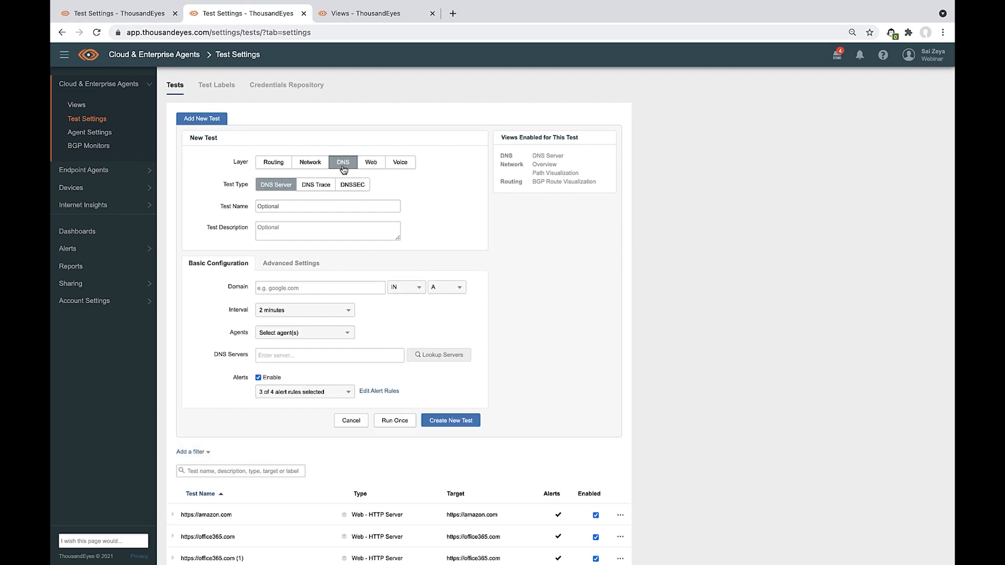
pyautogui.click(370, 161)
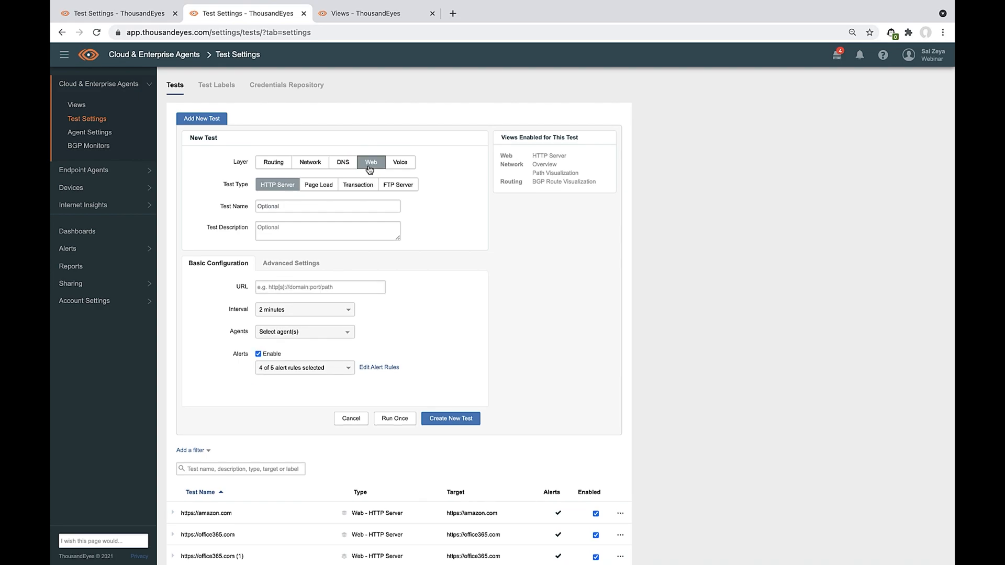
pyautogui.click(400, 161)
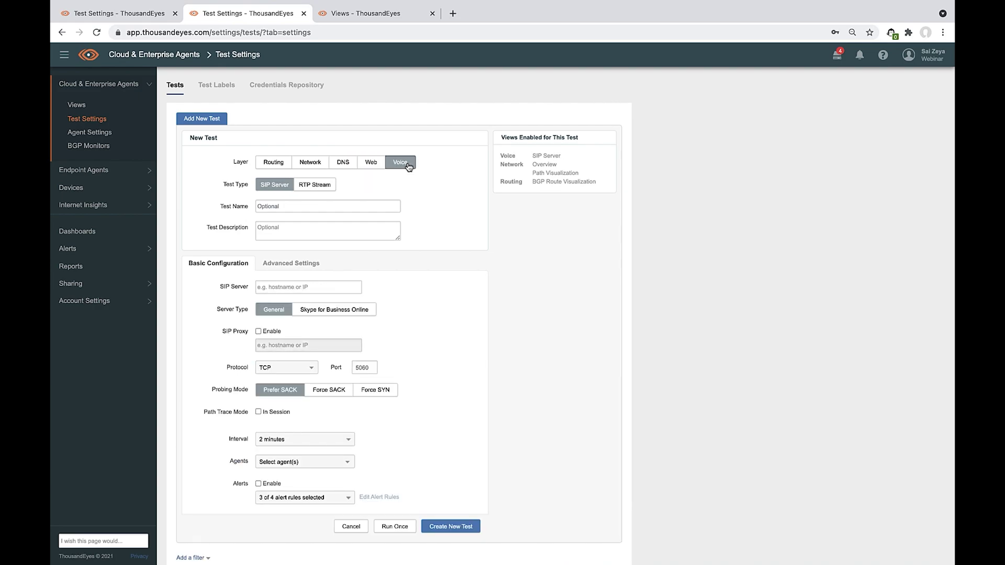
pyautogui.click(272, 161)
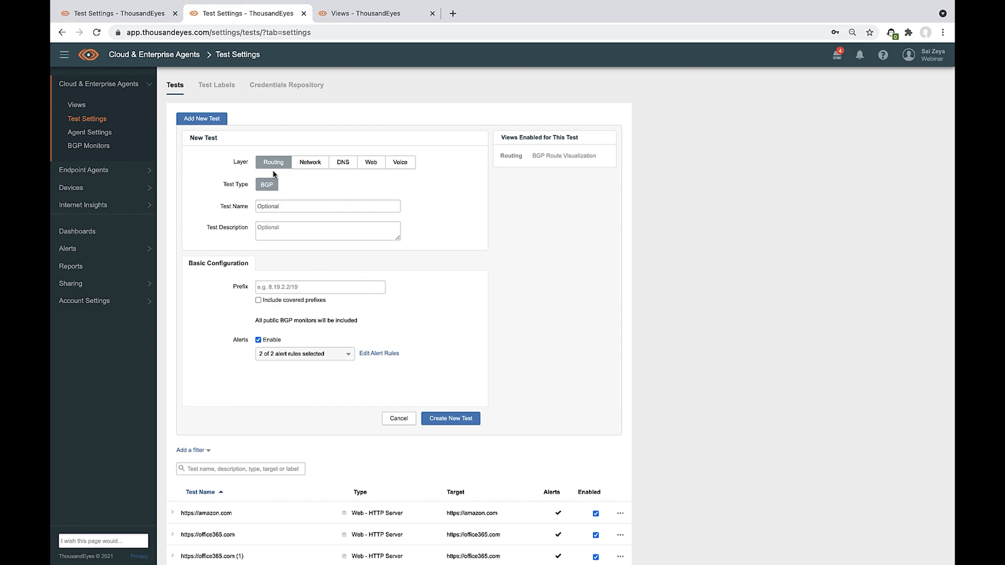
pyautogui.moveTo(379, 352)
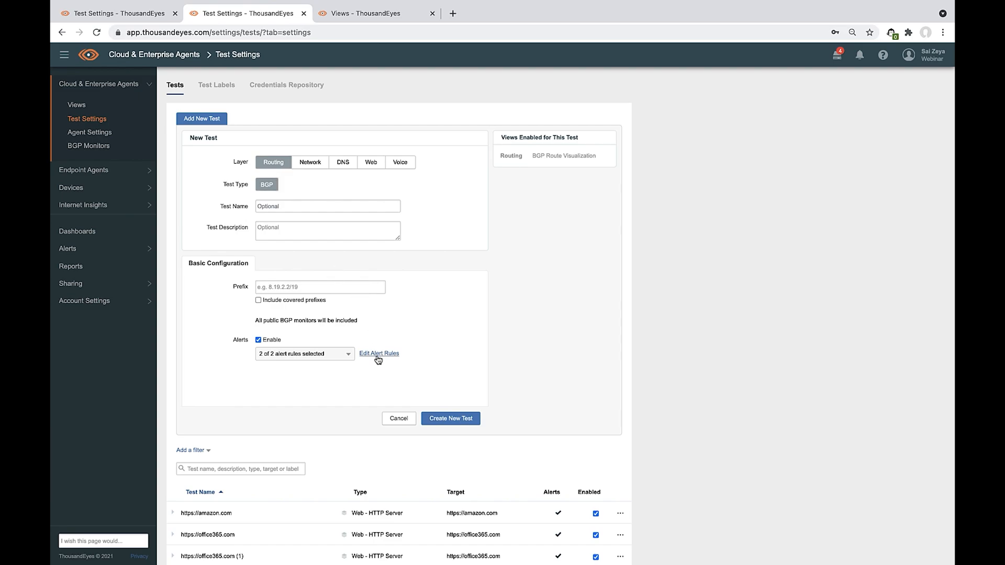
pyautogui.moveTo(378, 352)
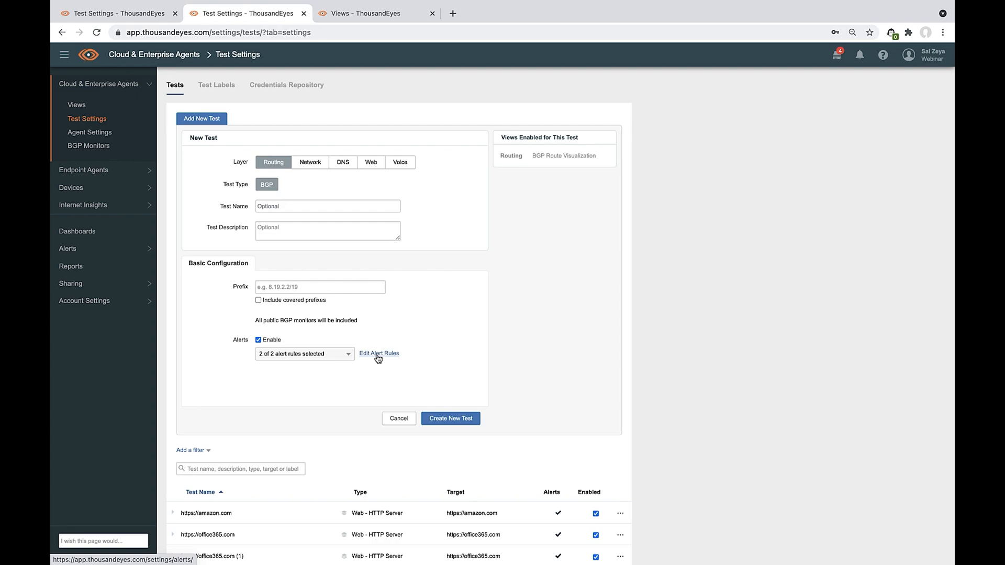
pyautogui.moveTo(132, 190)
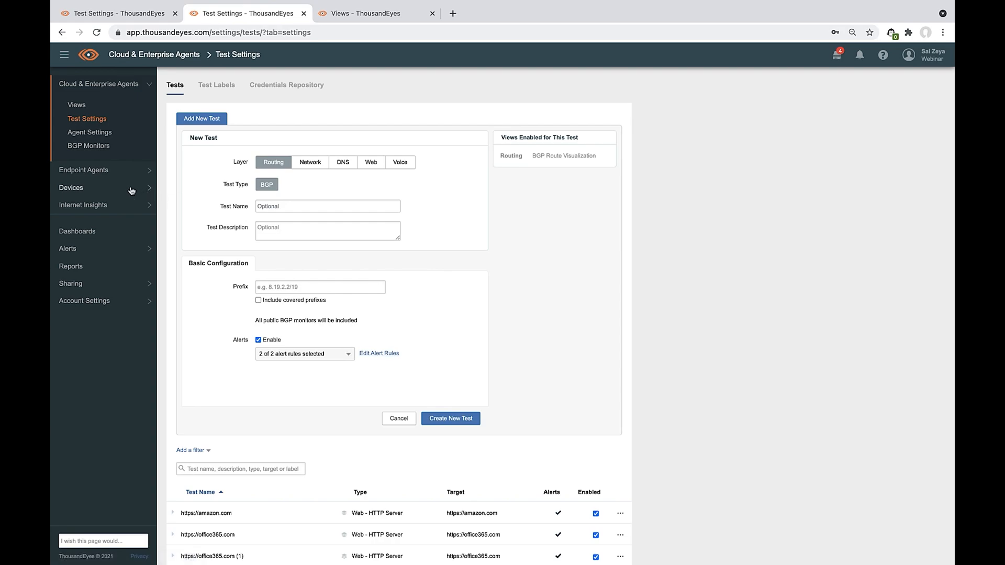
# View the discovered devices in Device Settings, then show the Network topology view with throughput history.
pyautogui.click(70, 187)
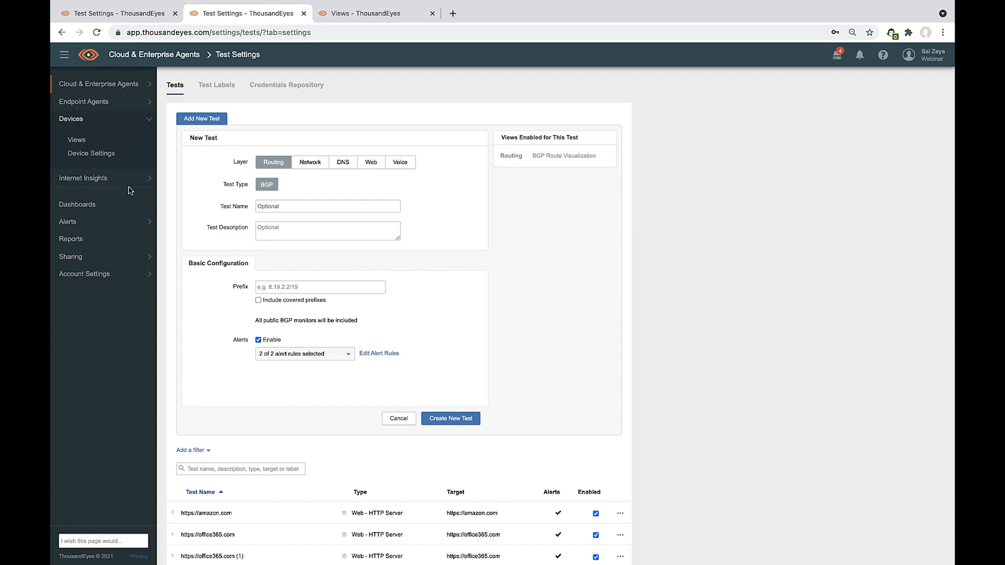
pyautogui.click(91, 153)
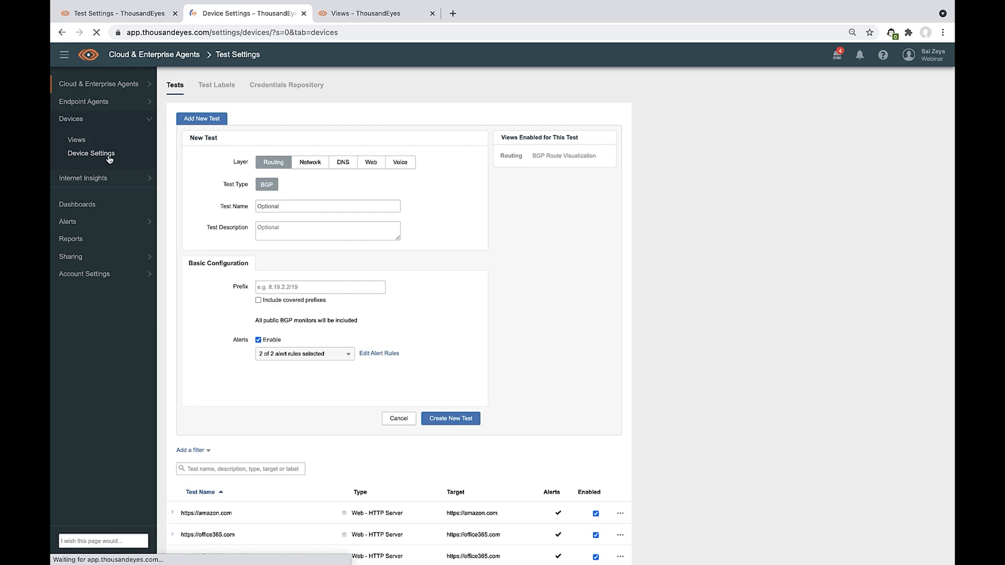
pyautogui.click(91, 153)
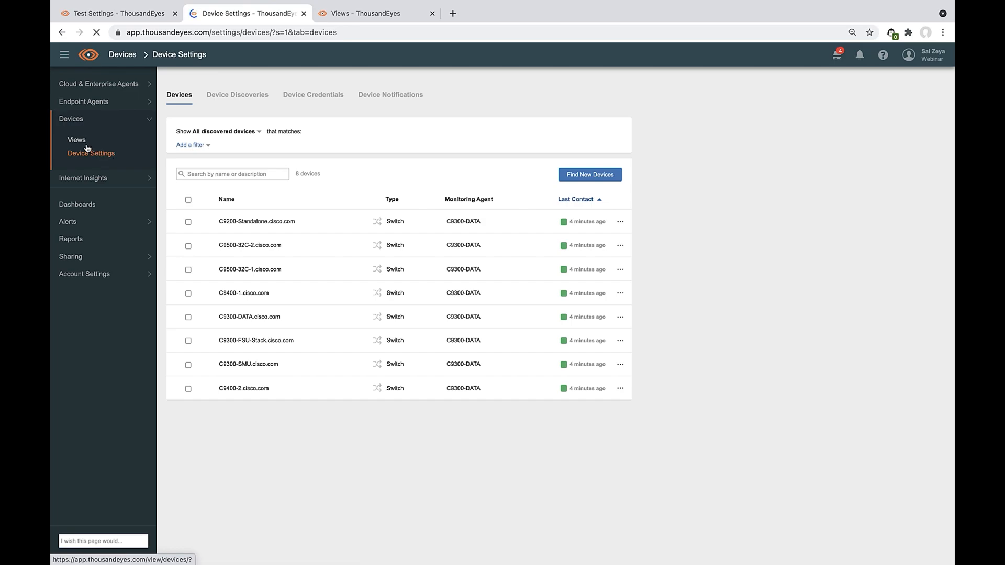
pyautogui.click(76, 139)
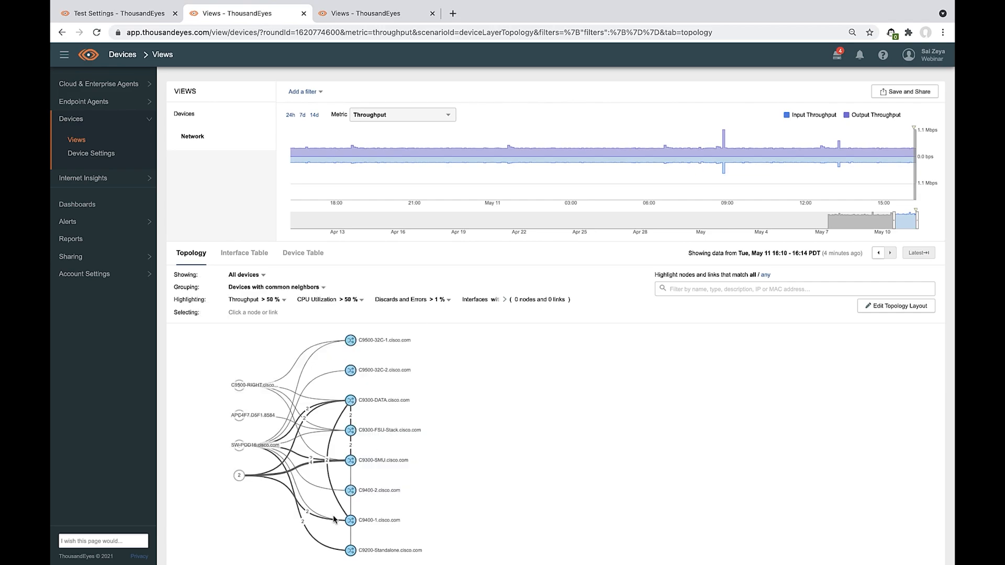
pyautogui.moveTo(499, 416)
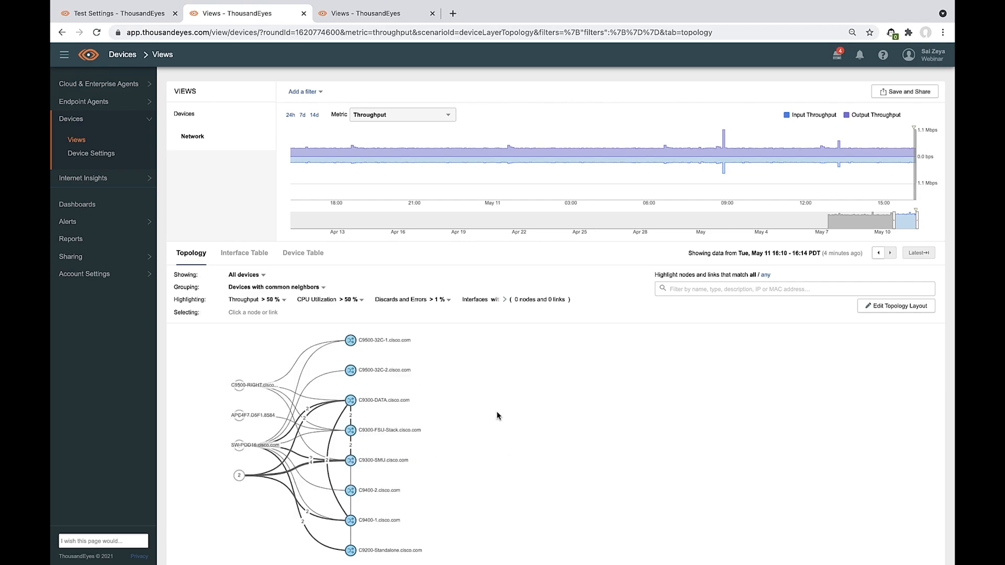
# Show the Interface Table of switch ports and chart Interfaces with State Changes instead of throughput.
pyautogui.click(244, 253)
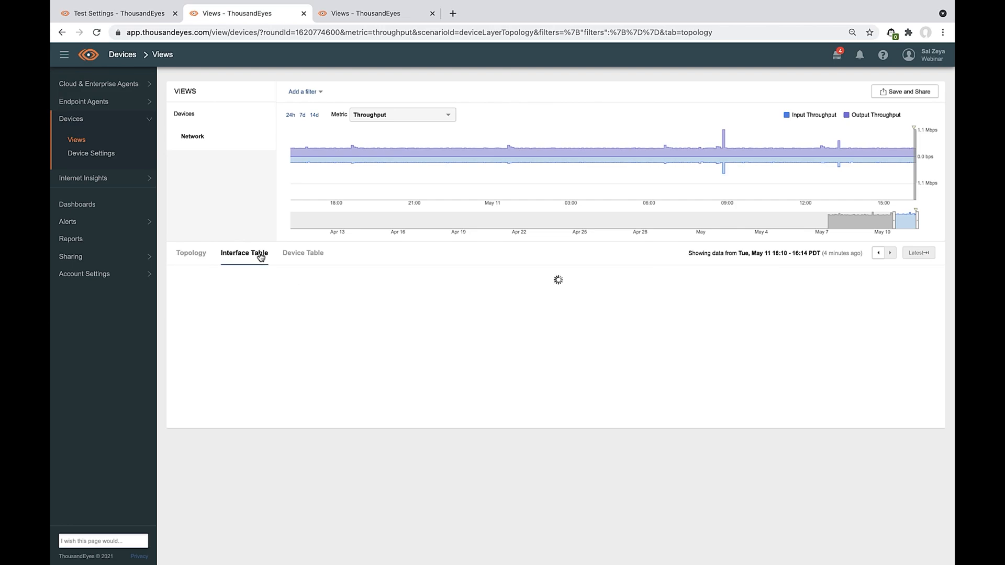
pyautogui.click(244, 252)
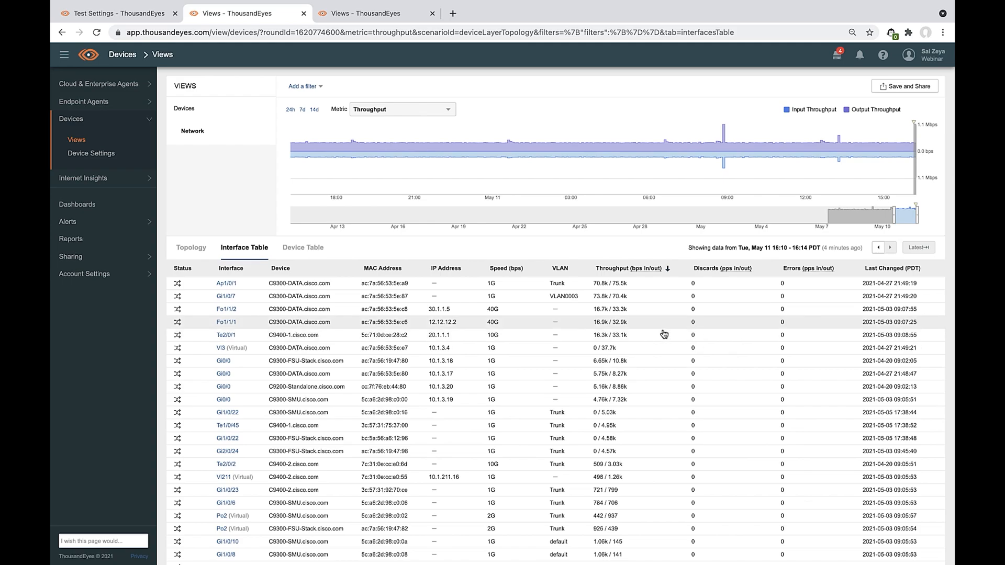
pyautogui.moveTo(597, 295)
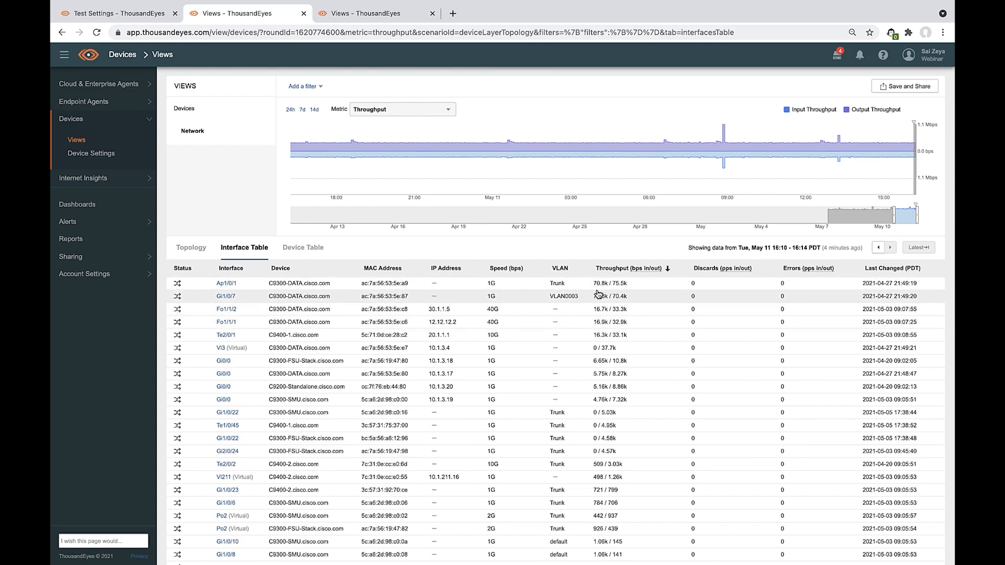
pyautogui.moveTo(681, 292)
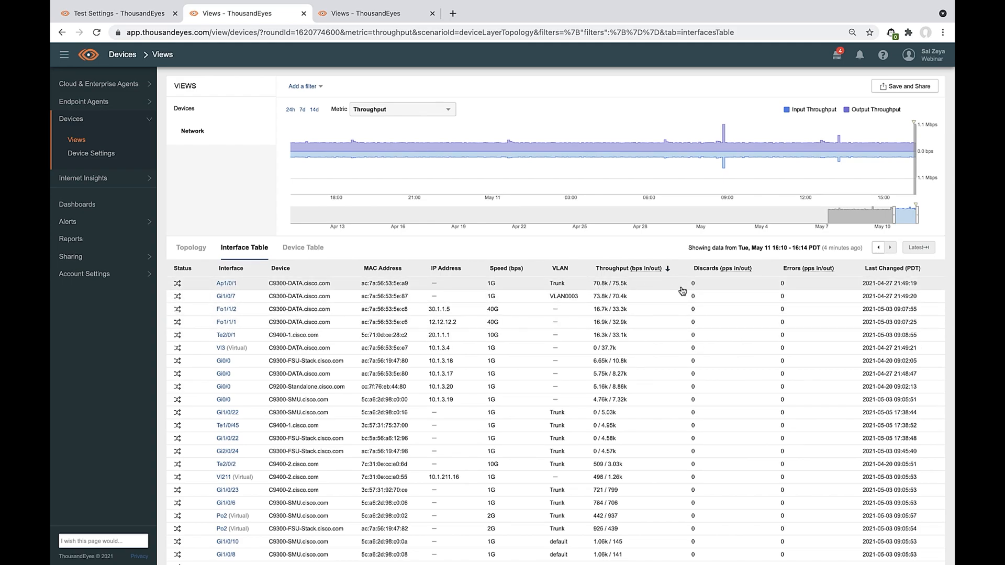
pyautogui.moveTo(559, 289)
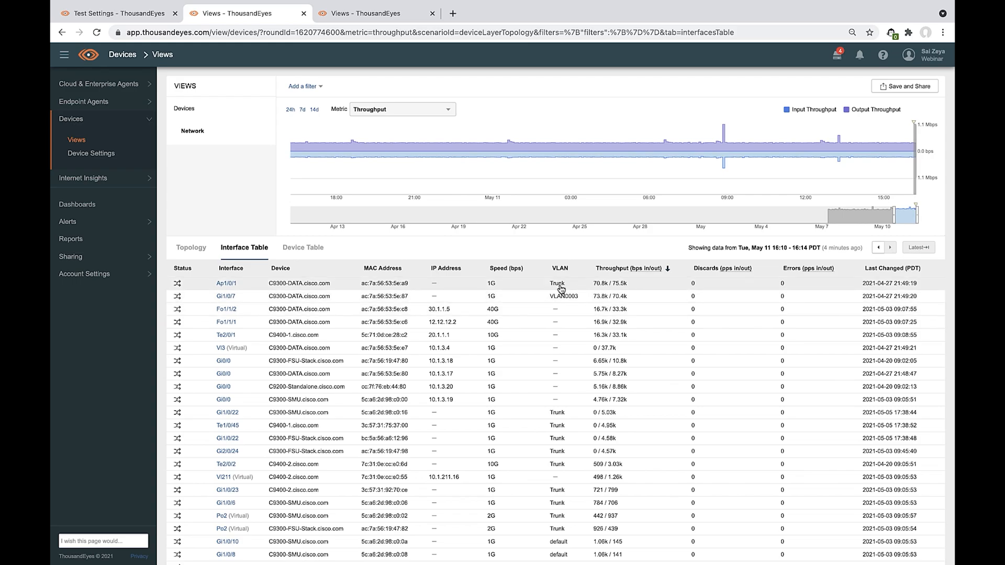
pyautogui.moveTo(516, 286)
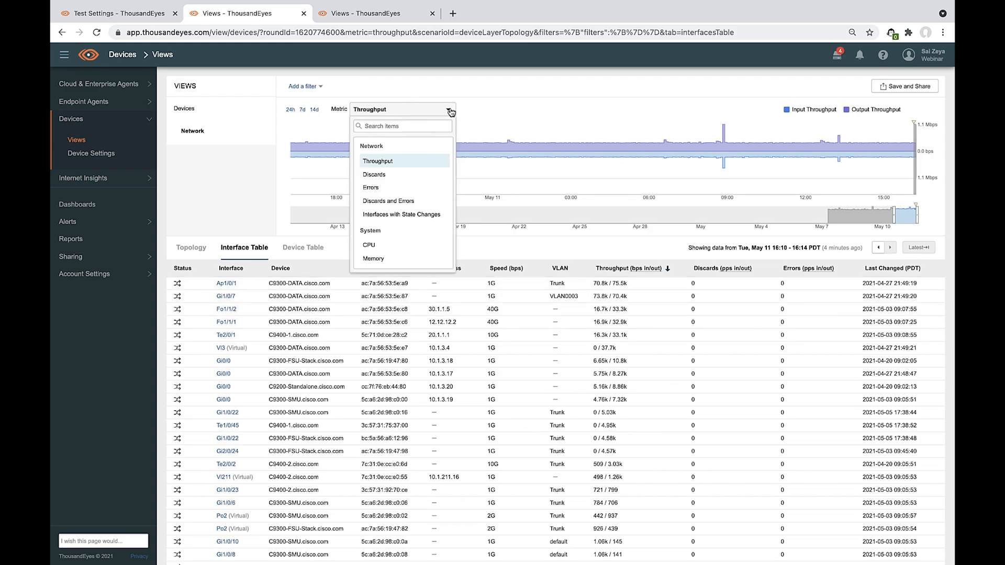
pyautogui.moveTo(402, 214)
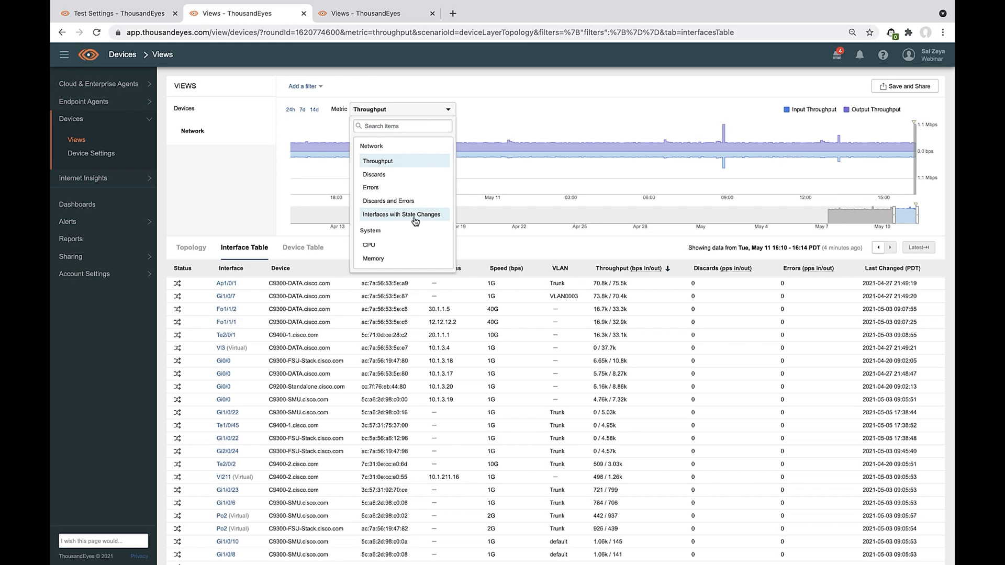
pyautogui.click(403, 214)
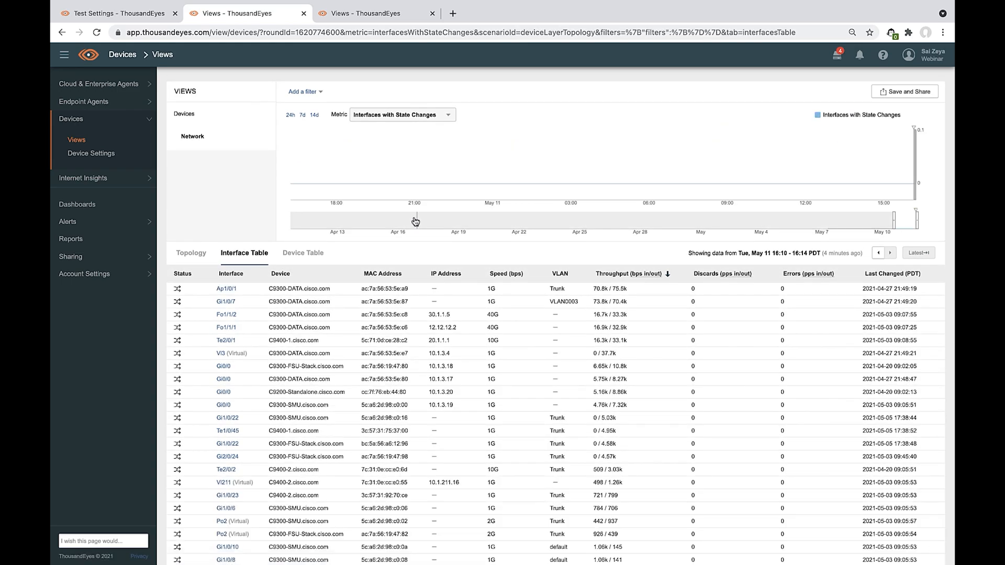
pyautogui.moveTo(452, 121)
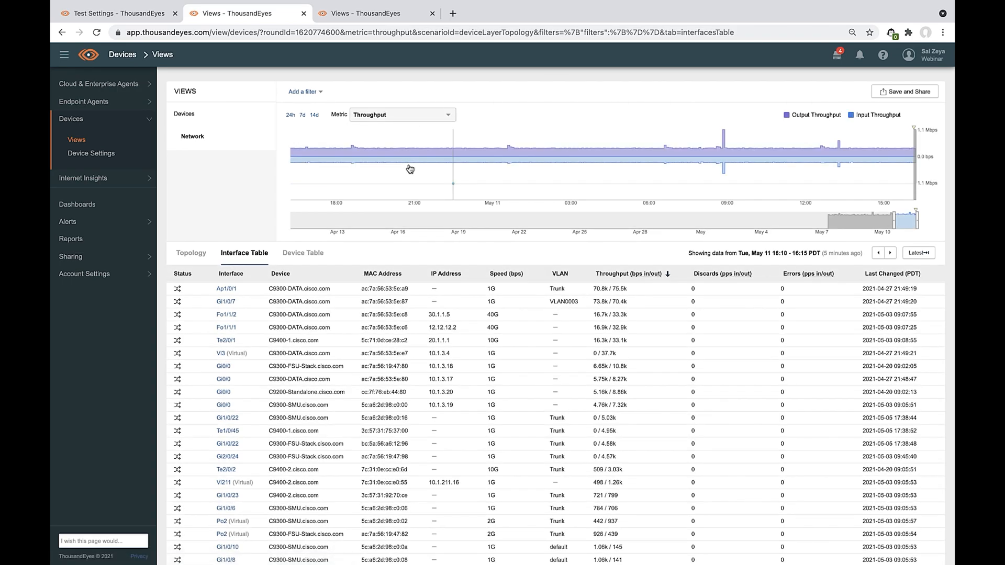
pyautogui.moveTo(729, 155)
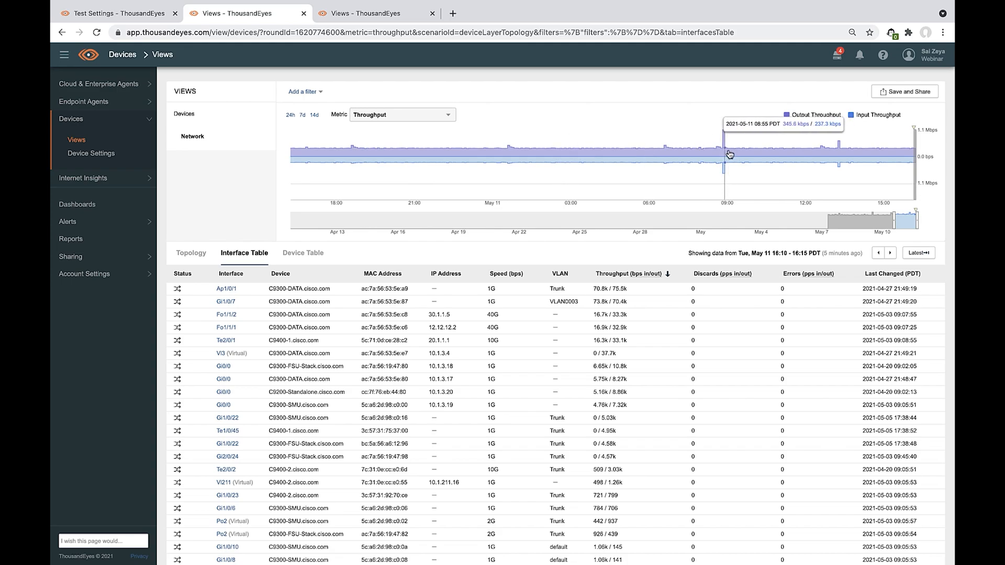
pyautogui.moveTo(724, 153)
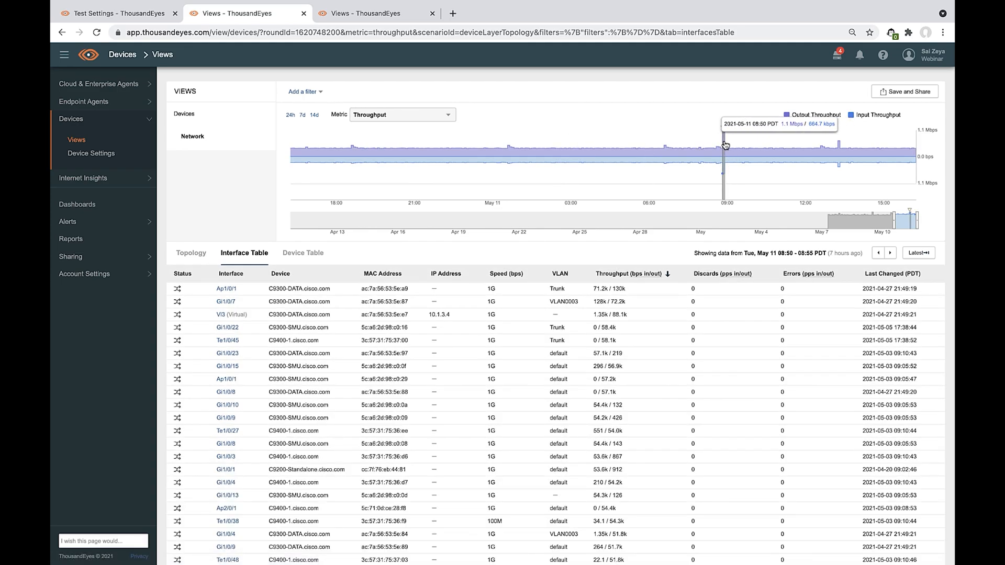
# Show the Device Table listing the eight switches' interfaces up, memory and CPU.
pyautogui.click(304, 252)
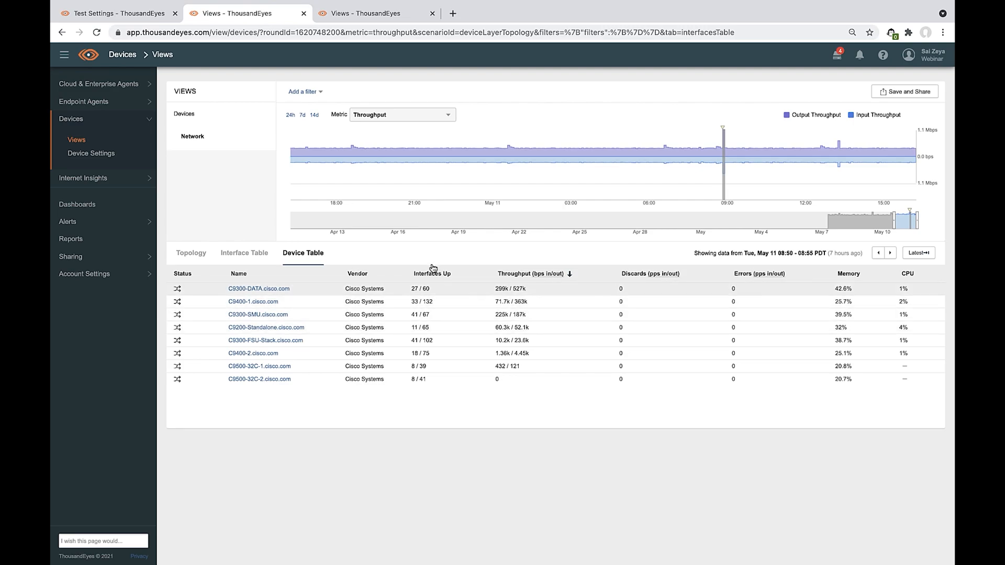
pyautogui.moveTo(507, 293)
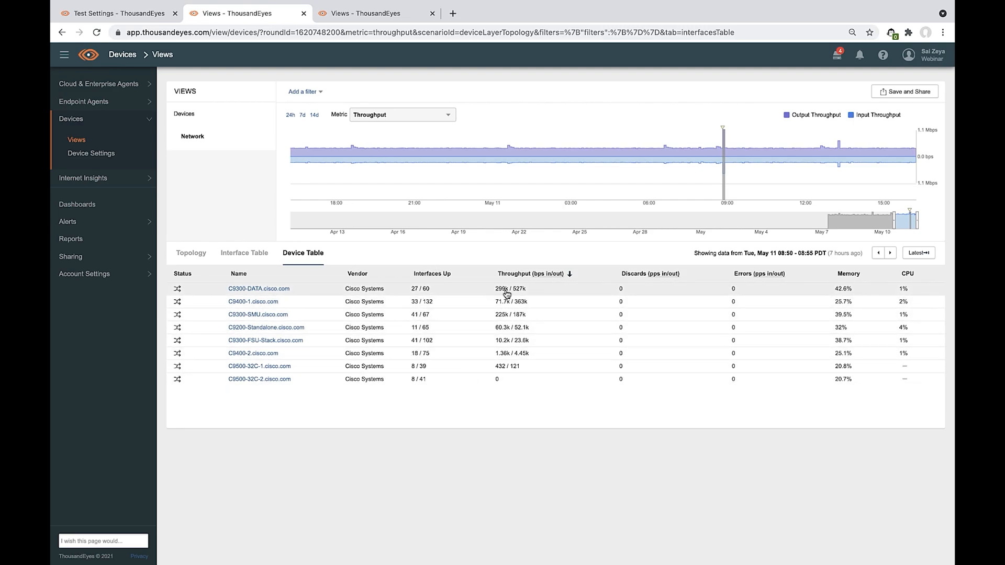
pyautogui.moveTo(508, 301)
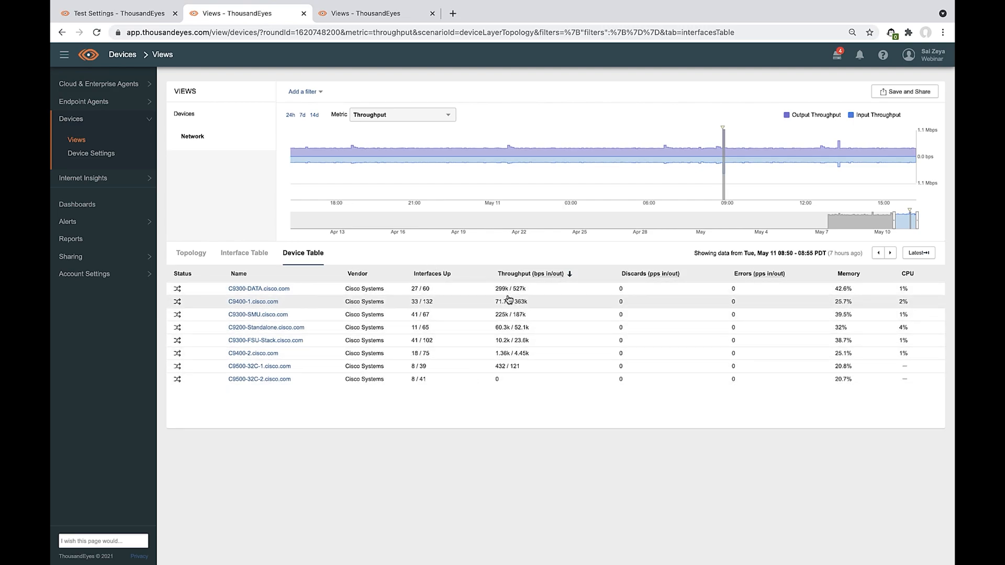
pyautogui.moveTo(529, 313)
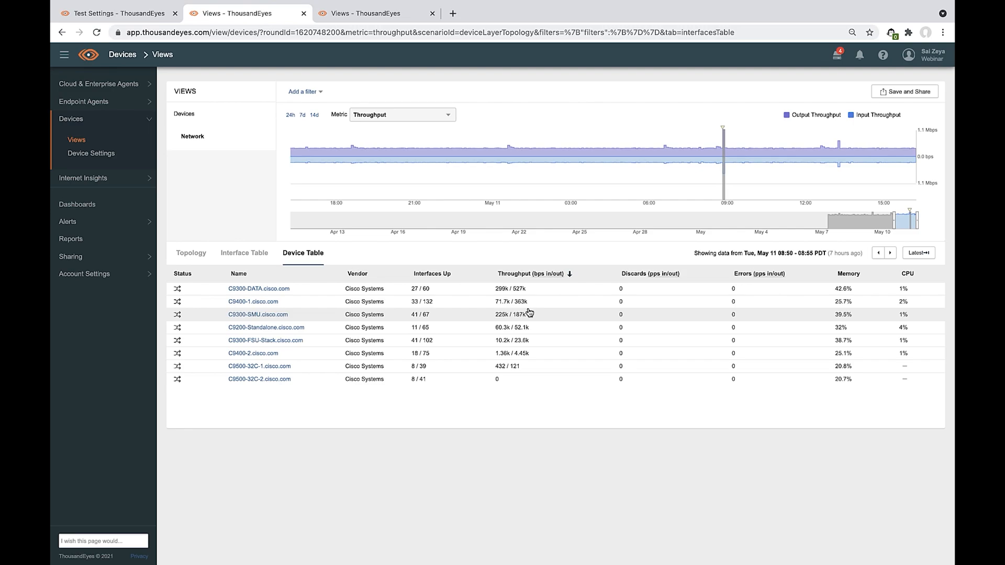
pyautogui.moveTo(77, 204)
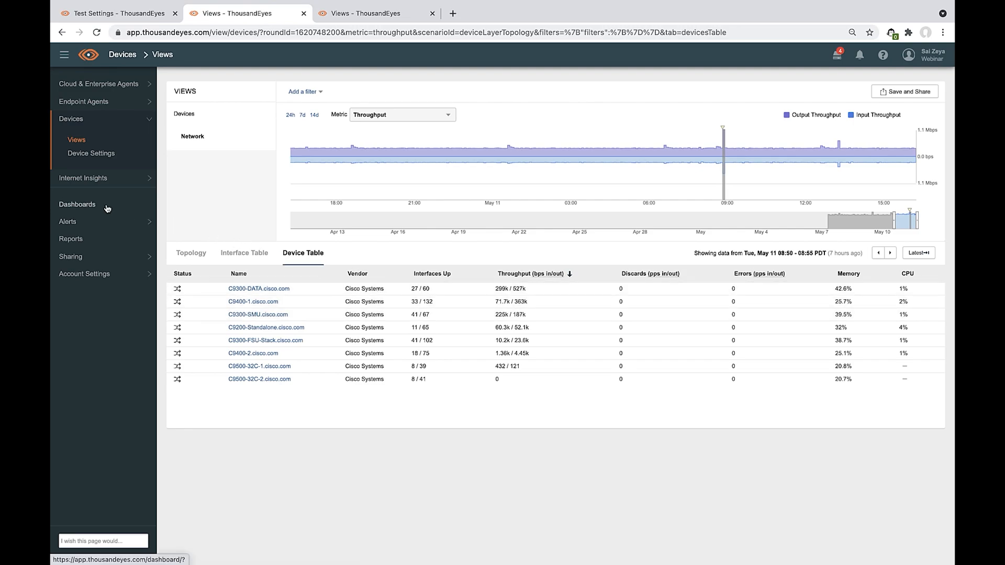
# Review the Built-in dashboard's alert grid, agent status map and HTTP test trend widgets.
pyautogui.click(76, 204)
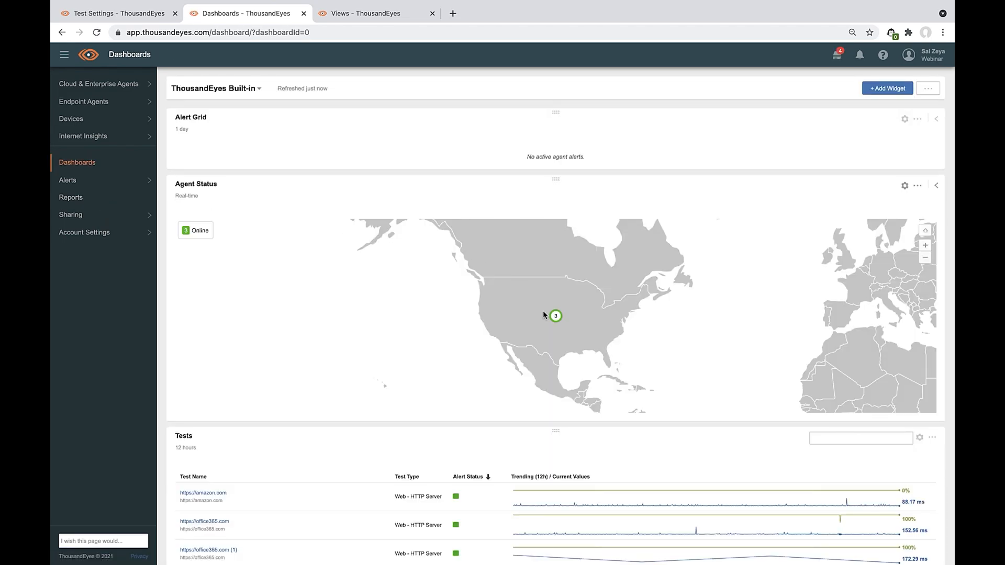
pyautogui.scroll(-3)
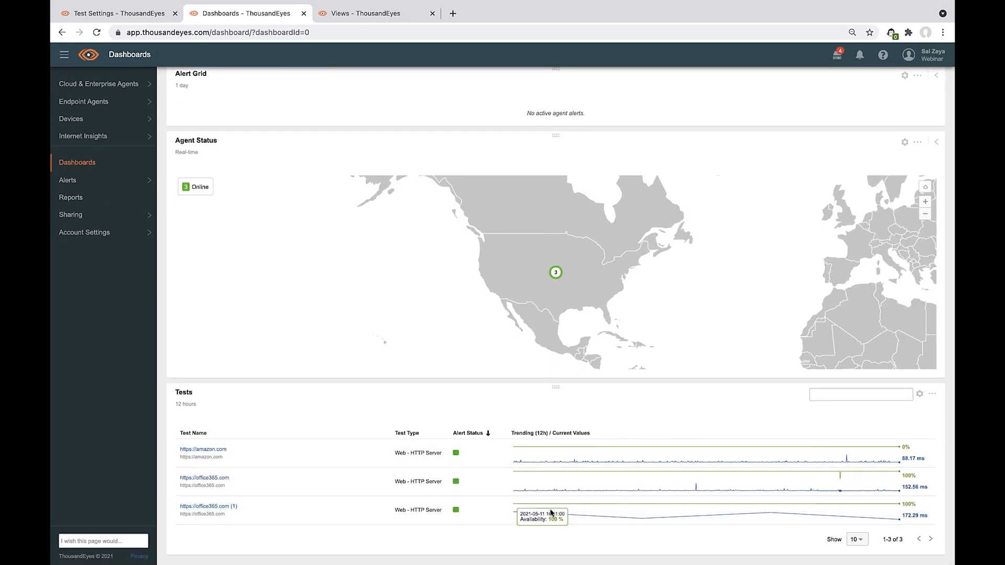
pyautogui.scroll(3)
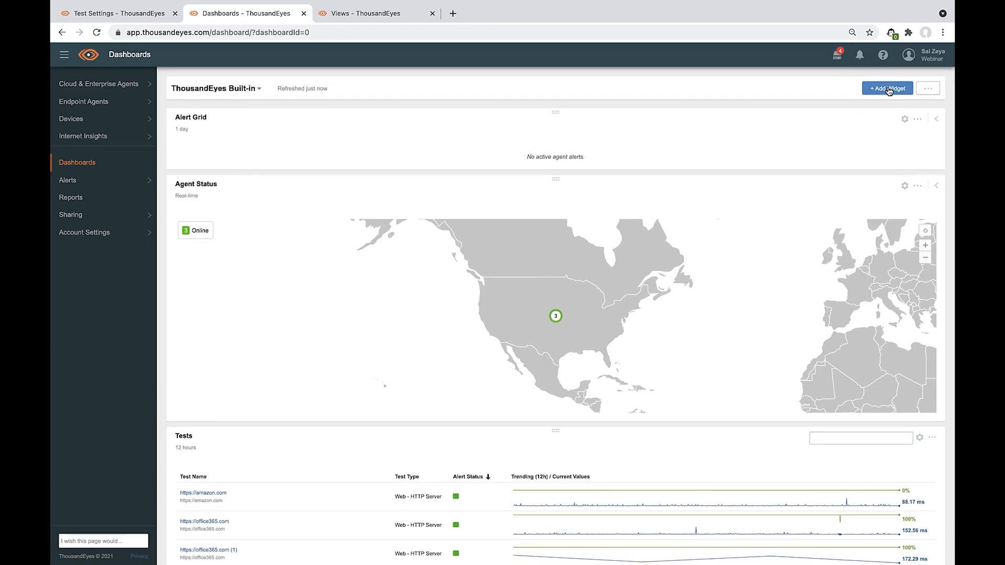
pyautogui.moveTo(891, 96)
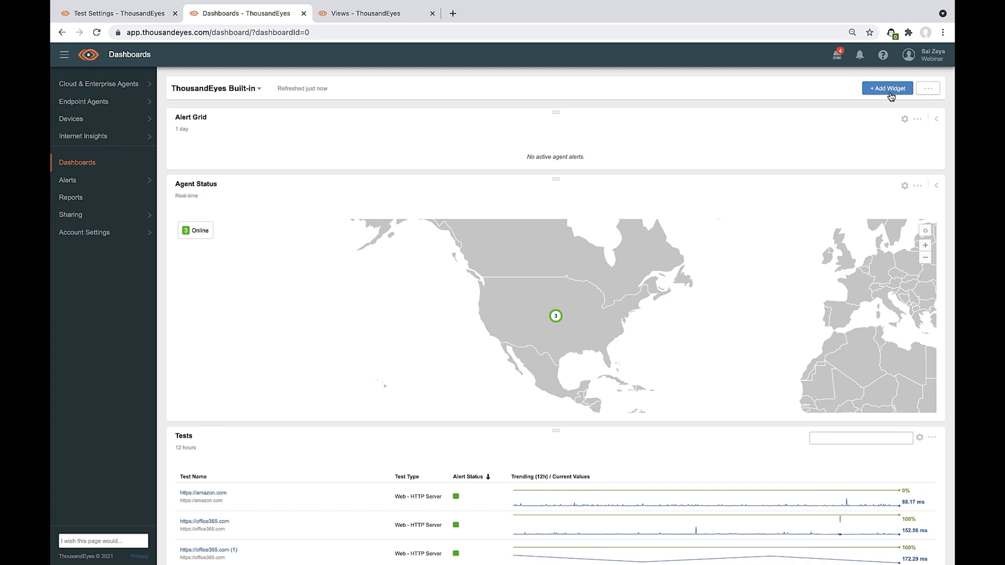
pyautogui.scroll(-3)
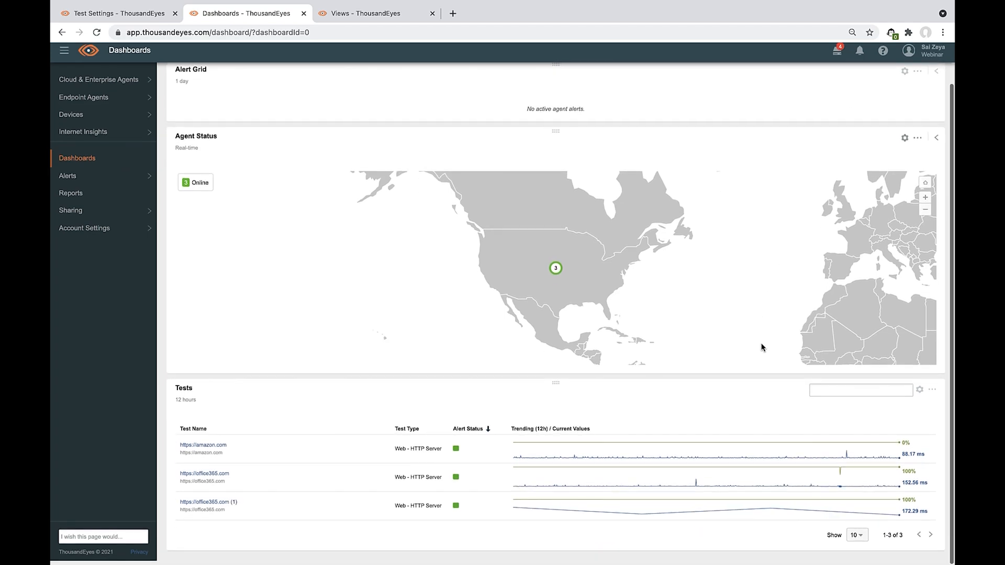